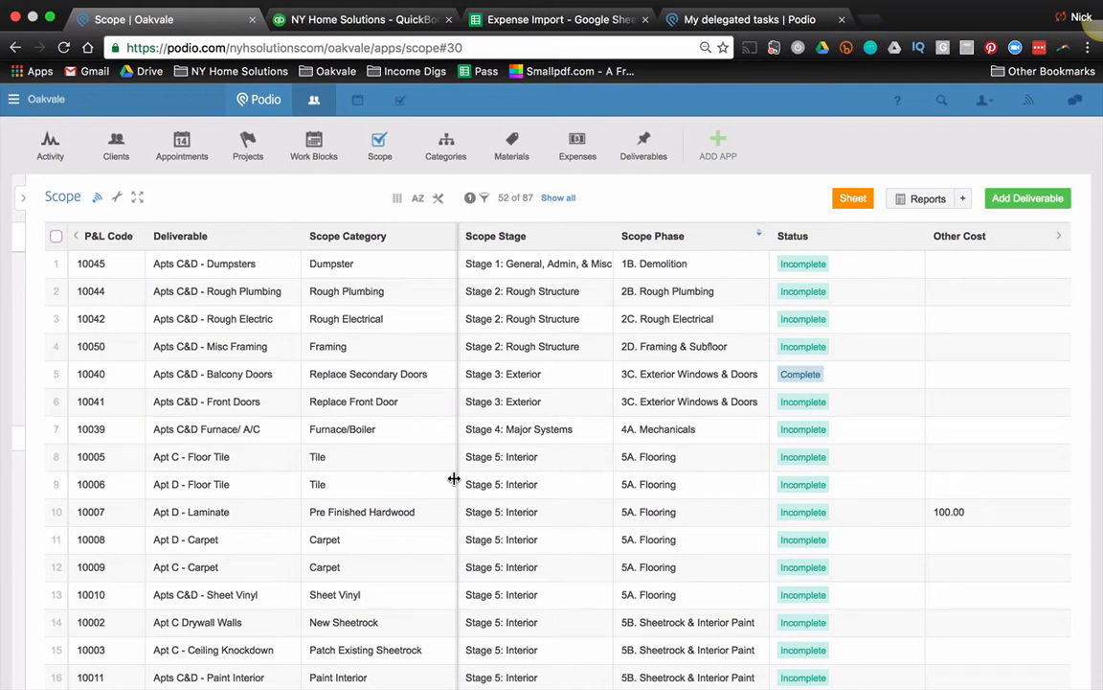
mouse_move(376, 359)
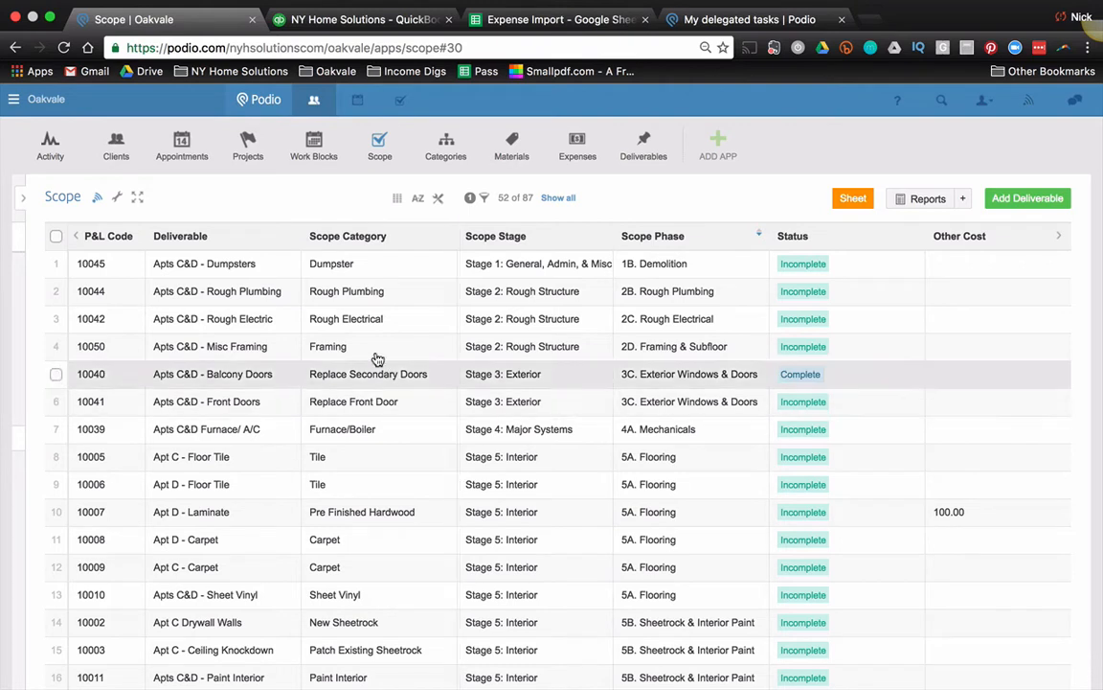
mouse_move(340, 427)
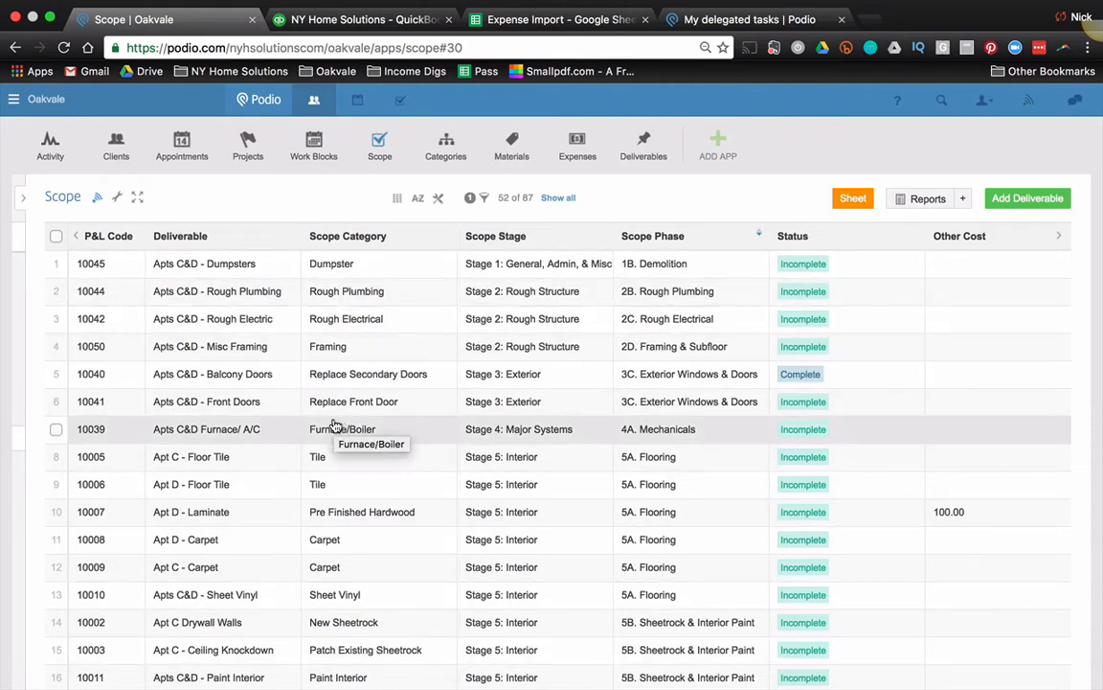
mouse_move(360, 325)
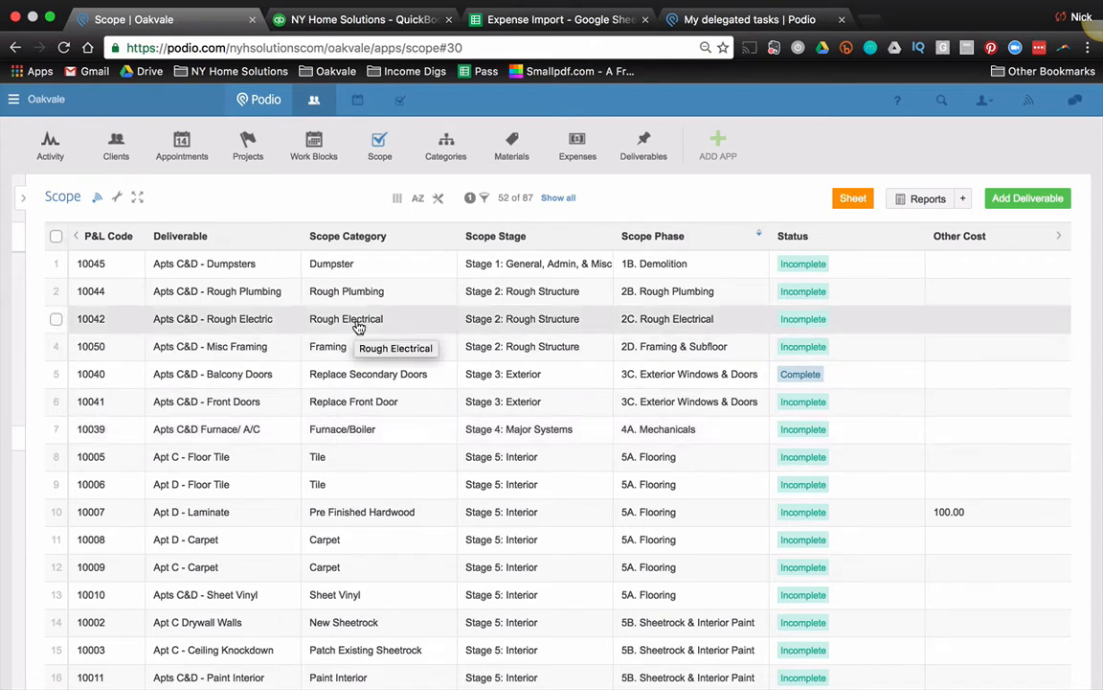
Open Apts C&D - Rough Electric and review labor 4,000.00, budget 4,000 USD, status Incomplete
click(211, 318)
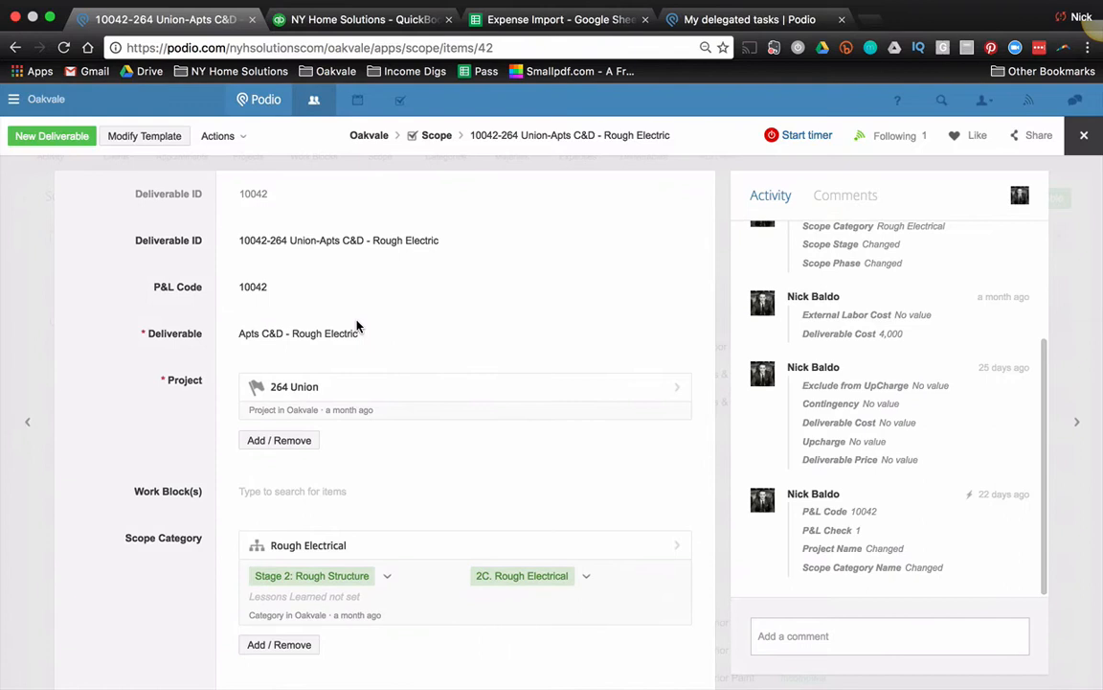
mouse_move(229, 304)
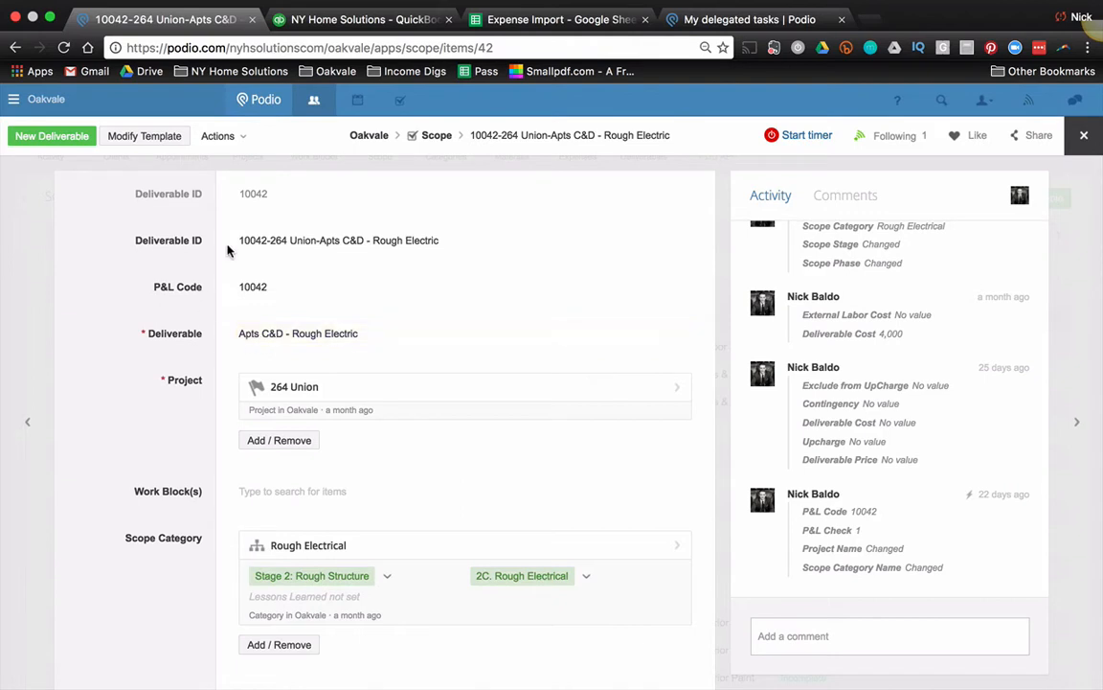
mouse_move(182, 345)
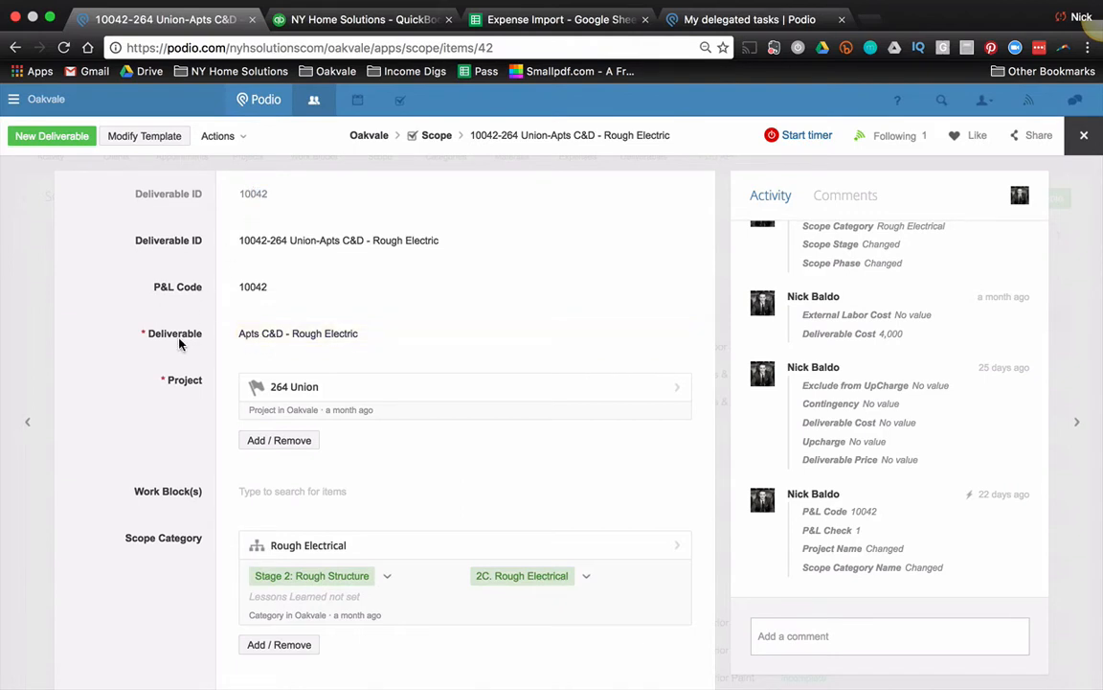
mouse_move(358, 247)
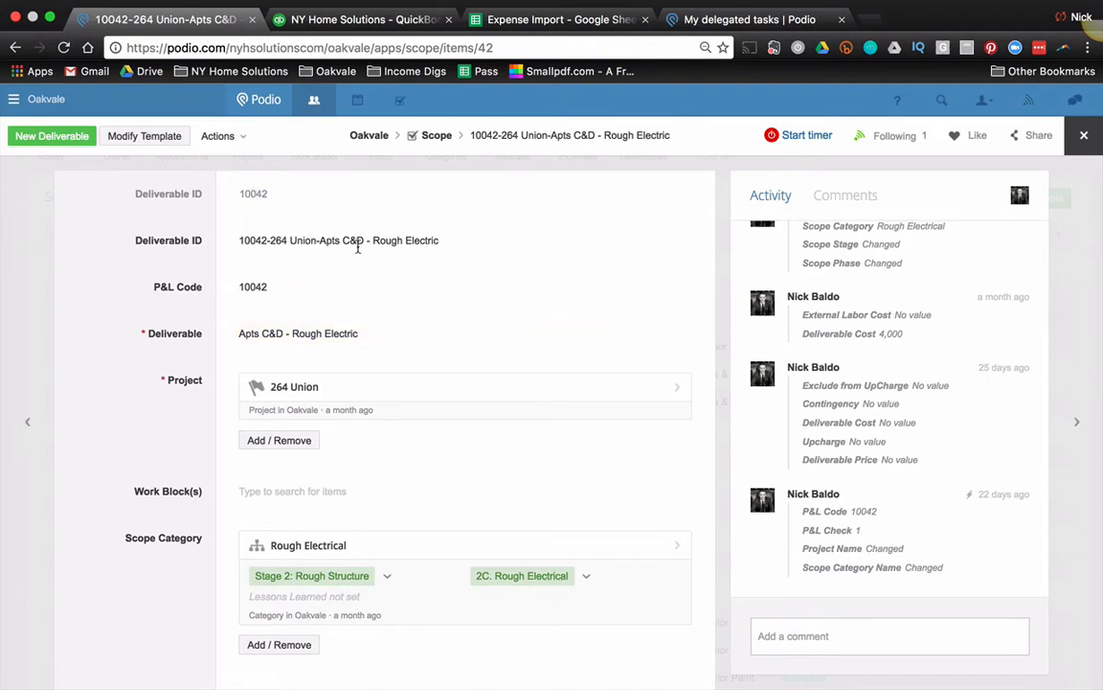
scroll(down, 3)
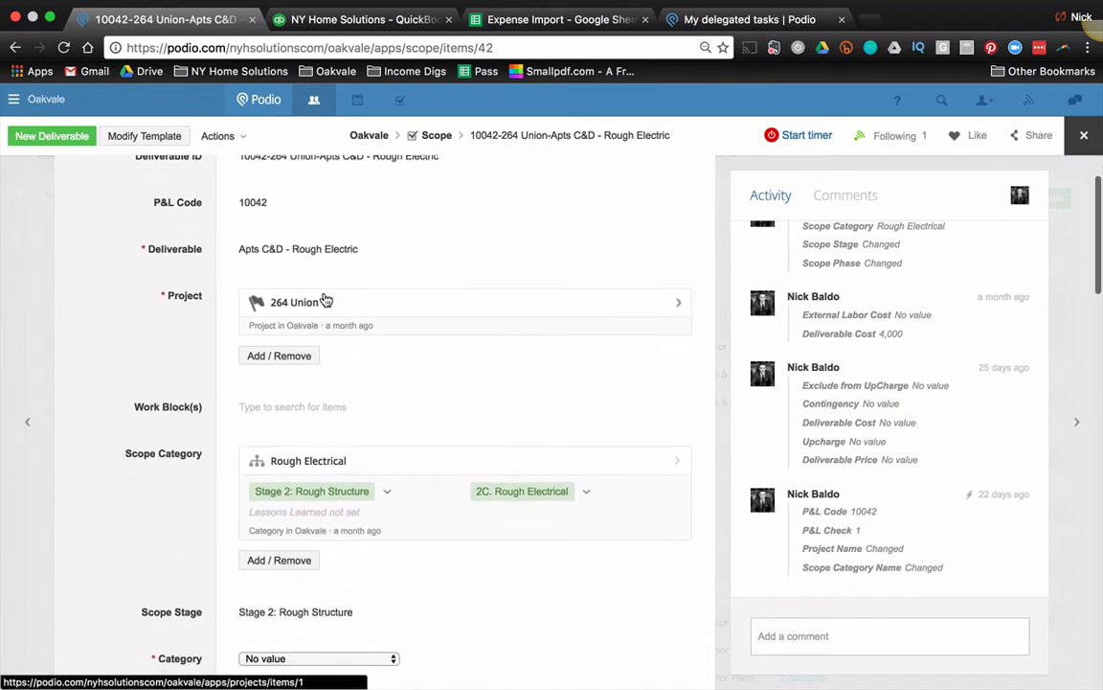
scroll(down, 3)
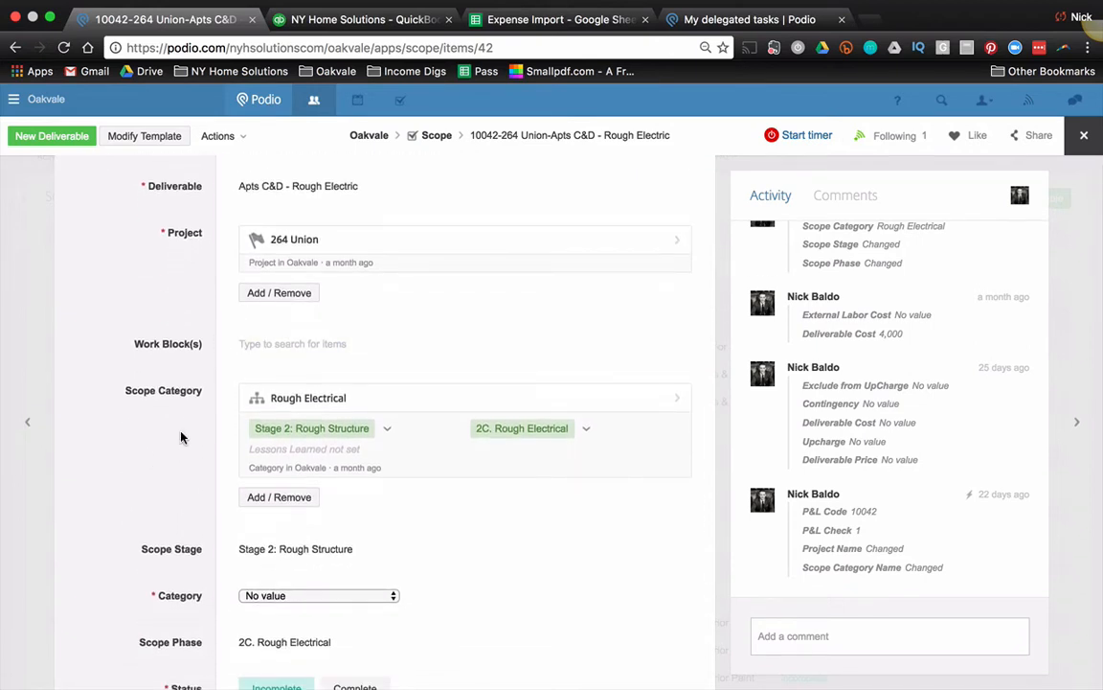
scroll(down, 3)
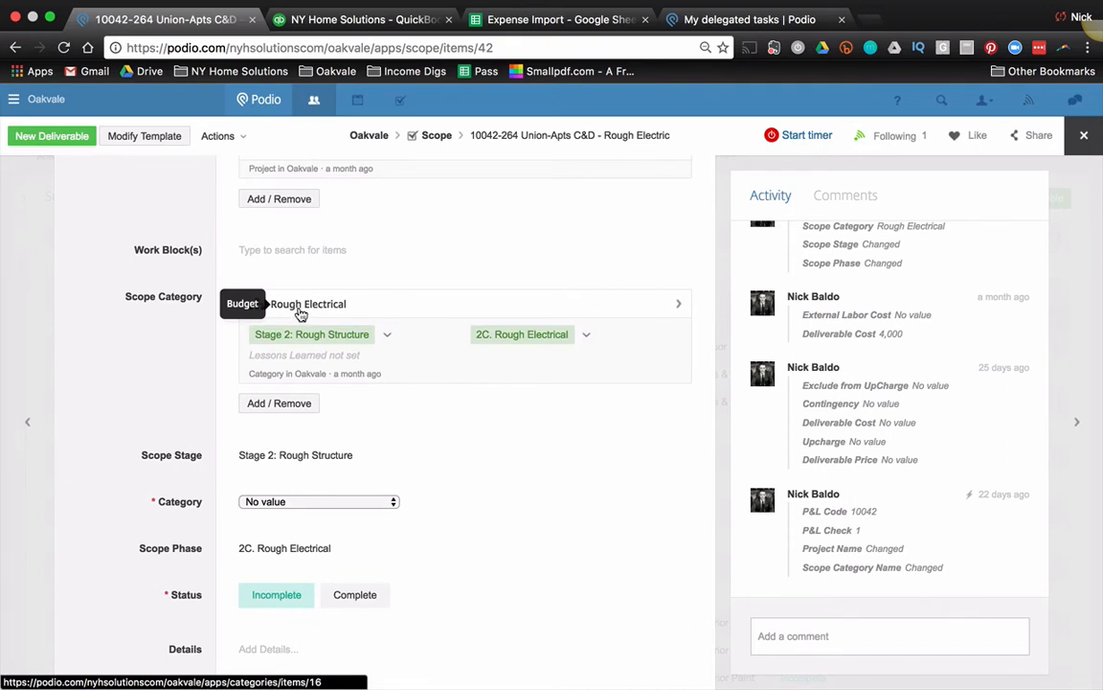
scroll(down, 3)
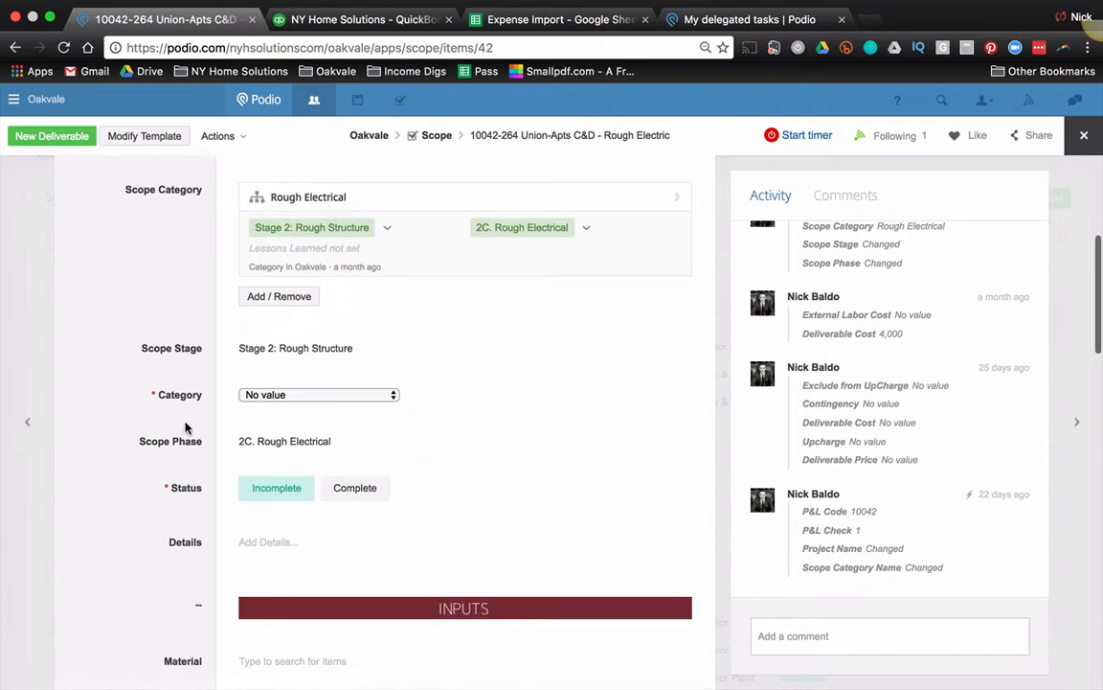
scroll(down, 3)
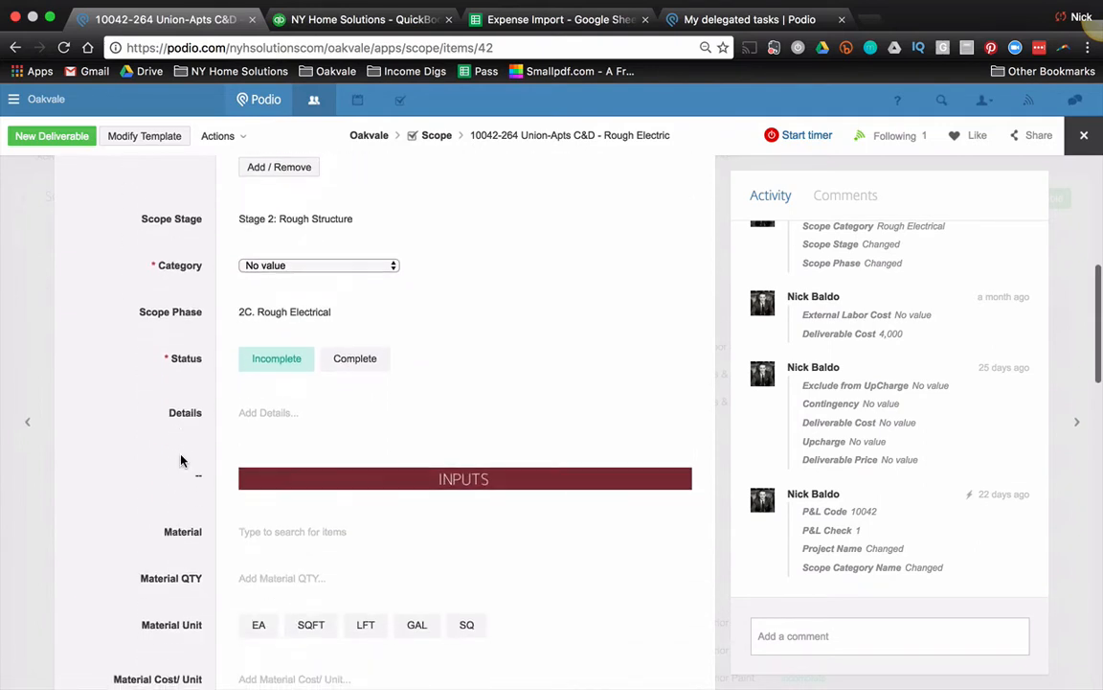
mouse_move(171, 446)
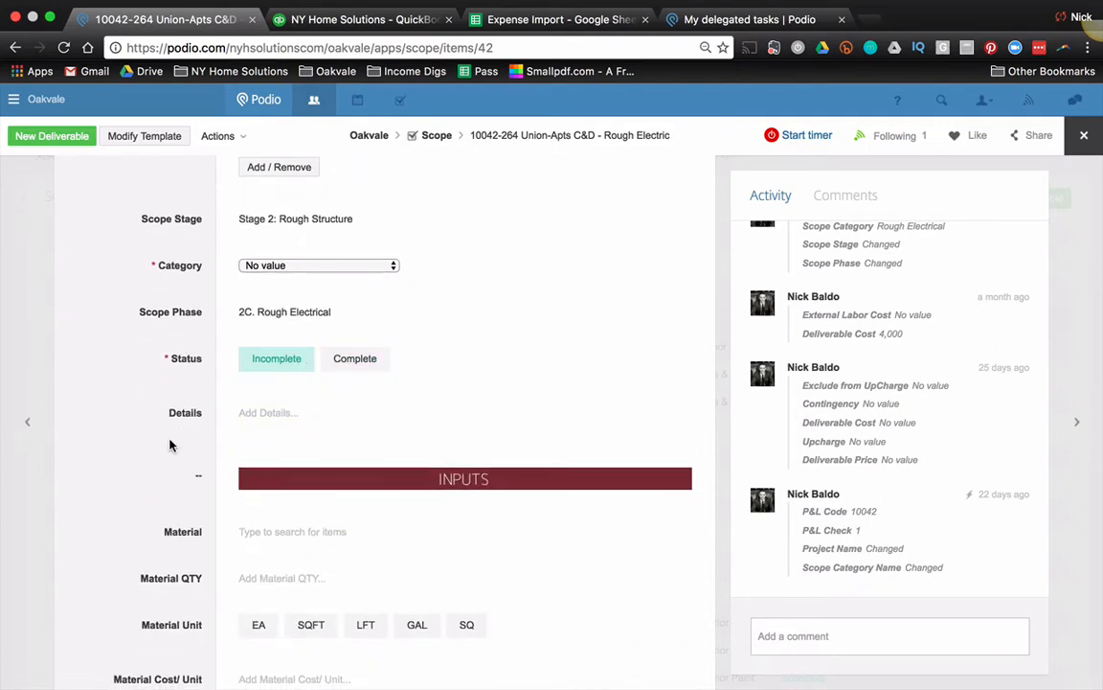
scroll(down, 3)
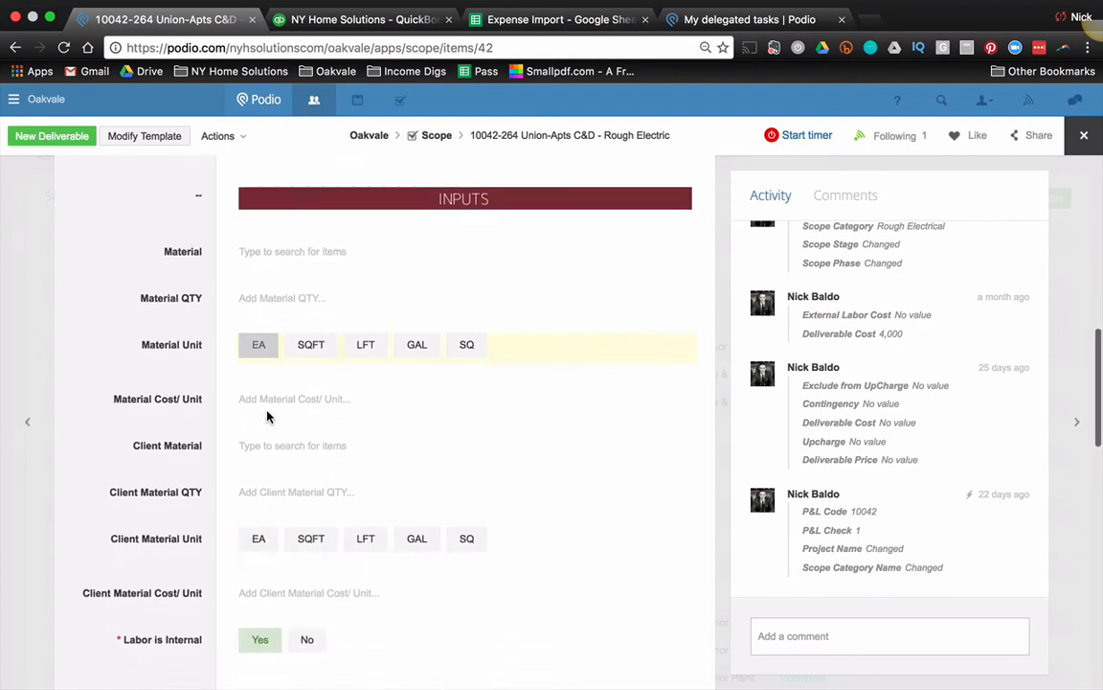
scroll(down, 3)
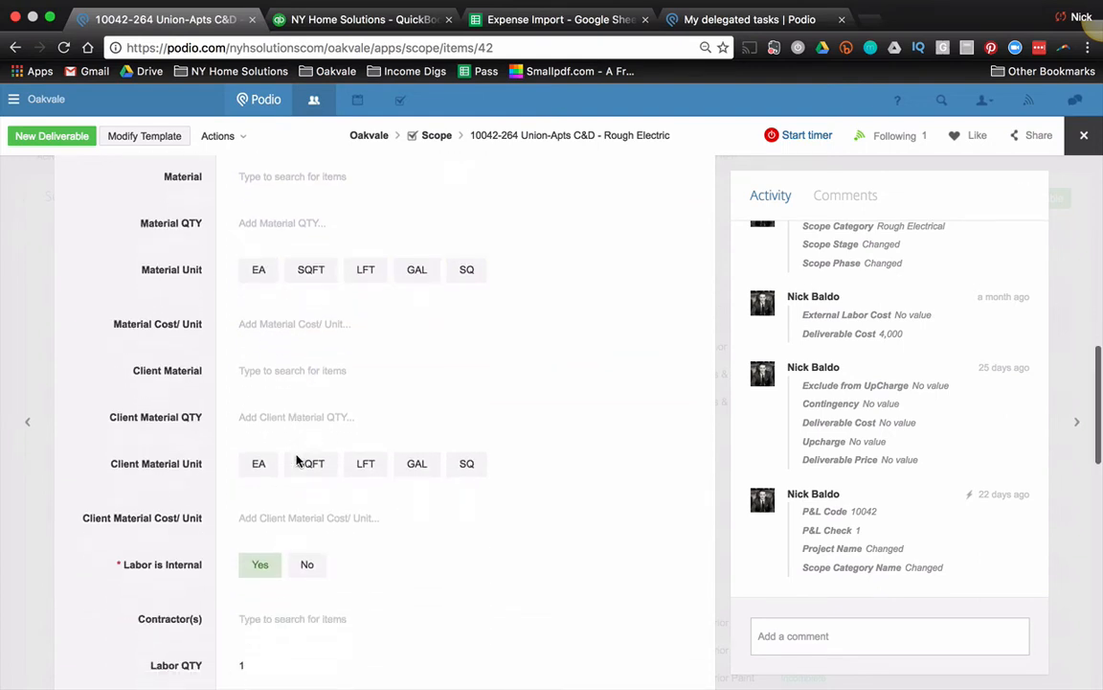
scroll(down, 3)
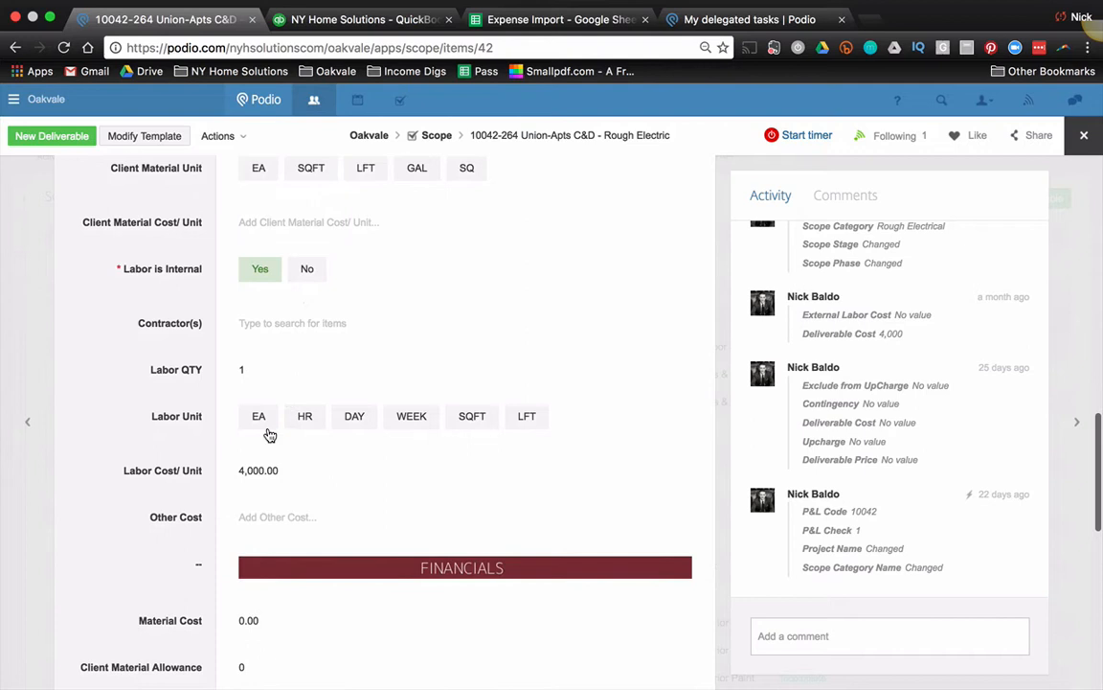
click(268, 370)
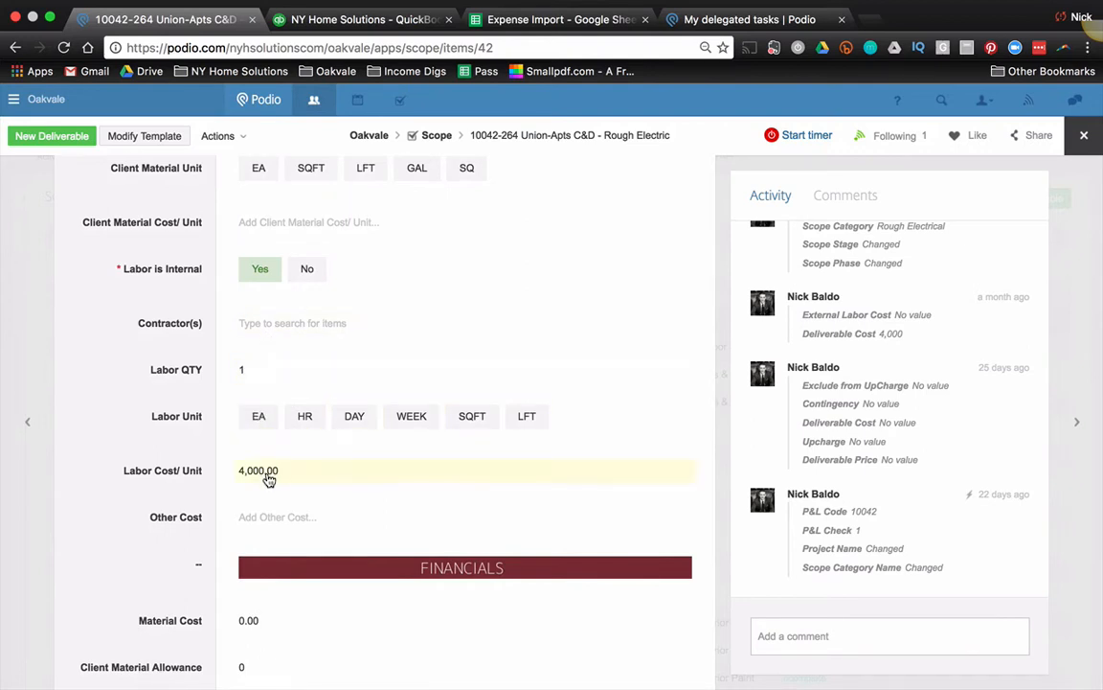
scroll(down, 3)
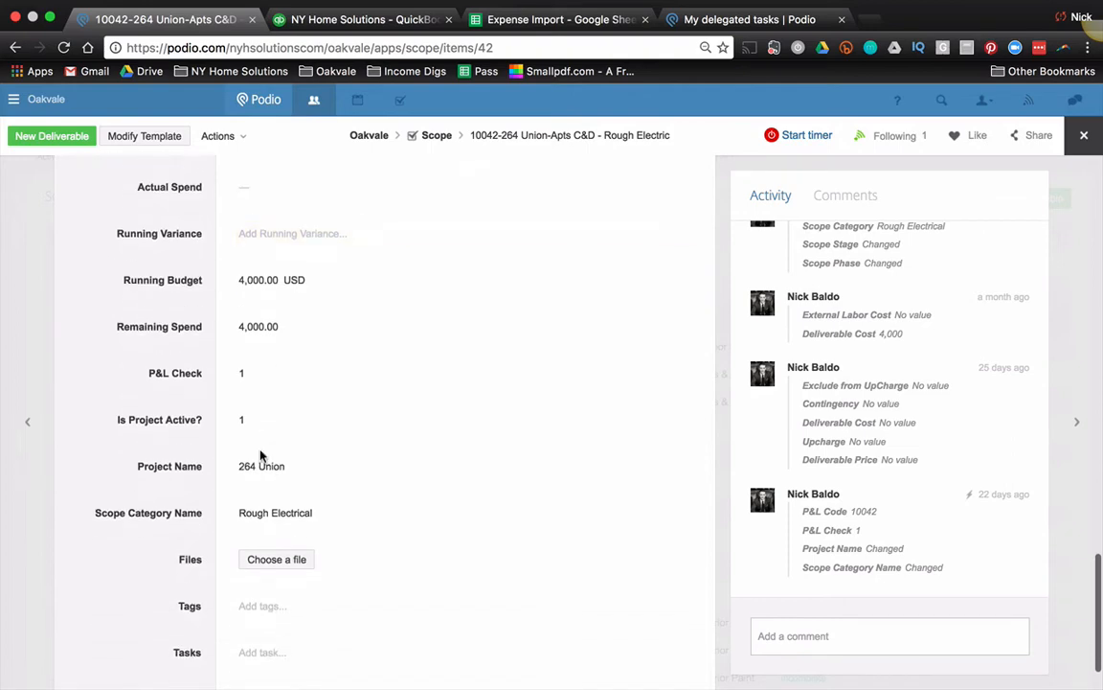
scroll(up, 3)
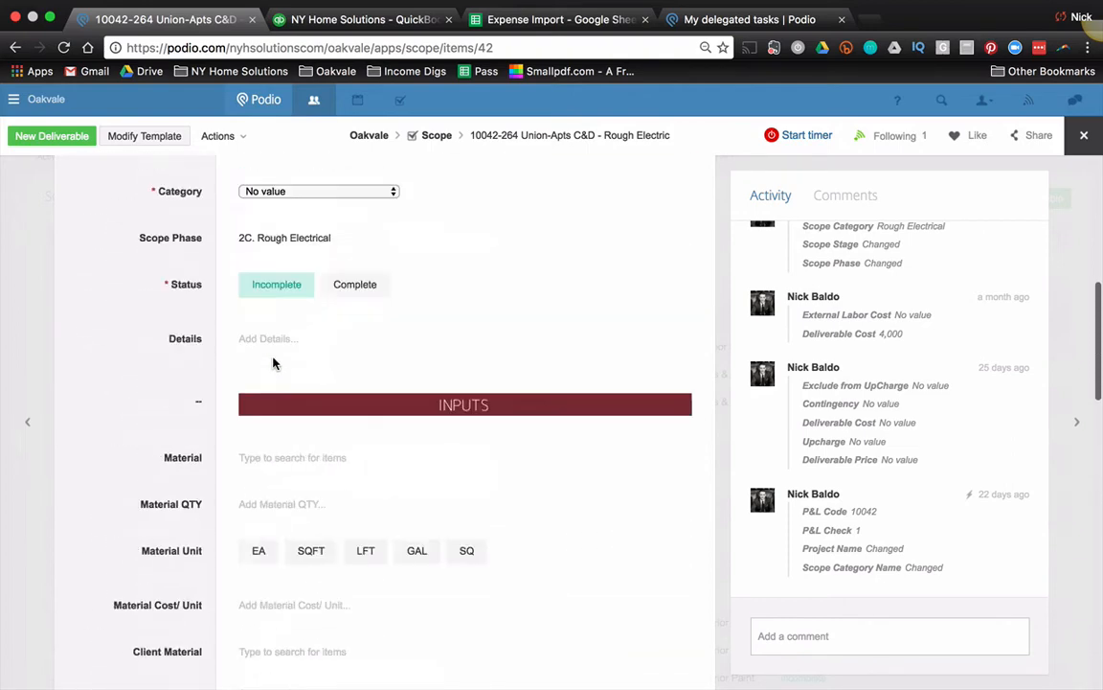
Close the Rough Electric deliverable to return to the Scope table
click(1083, 135)
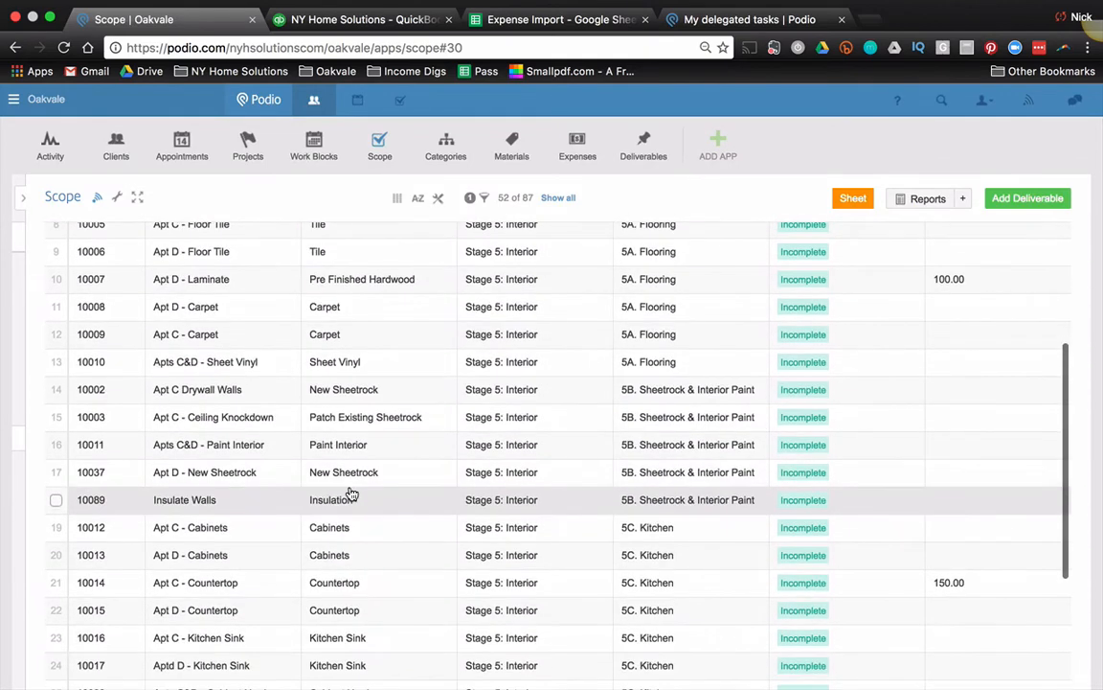
mouse_move(259, 293)
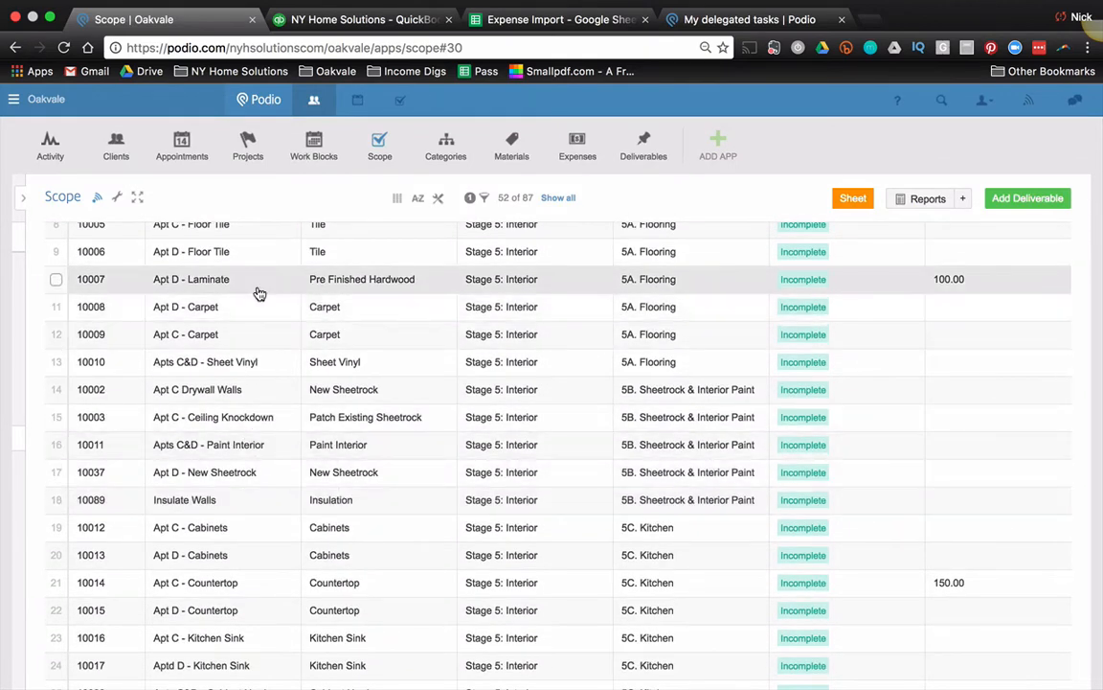
mouse_move(259, 294)
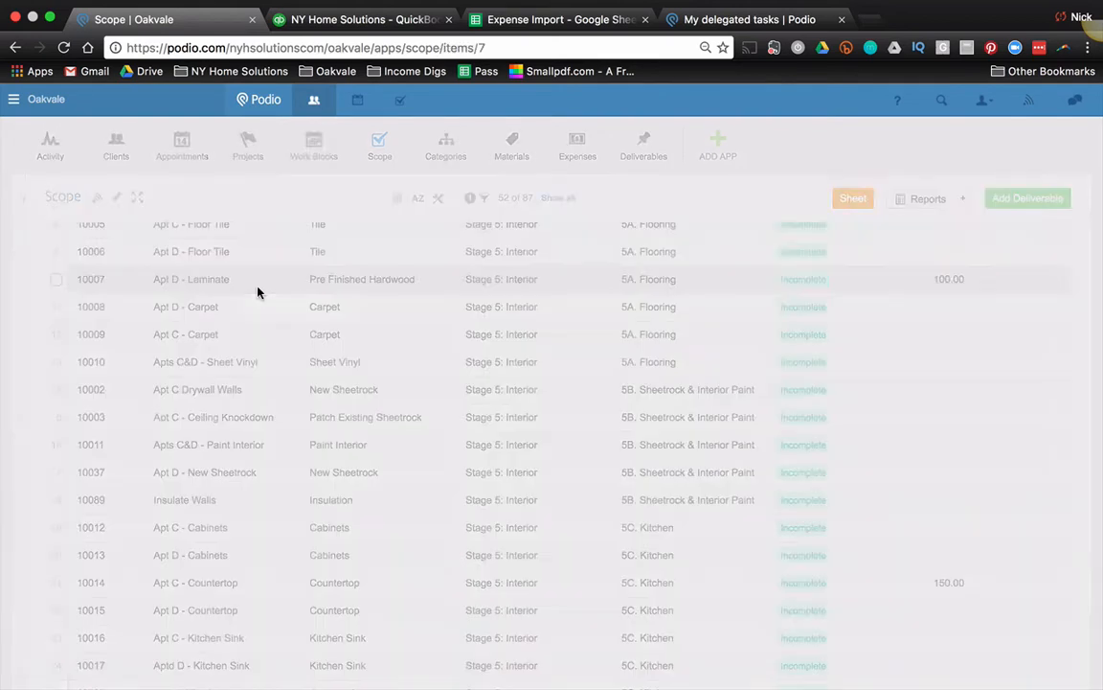
Give the 10007-264 Union-Apt D - Laminate item material unit SQFT and review its 520.00 cost
click(191, 279)
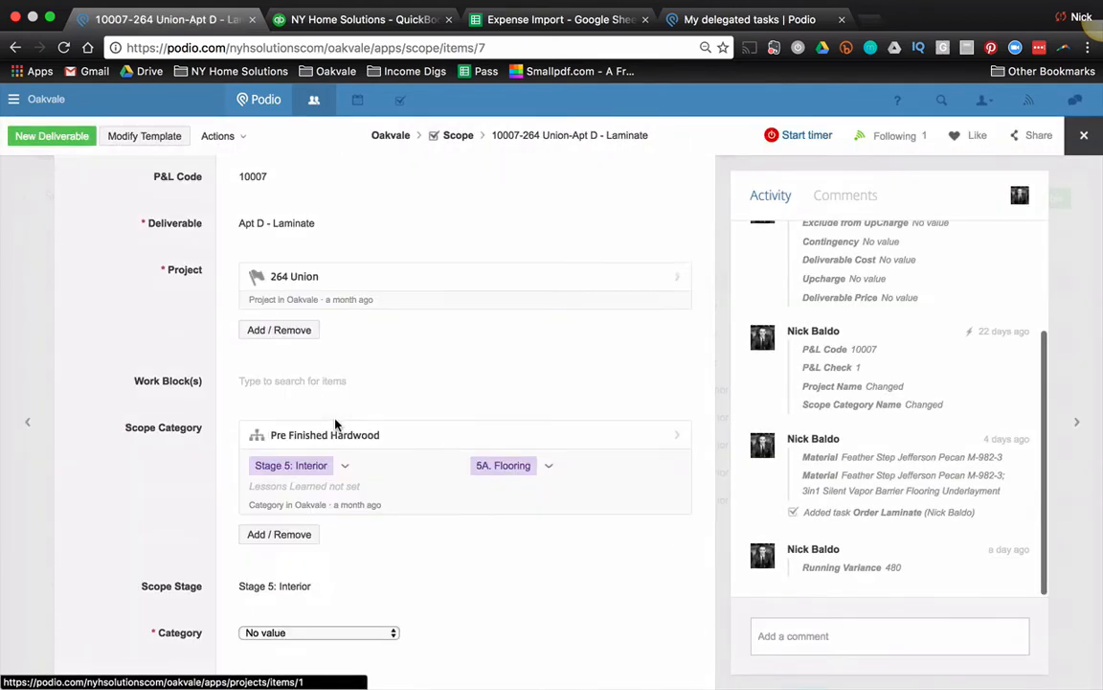
scroll(up, 3)
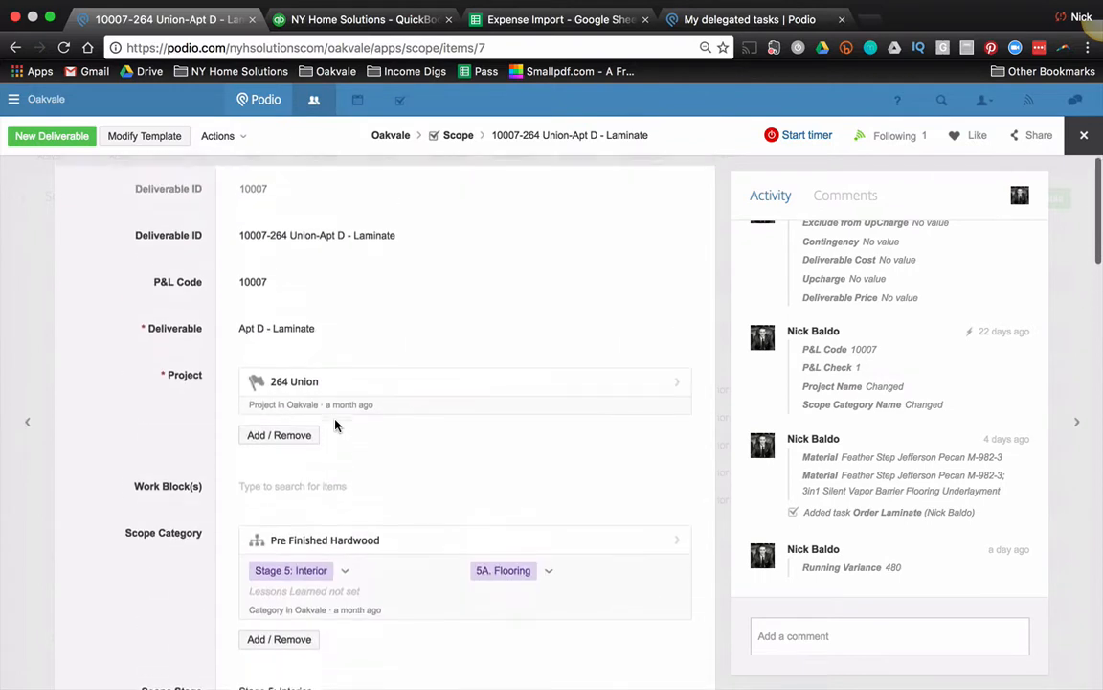
scroll(down, 3)
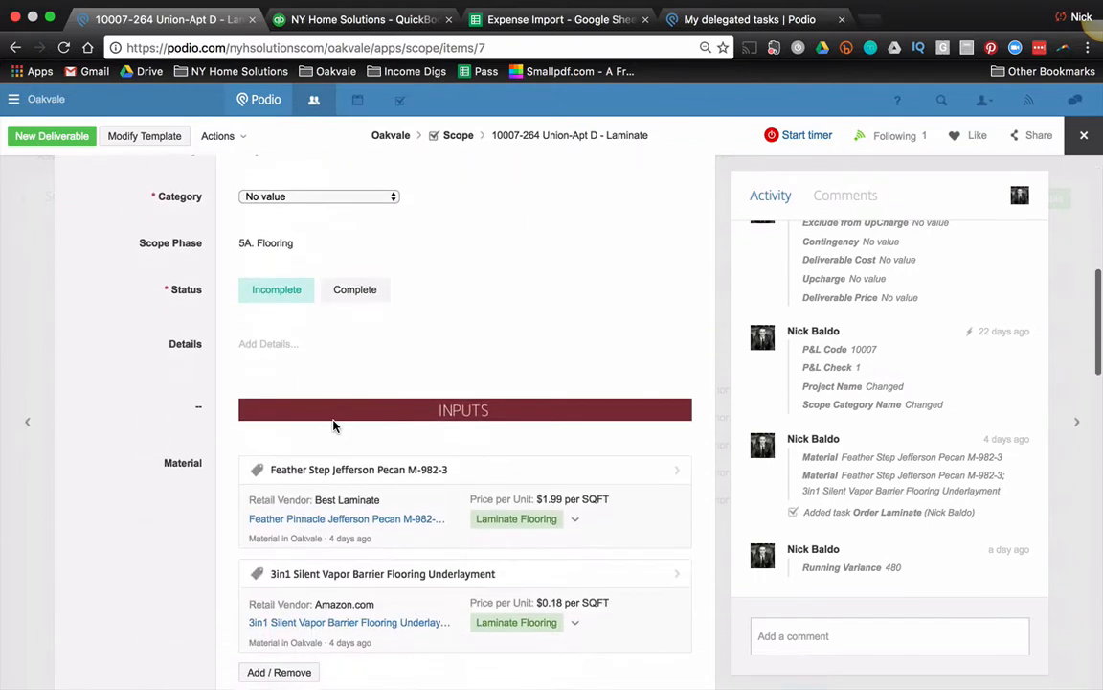
scroll(down, 3)
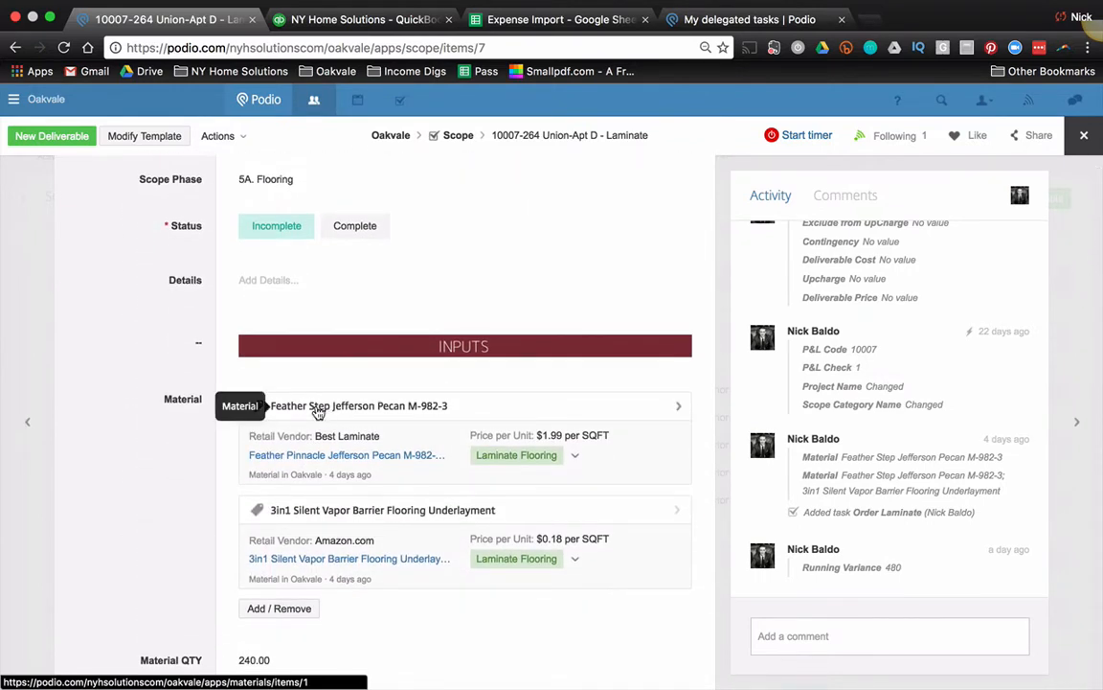
mouse_move(353, 413)
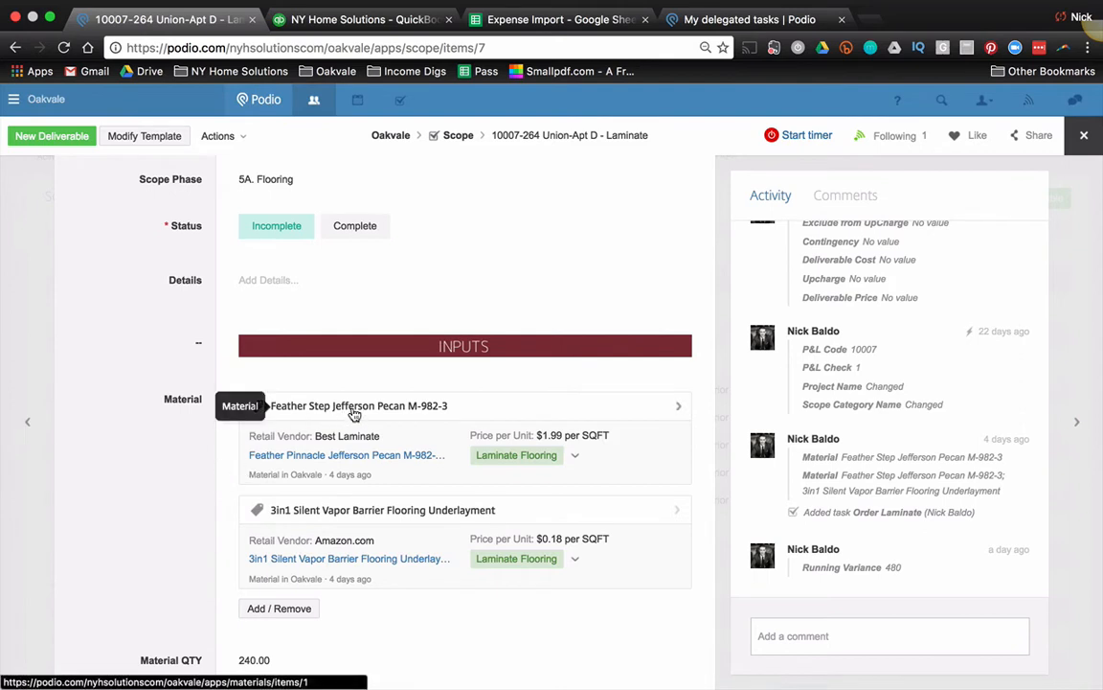
mouse_move(343, 482)
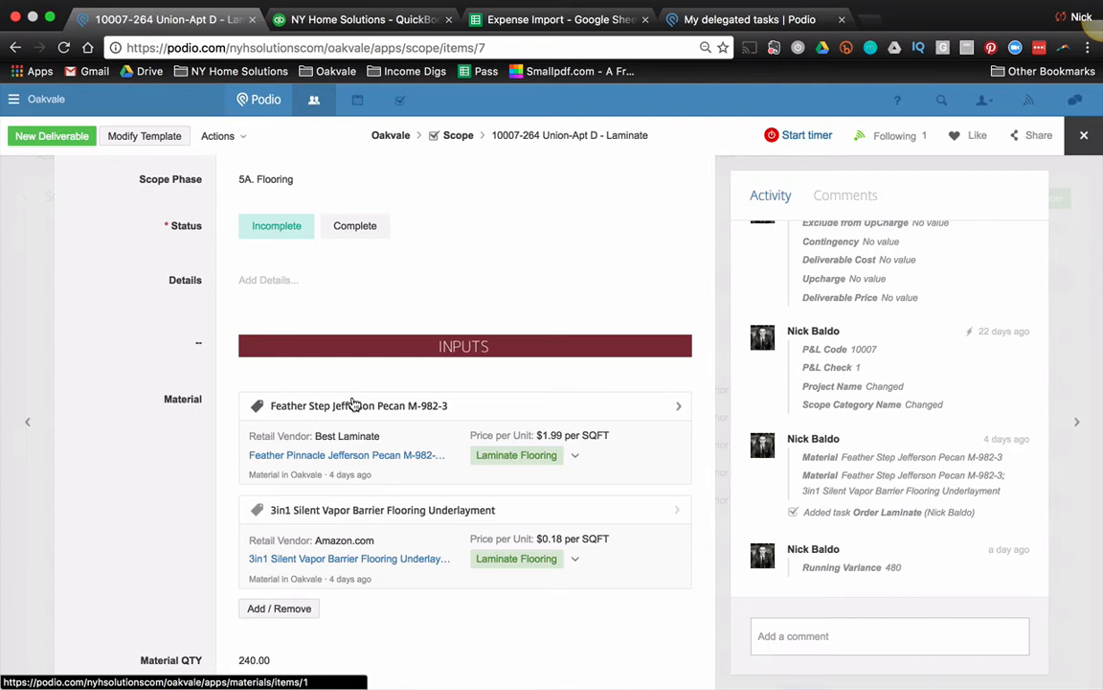
mouse_move(361, 418)
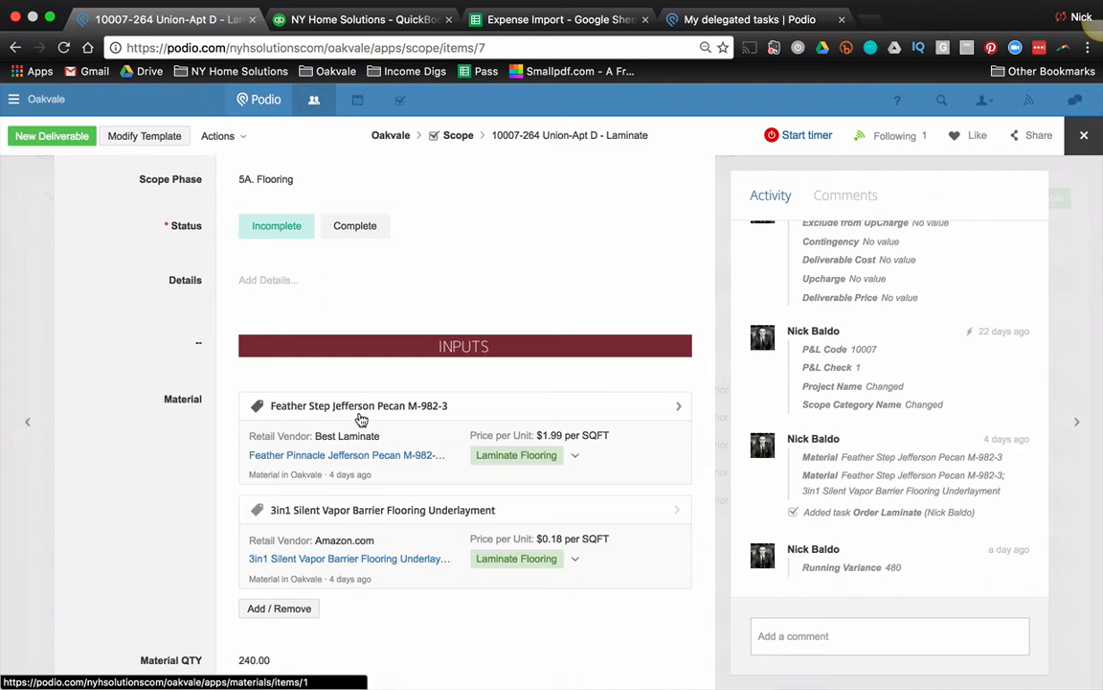
scroll(down, 3)
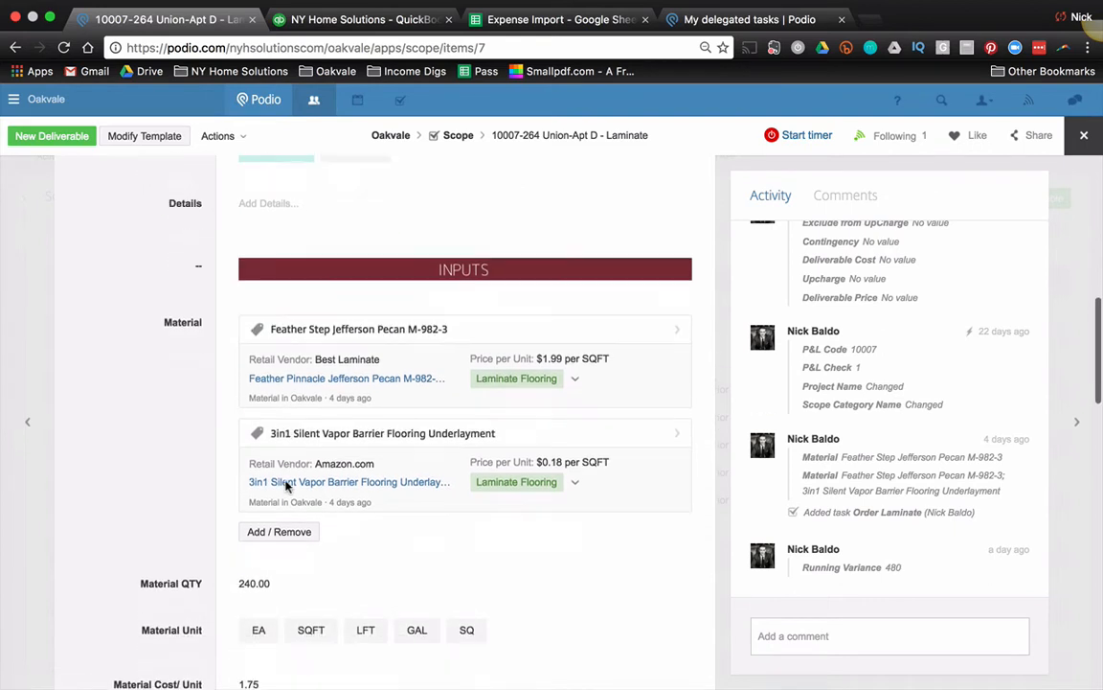
scroll(down, 3)
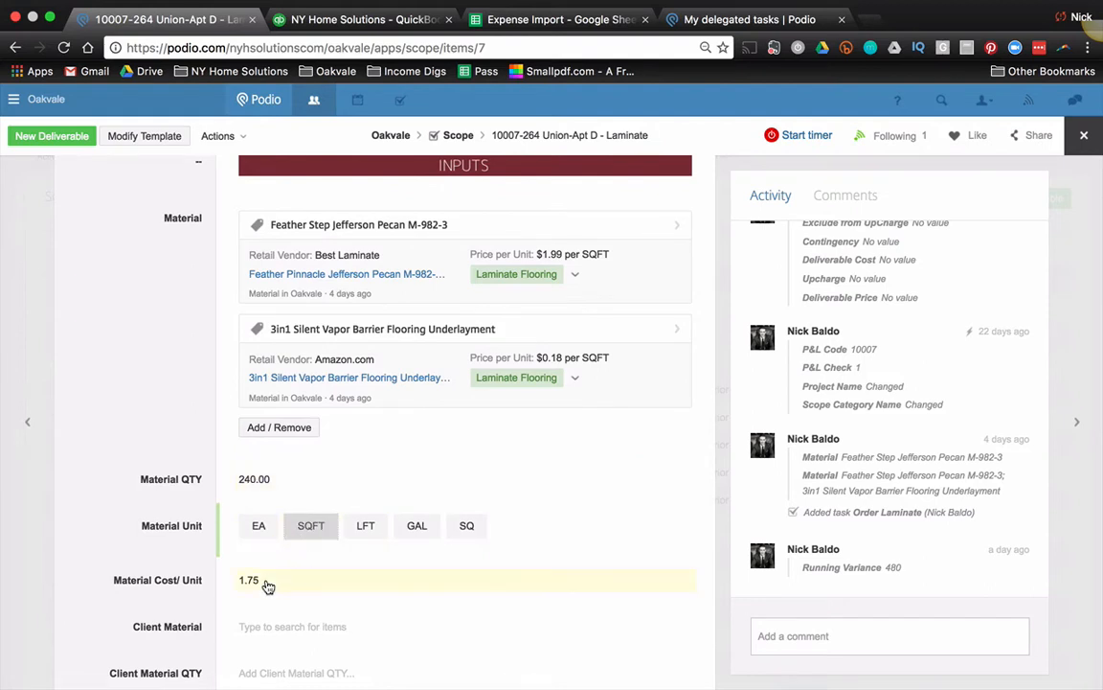
scroll(down, 3)
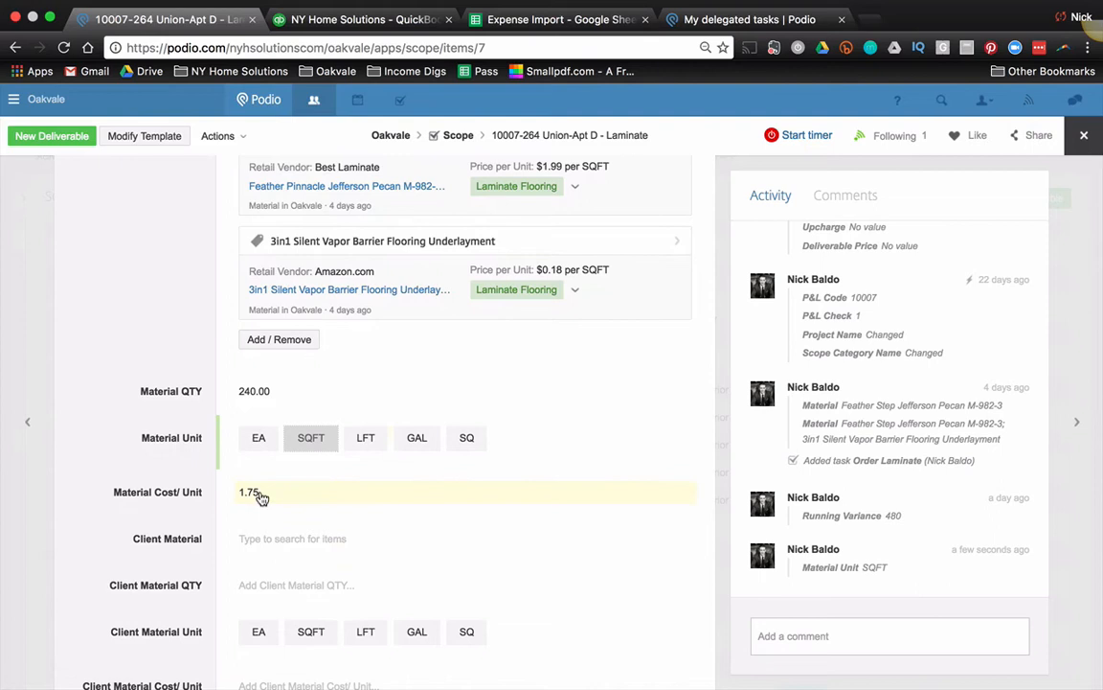
scroll(down, 3)
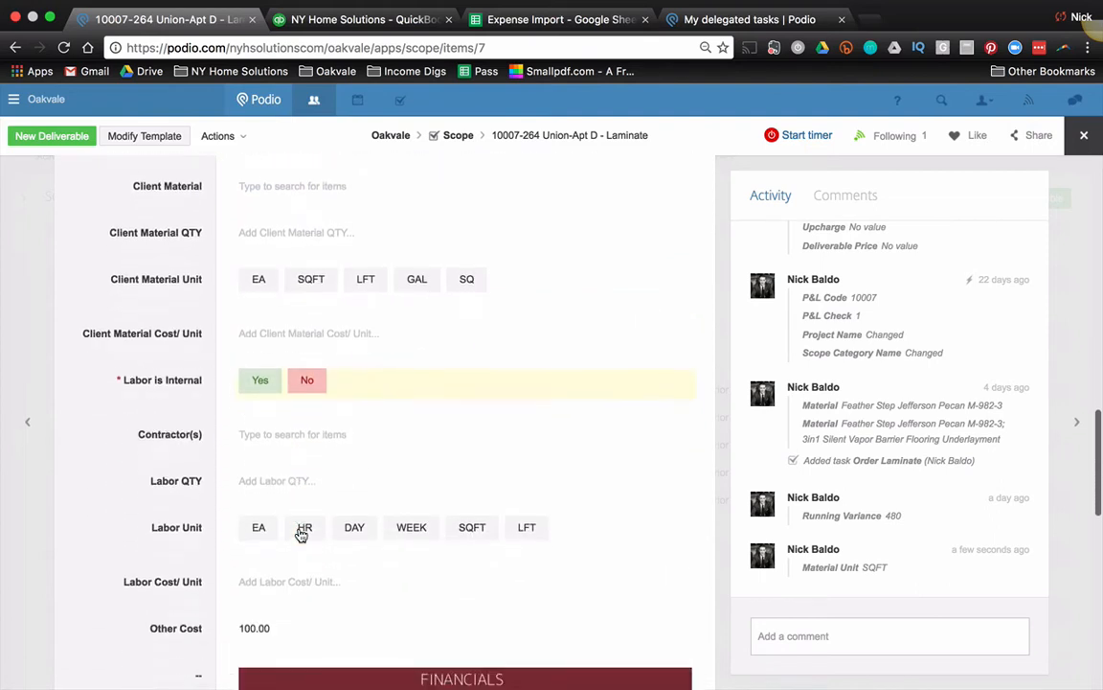
scroll(down, 3)
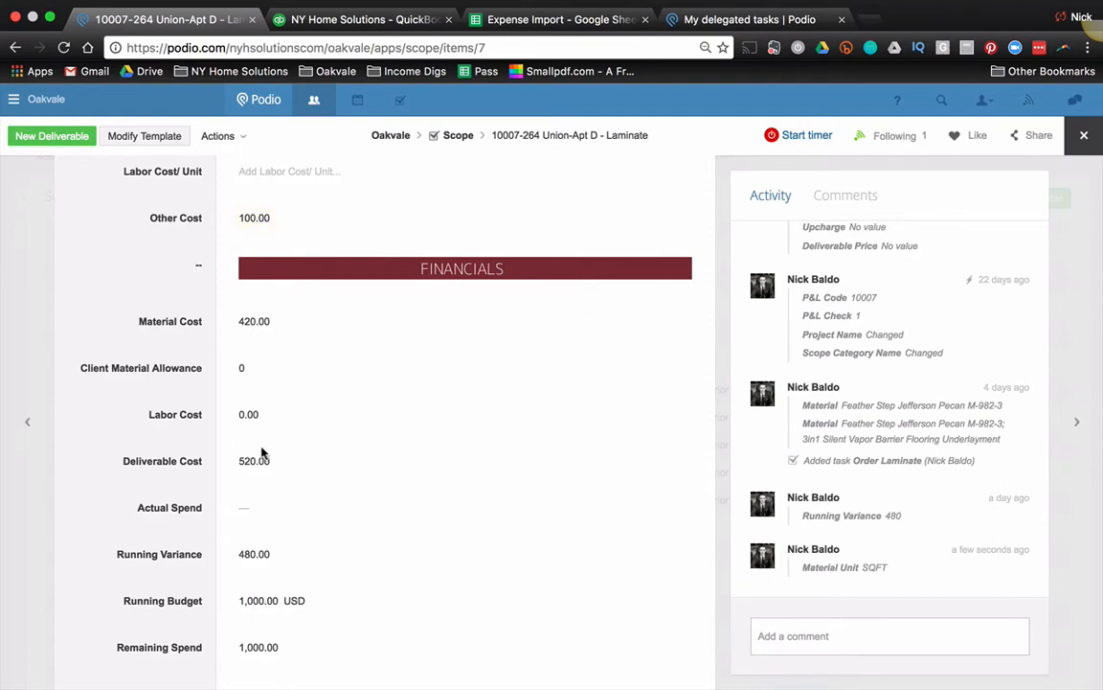
mouse_move(263, 534)
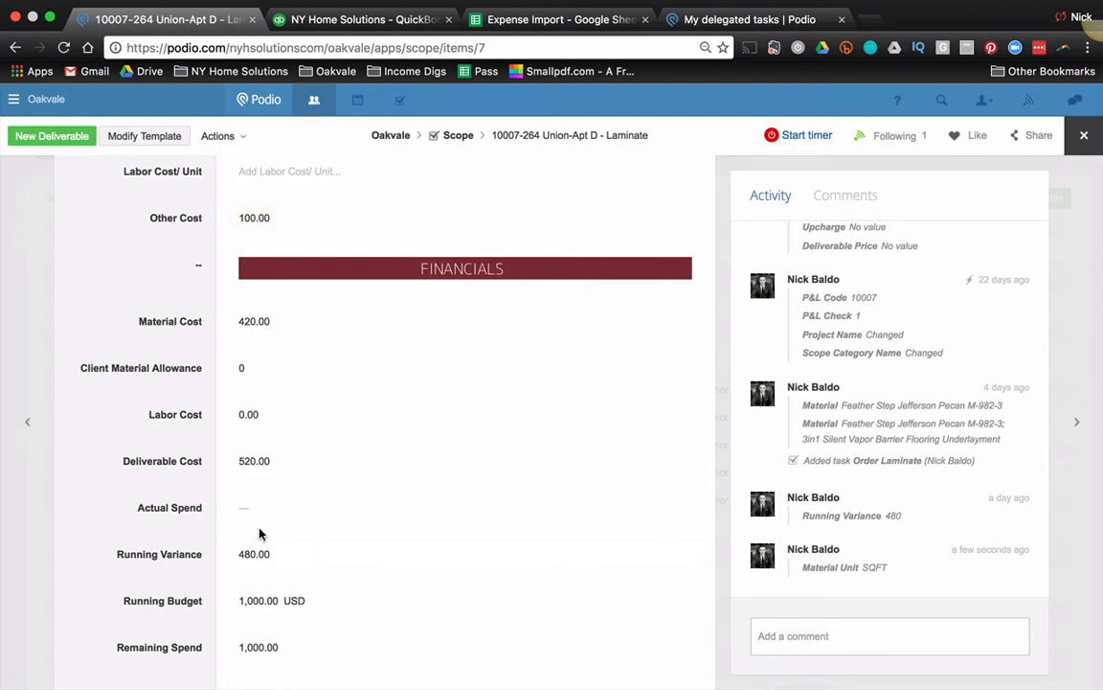
scroll(up, 3)
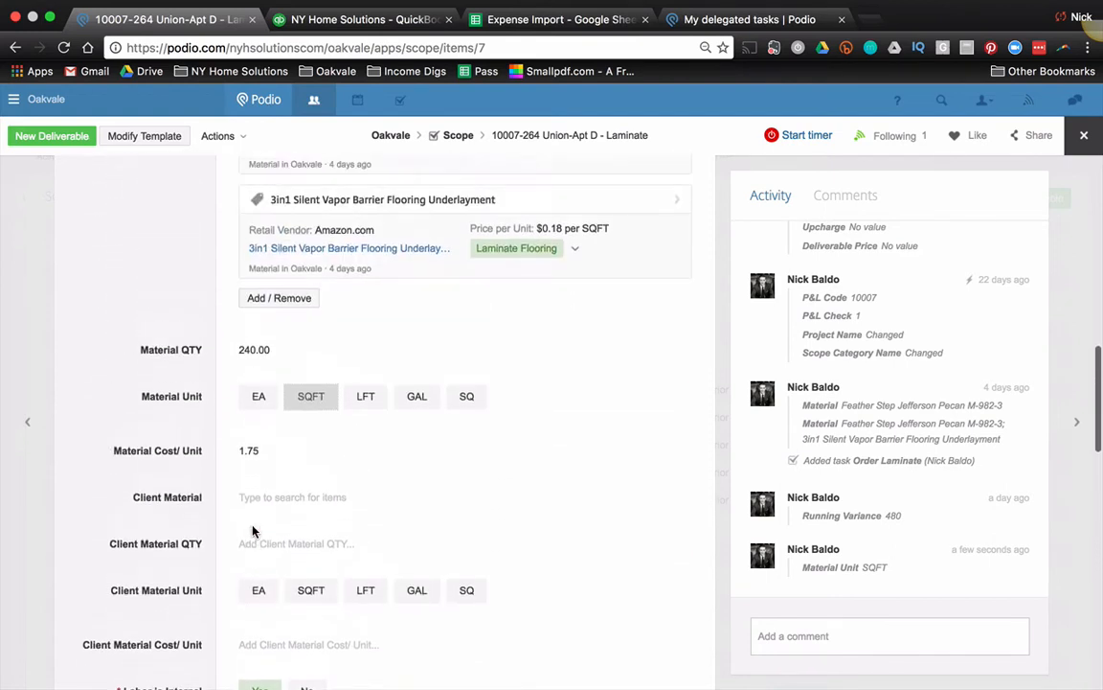
scroll(up, 3)
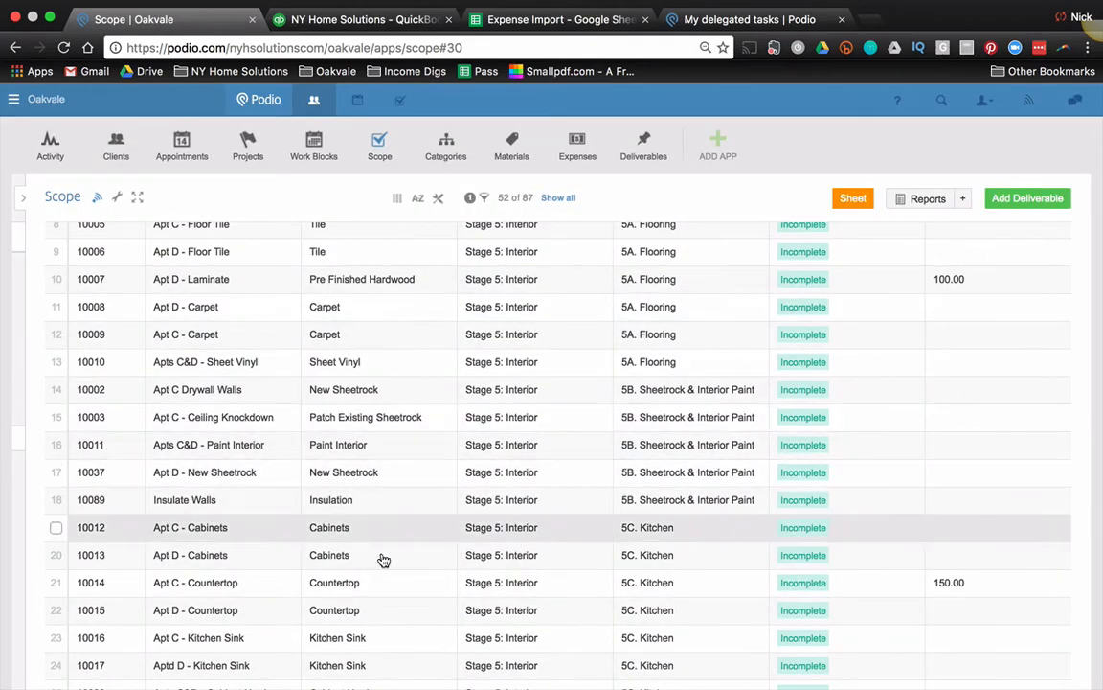
Scroll the Scope table back to the top at Apts C&D - Dumpsters
scroll(up, 3)
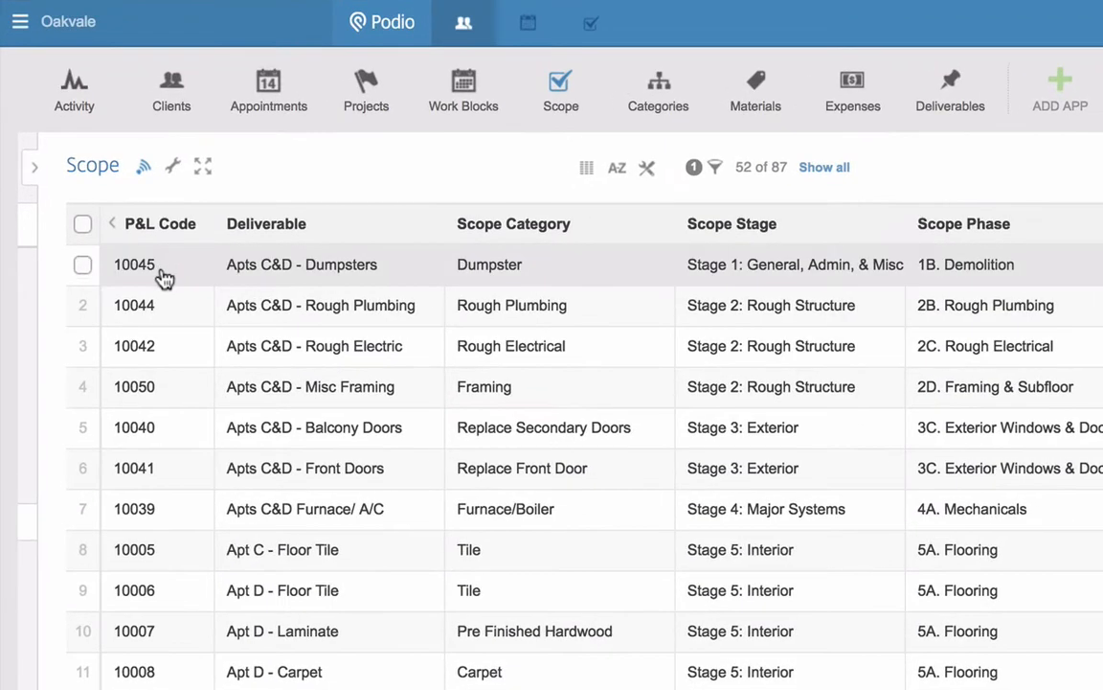
mouse_move(134, 264)
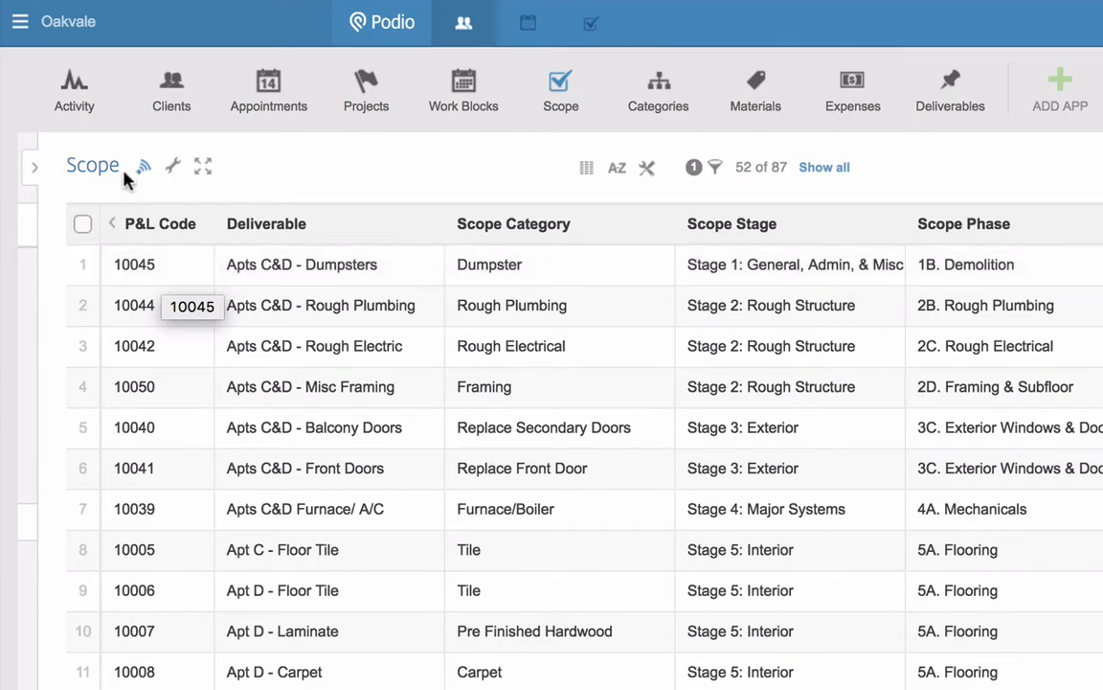
mouse_move(268, 428)
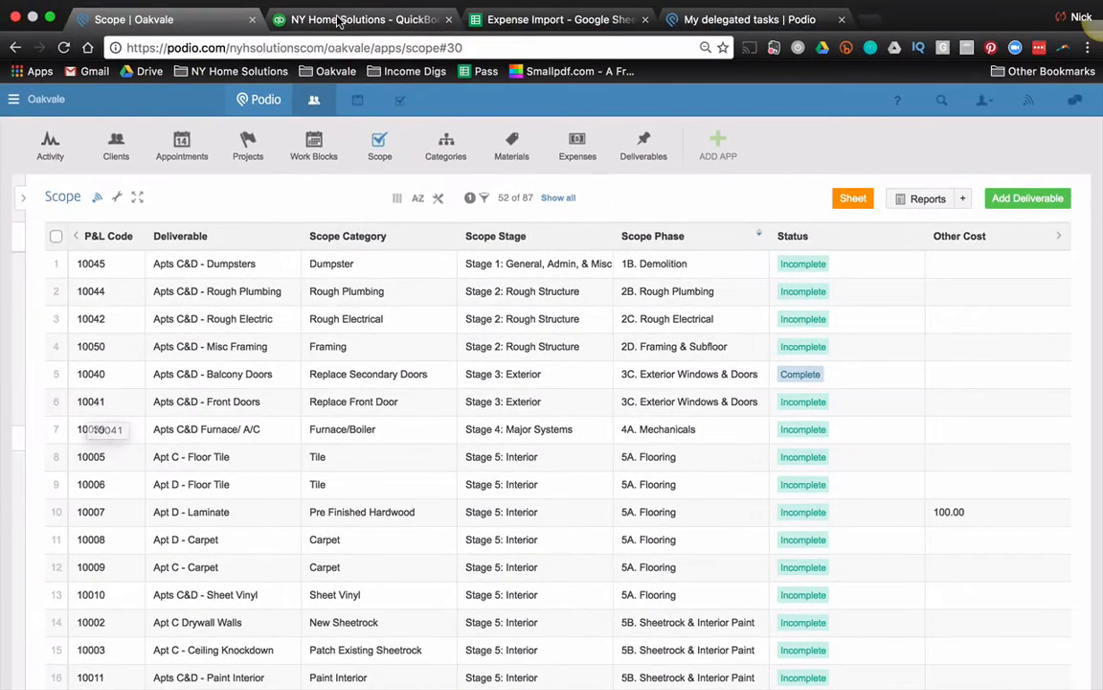
Show the QuickBooks January 8–14, 2017 transaction report with its report period settings
click(364, 19)
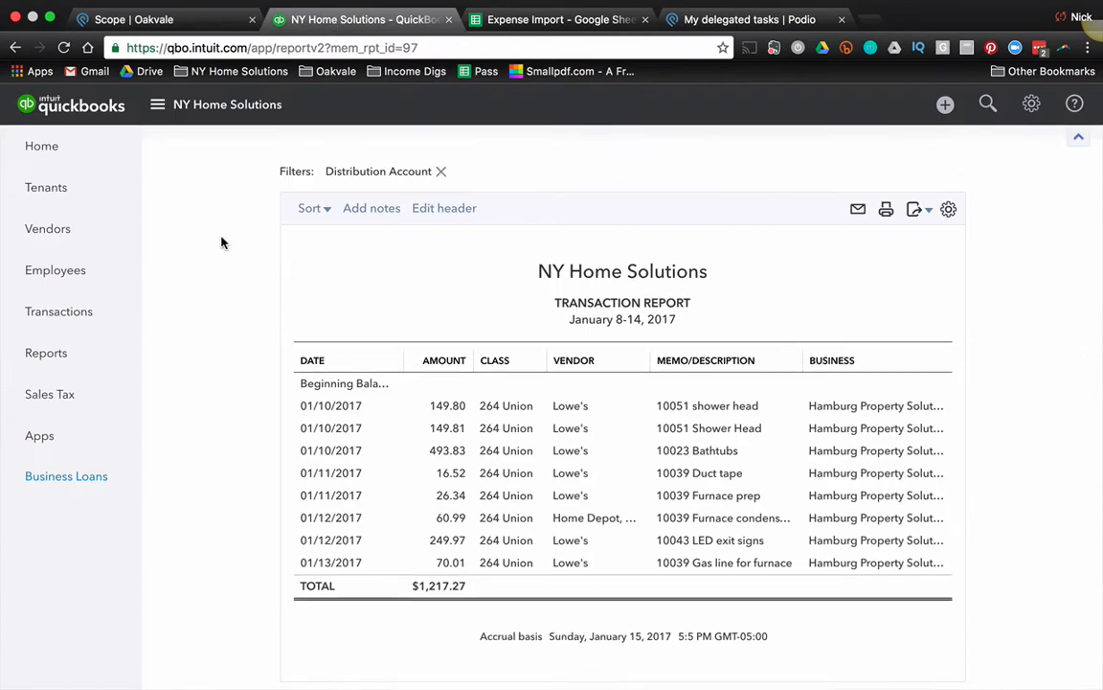
click(881, 167)
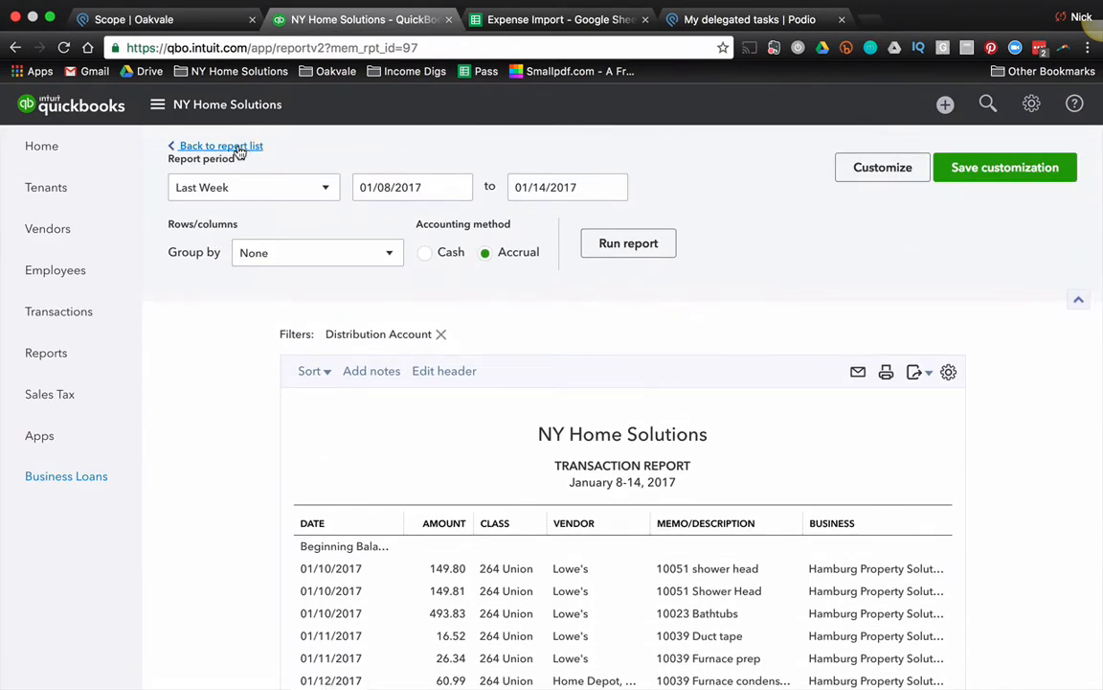
scroll(down, 3)
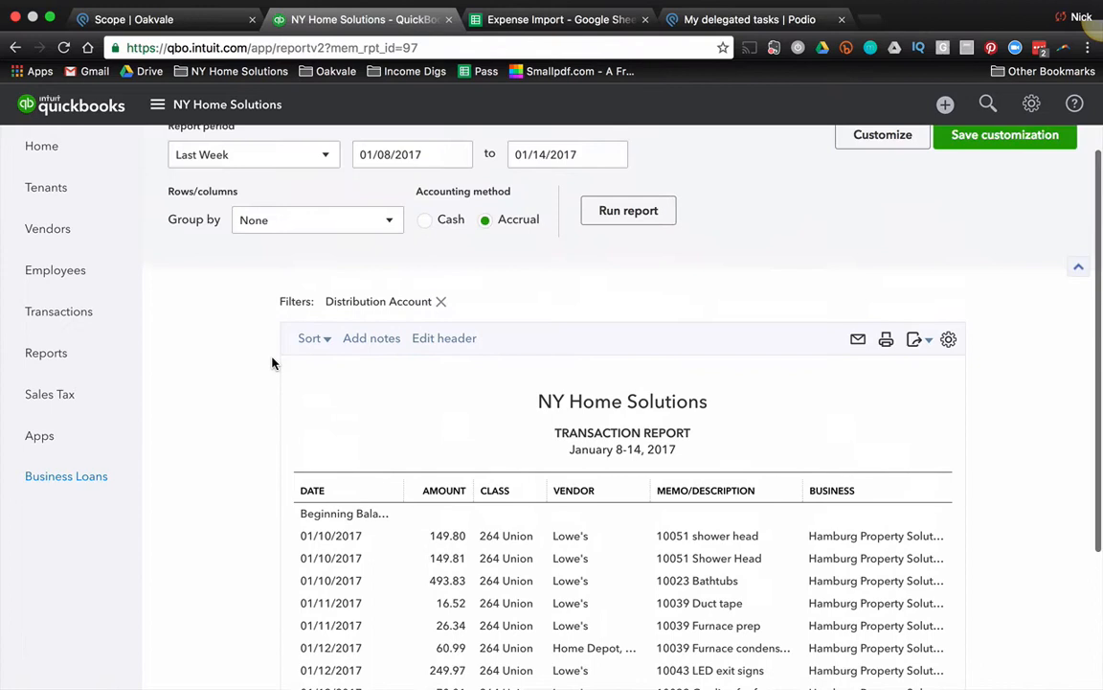
scroll(up, 3)
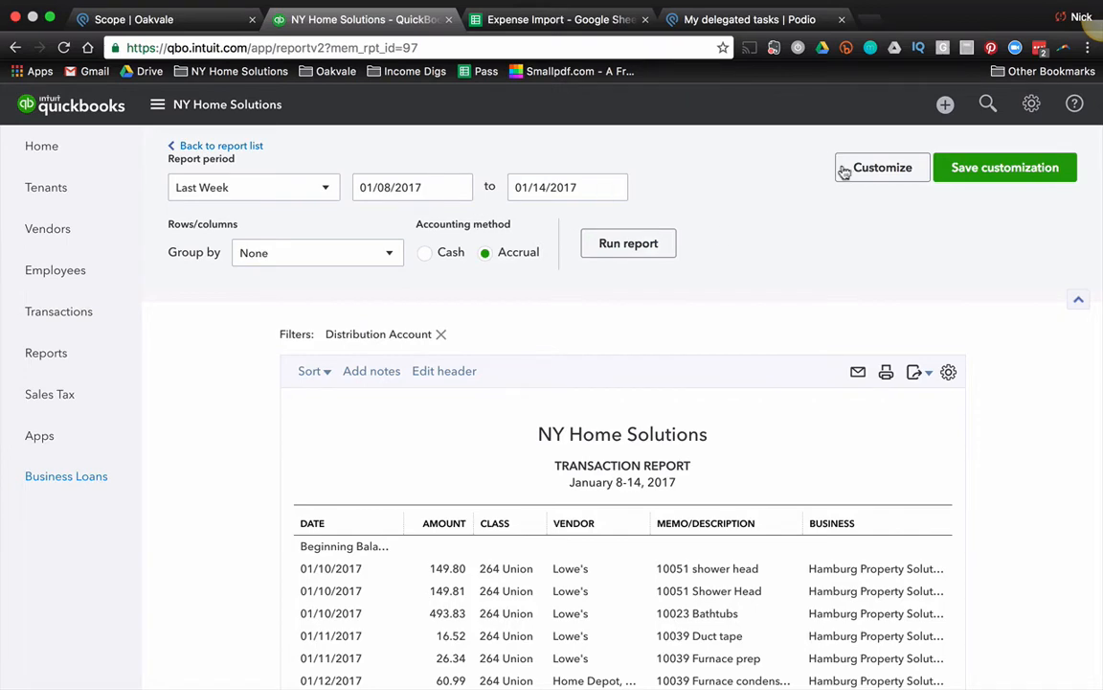
click(881, 167)
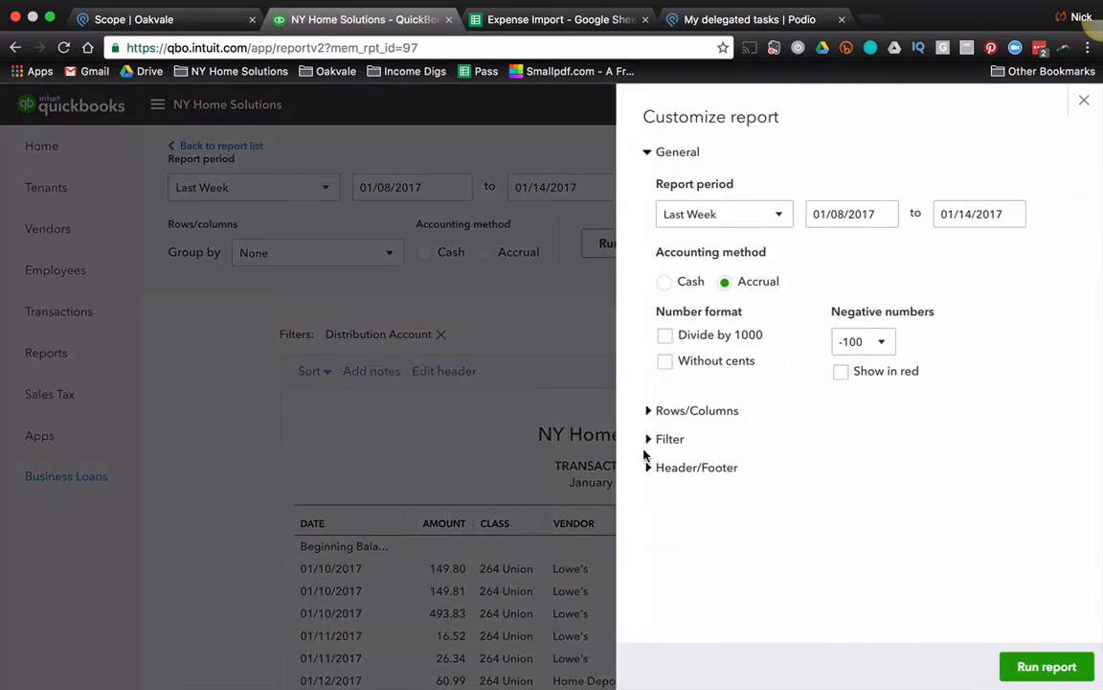
click(670, 439)
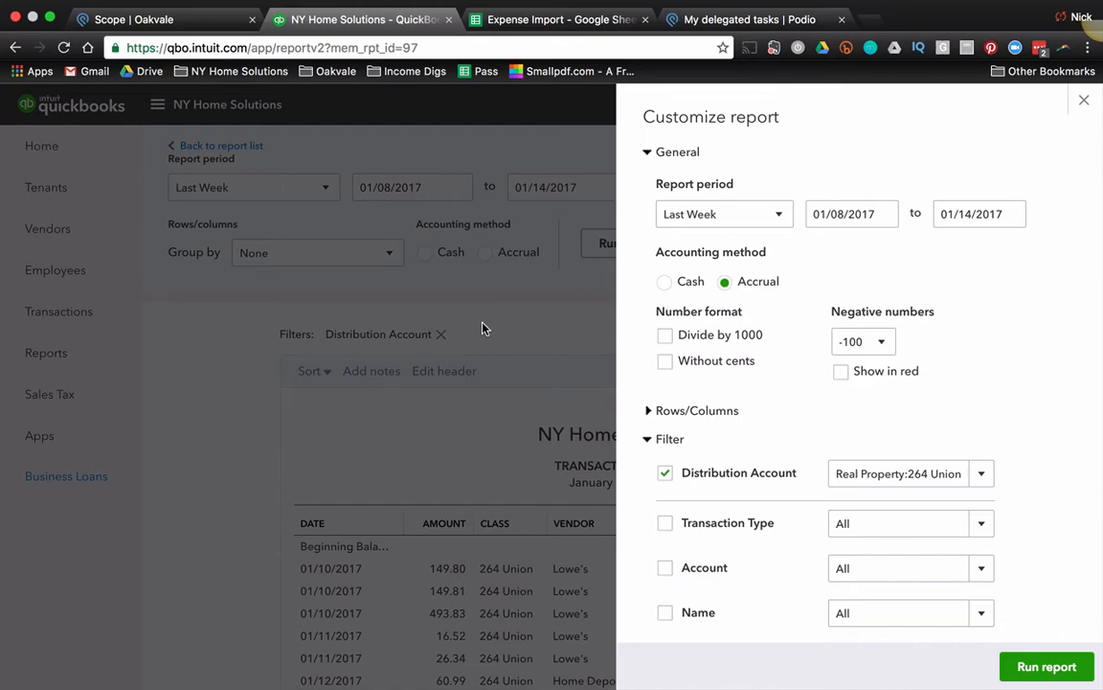
mouse_move(1085, 105)
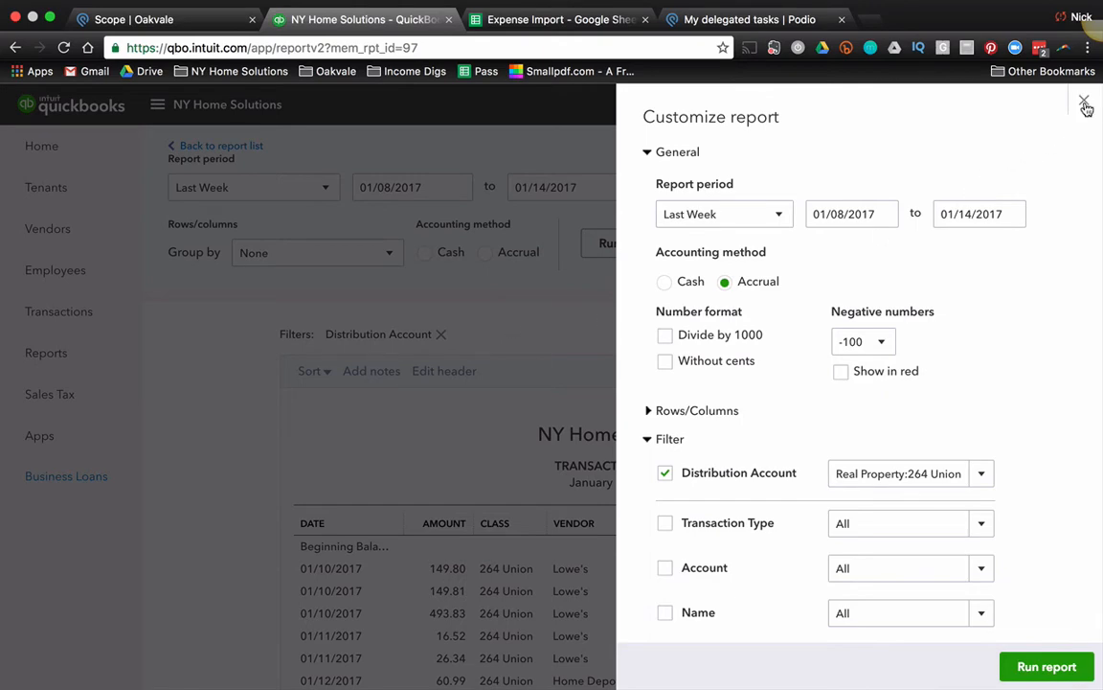
click(1085, 103)
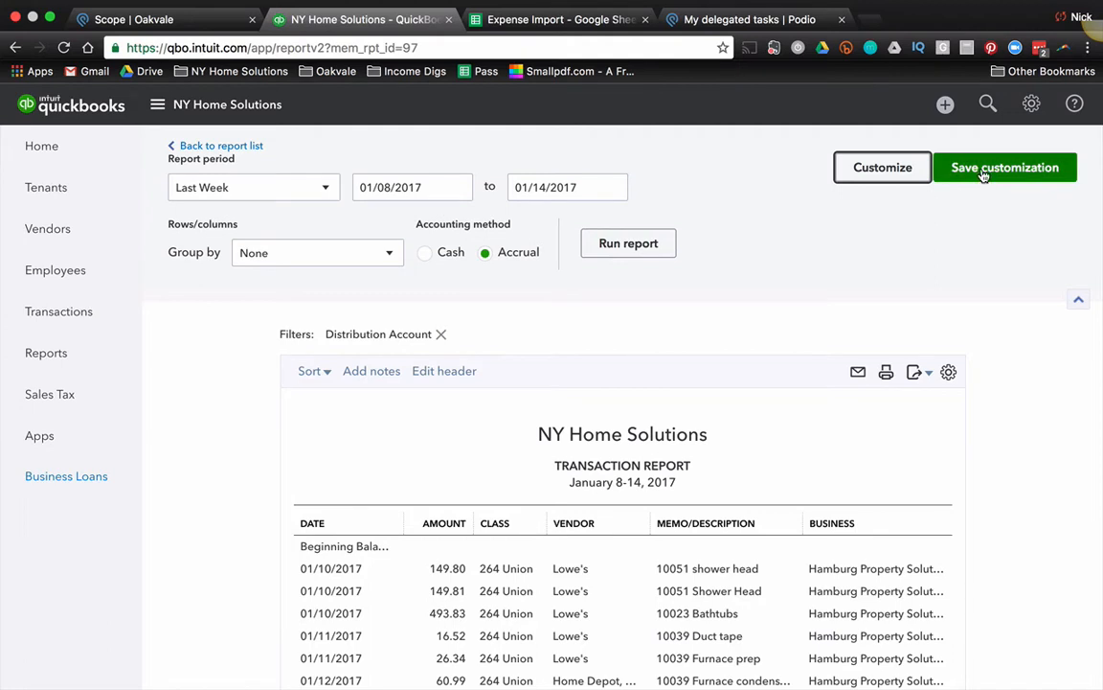
mouse_move(950, 185)
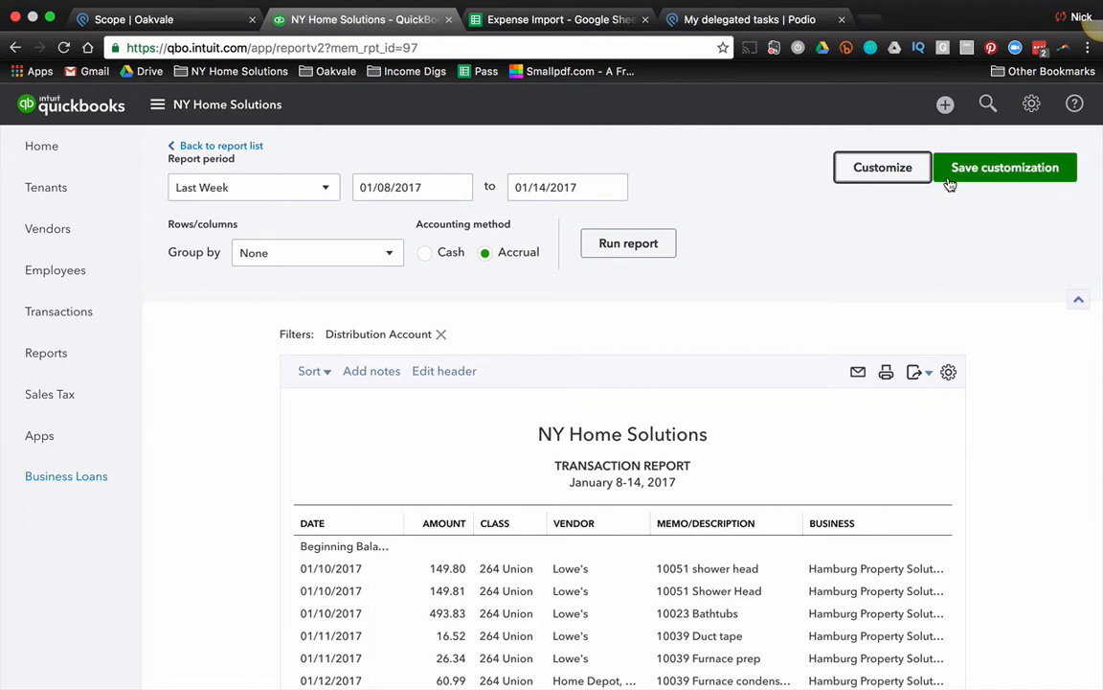
Save the report as 'Podio Expense Import - Last Week' under VA Reference and reopen it
click(1005, 167)
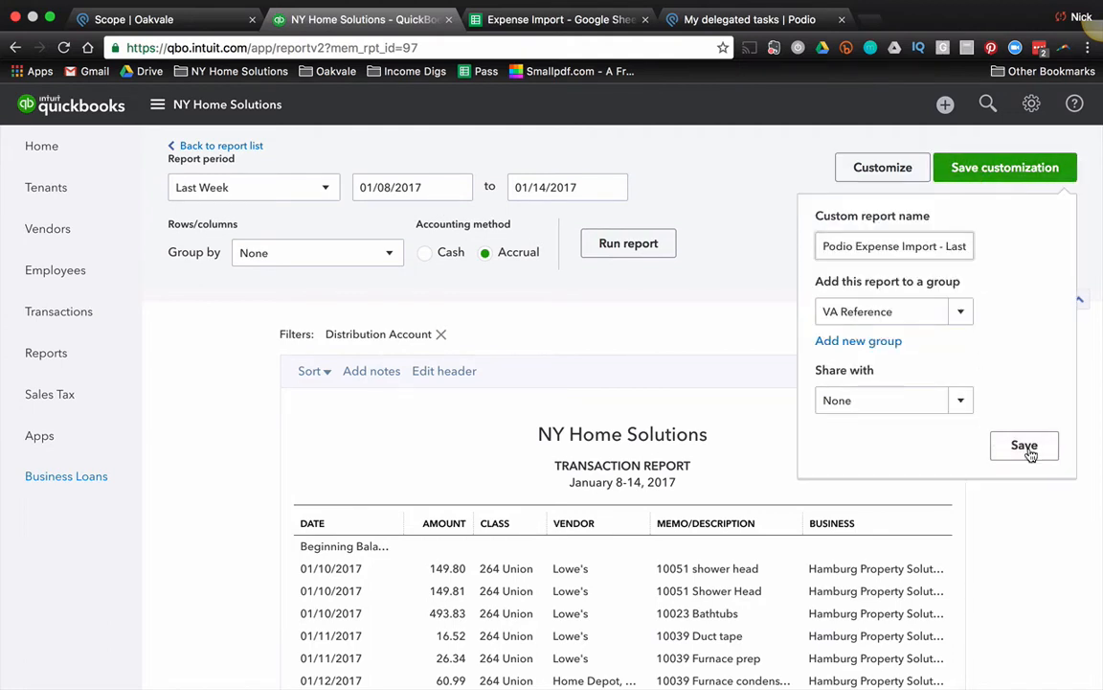
click(1024, 445)
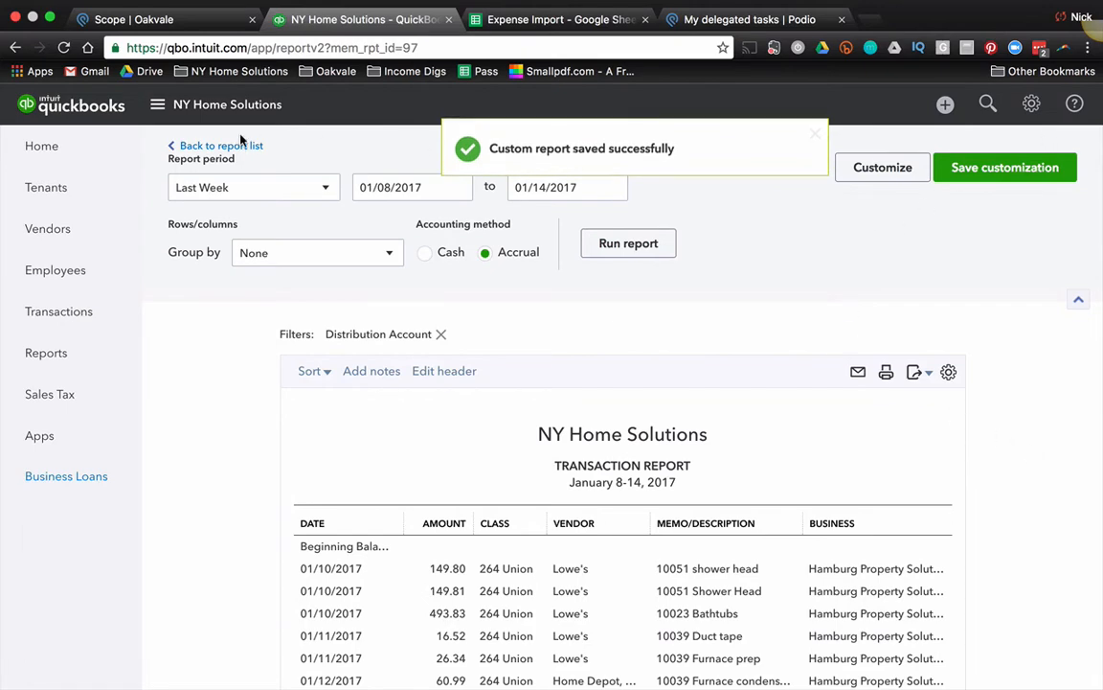
click(221, 146)
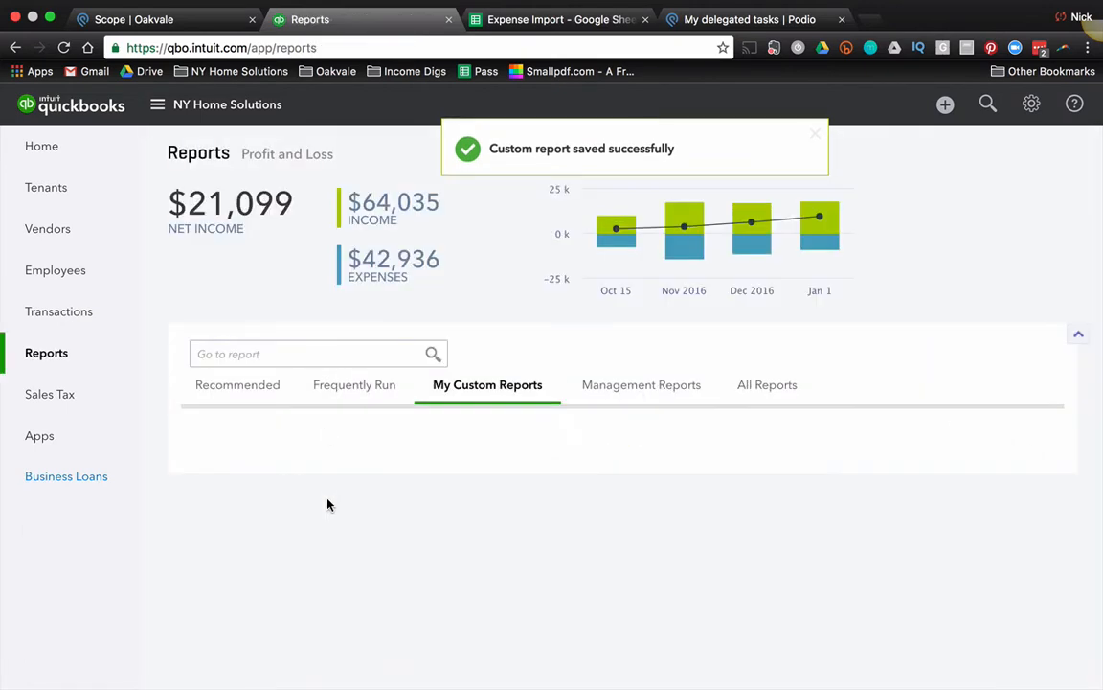
scroll(down, 3)
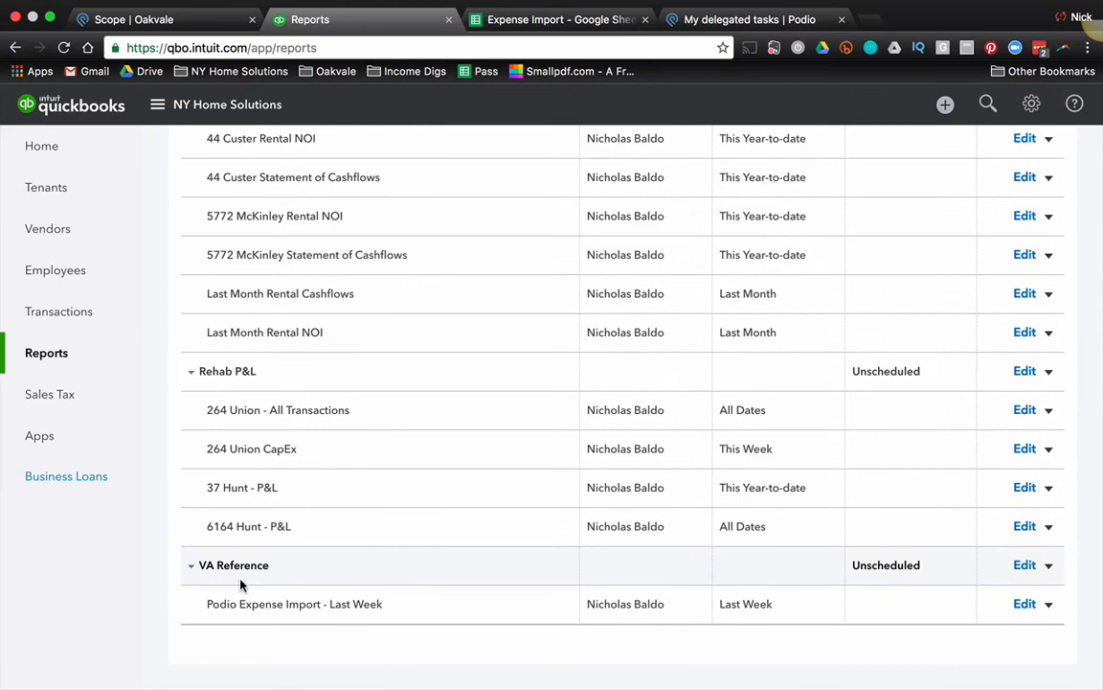
click(294, 604)
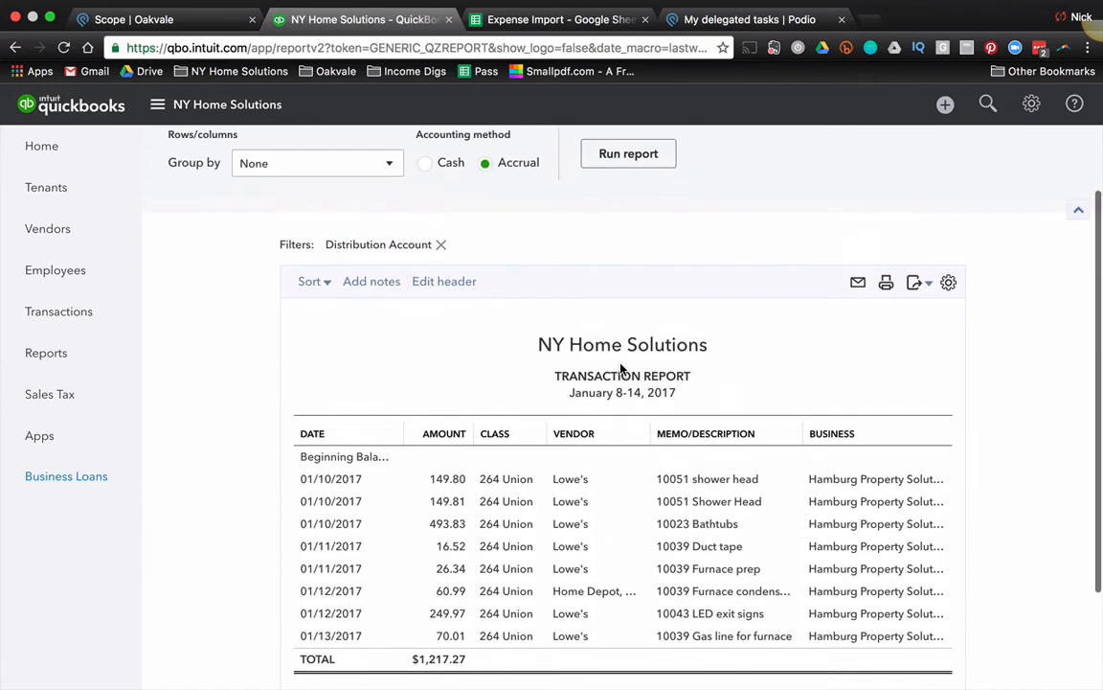
scroll(down, 3)
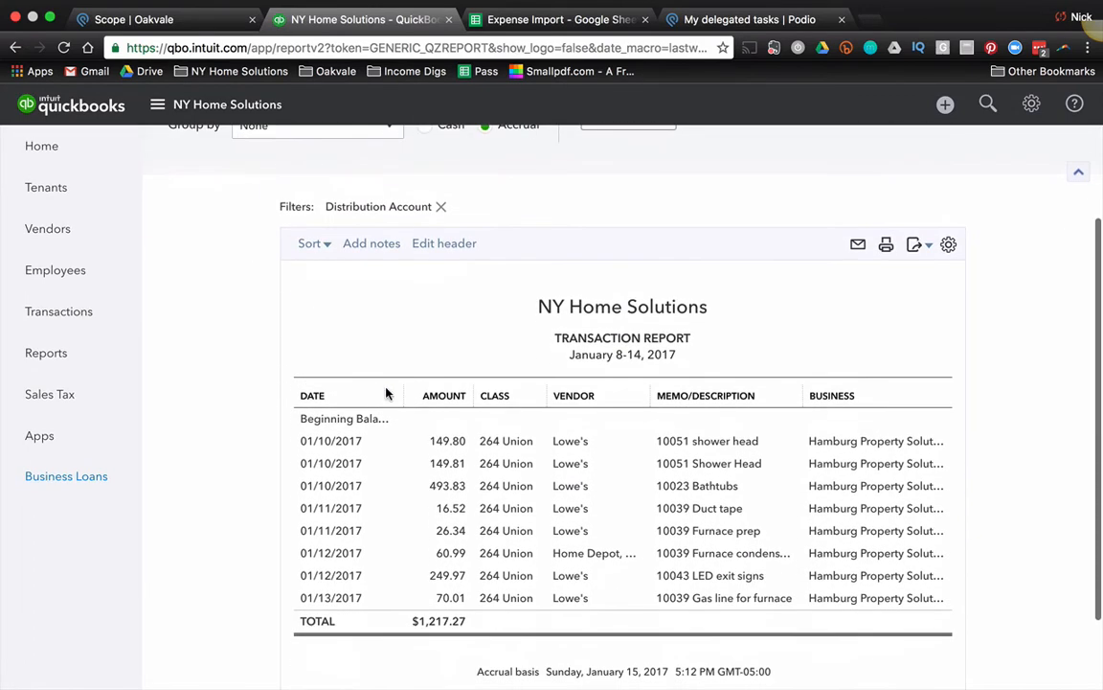
scroll(up, 3)
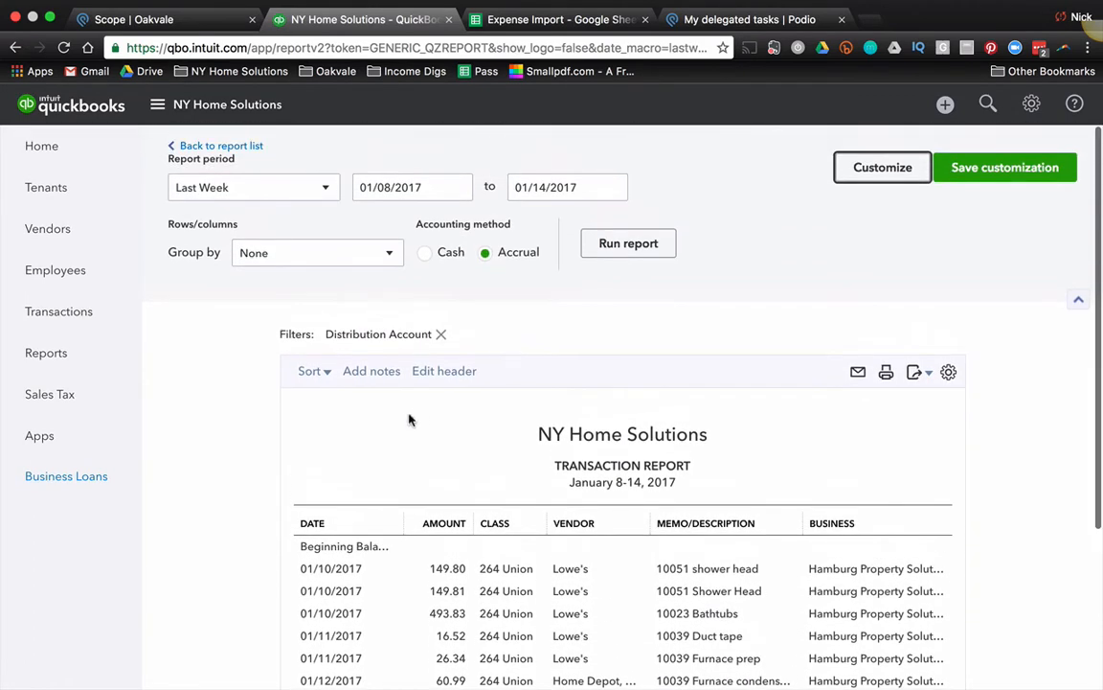
mouse_move(311, 505)
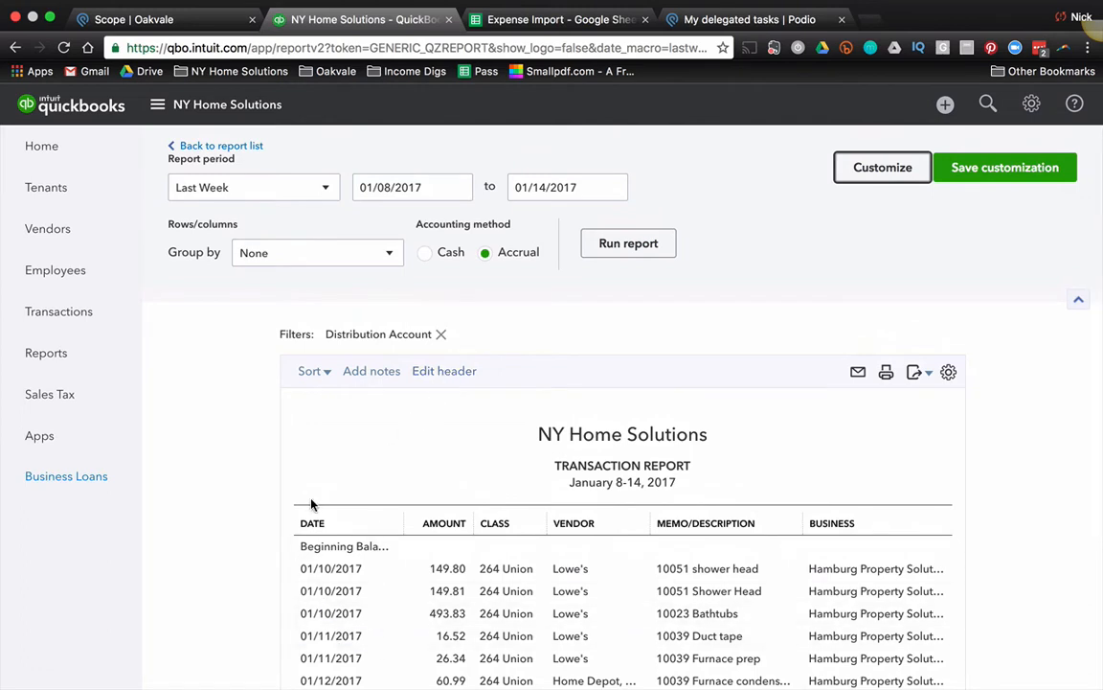
scroll(down, 3)
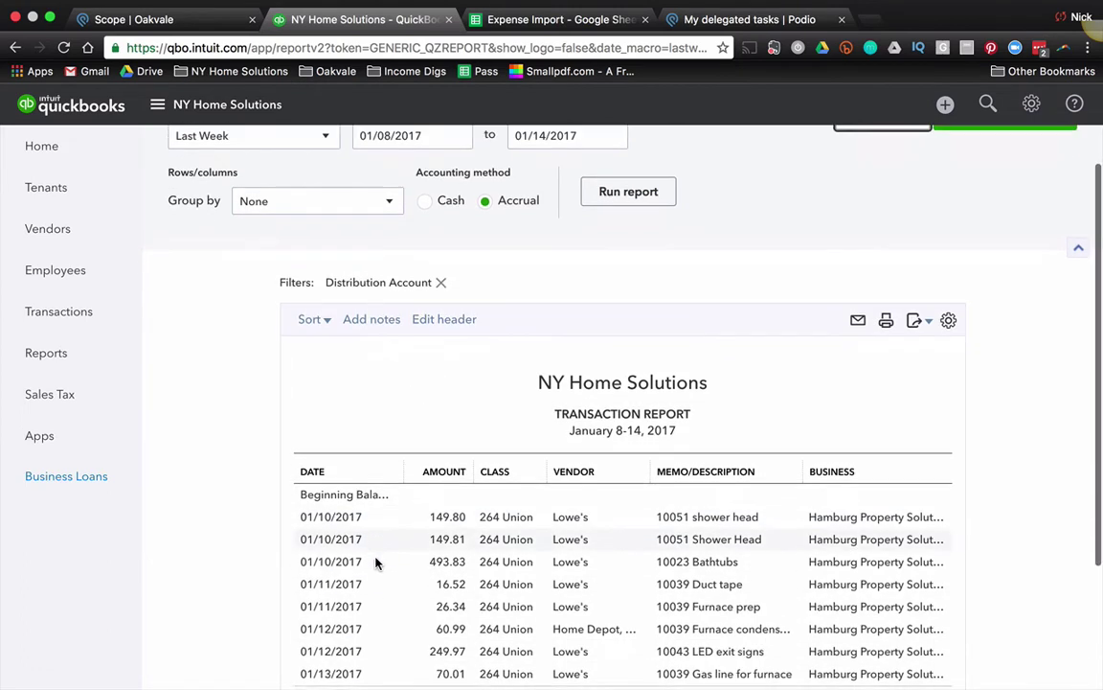
scroll(down, 3)
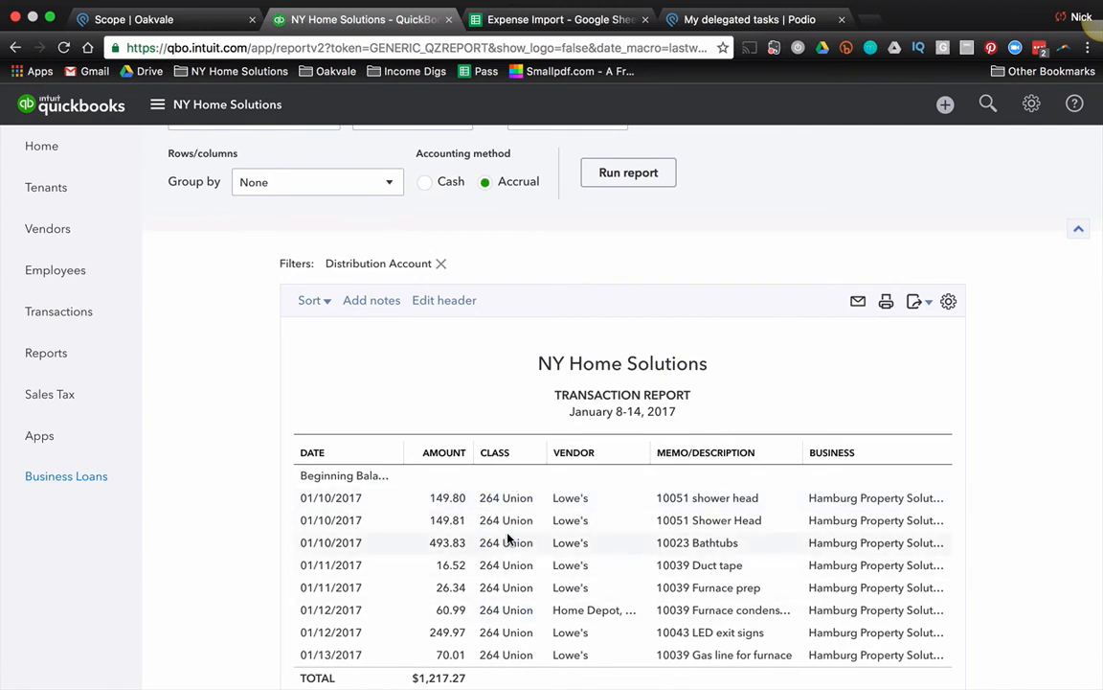
mouse_move(570, 497)
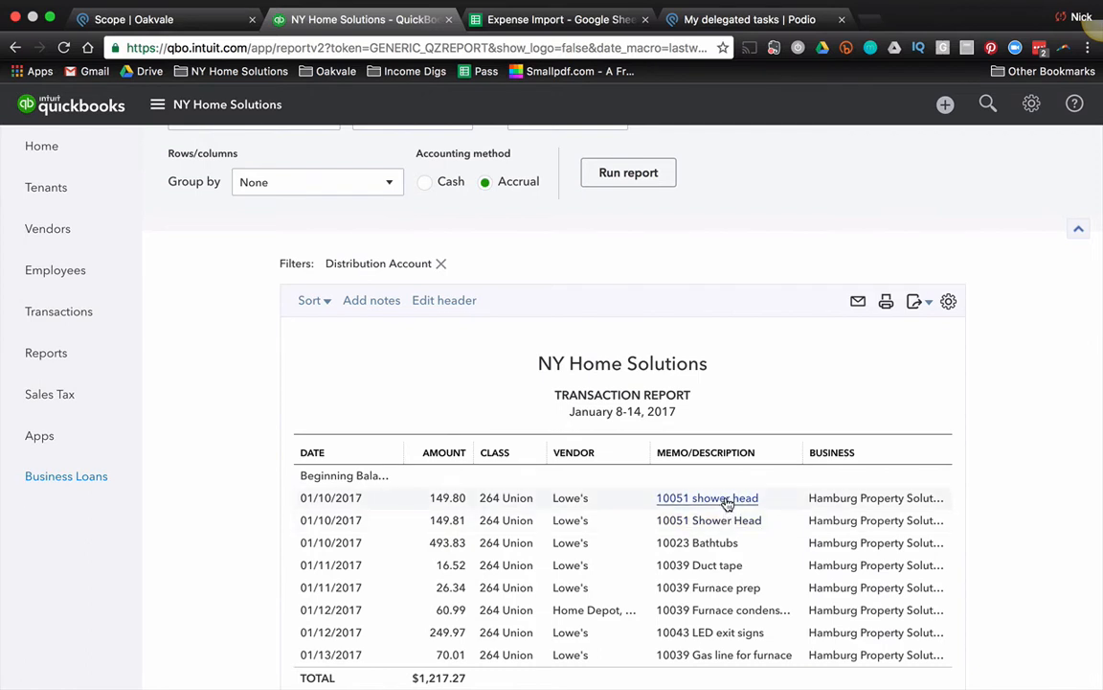
mouse_move(708, 520)
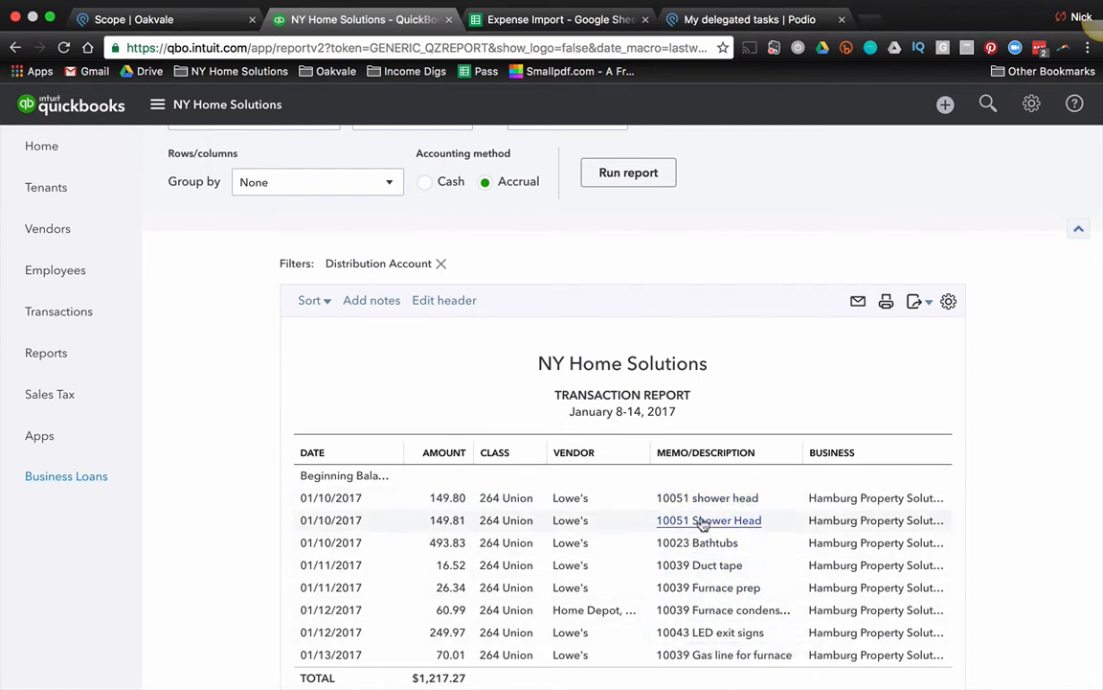
mouse_move(800, 529)
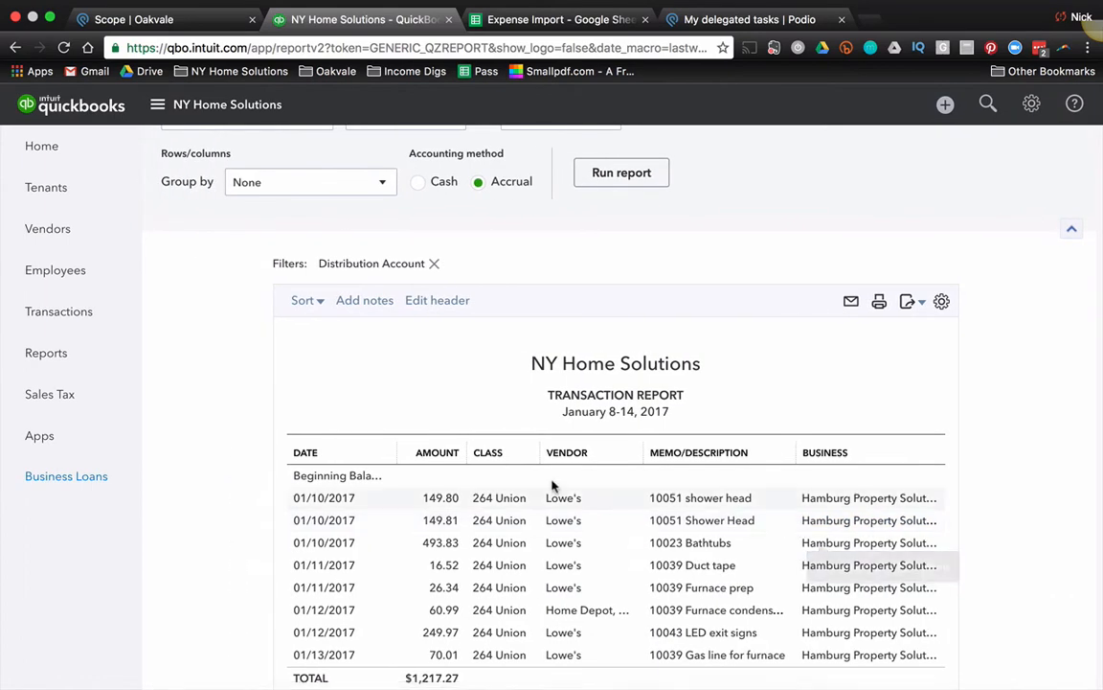
Export the transaction report to an Excel workbook and copy its data
click(907, 301)
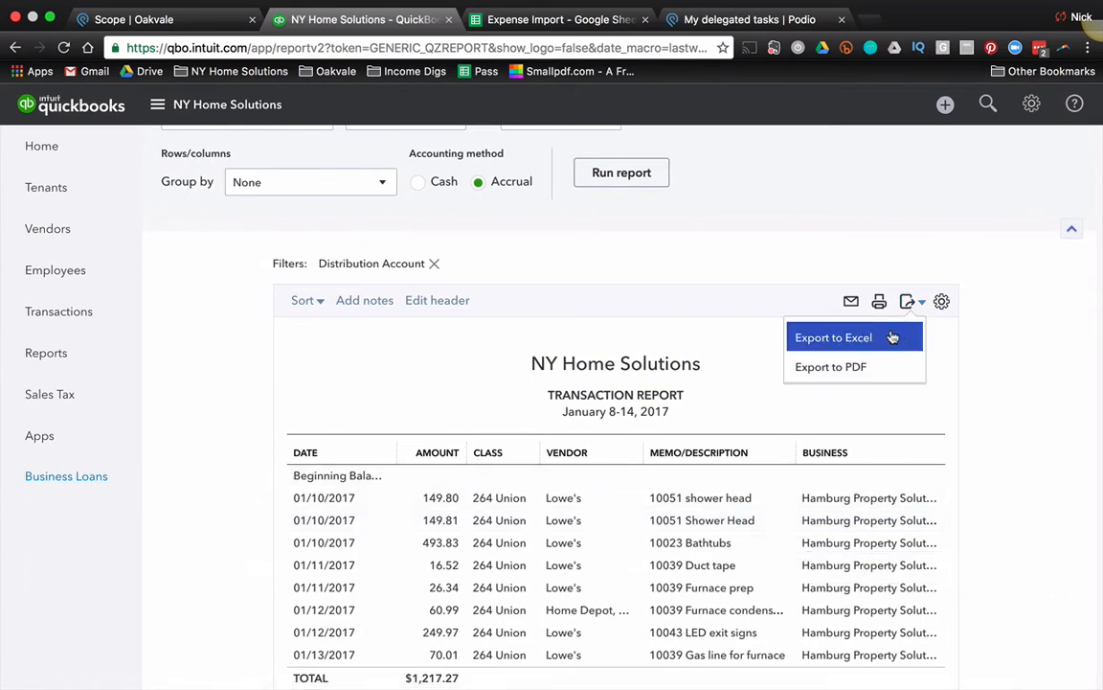
click(833, 337)
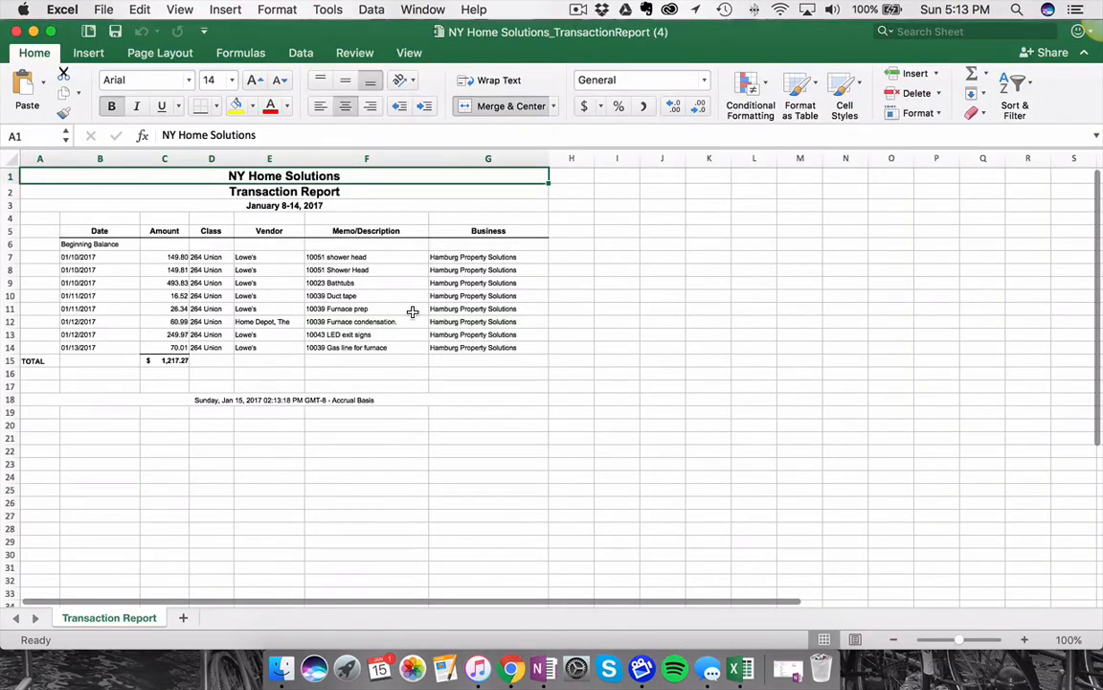
click(366, 309)
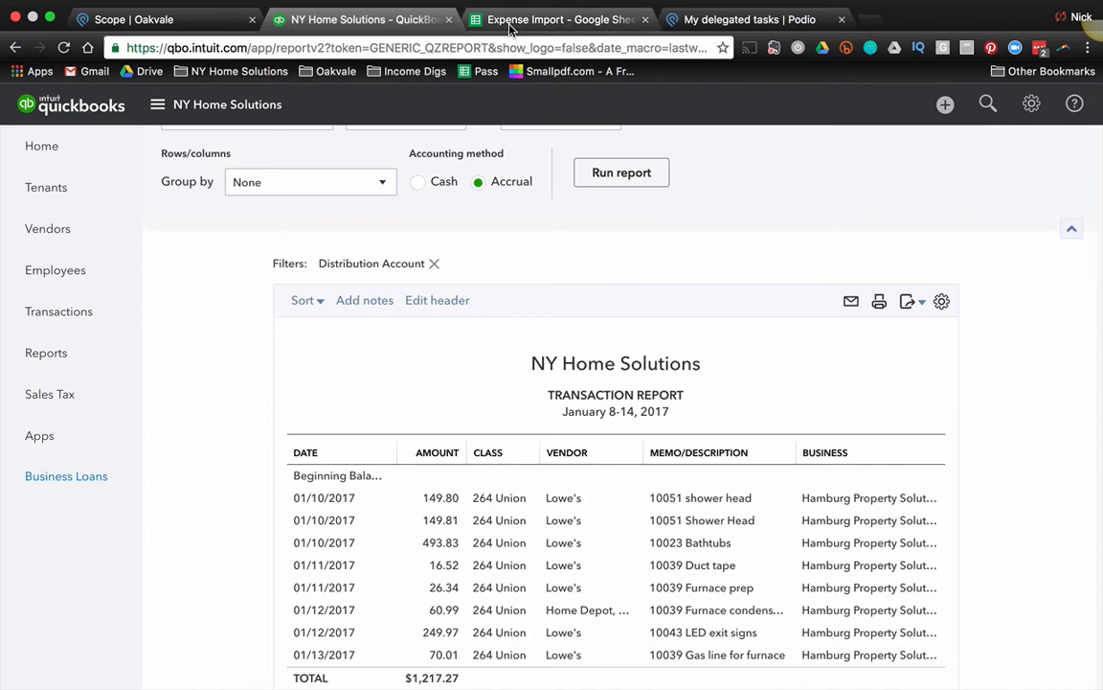
Paste the report as values only into the Expense Import QB Paste sheet
click(557, 19)
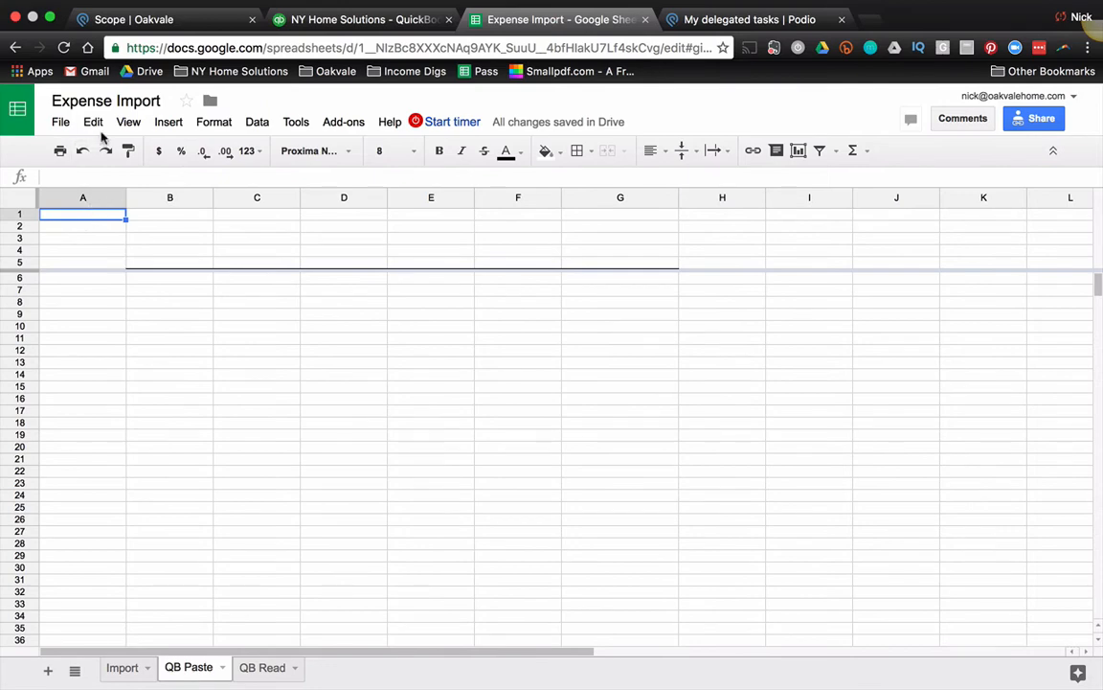
click(93, 122)
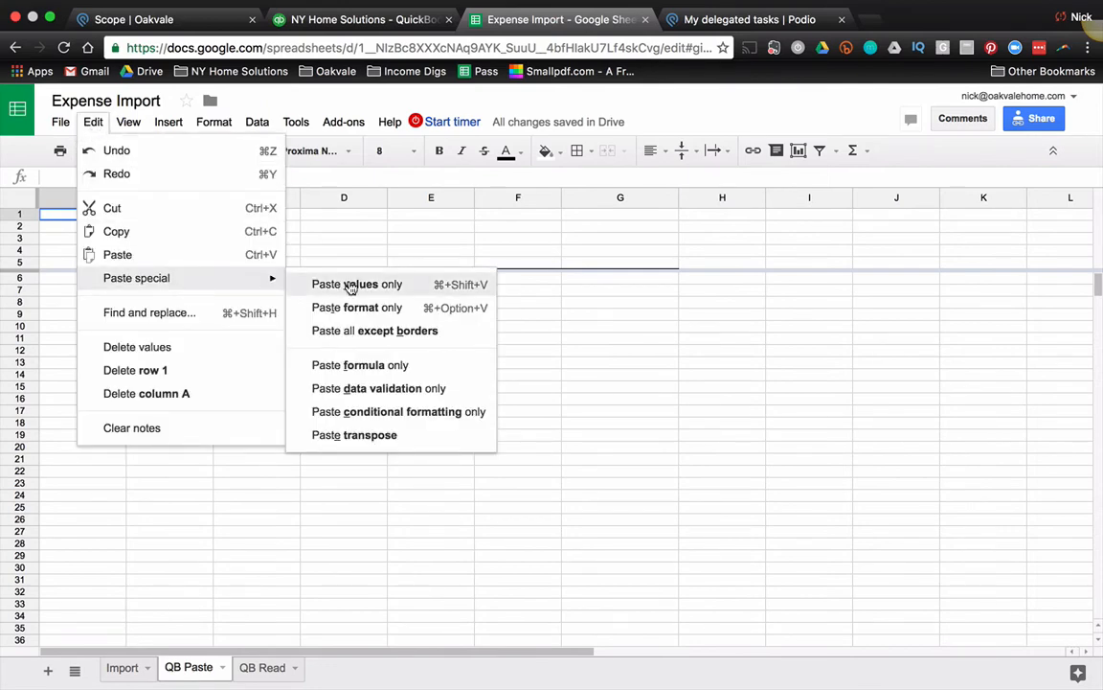
click(356, 284)
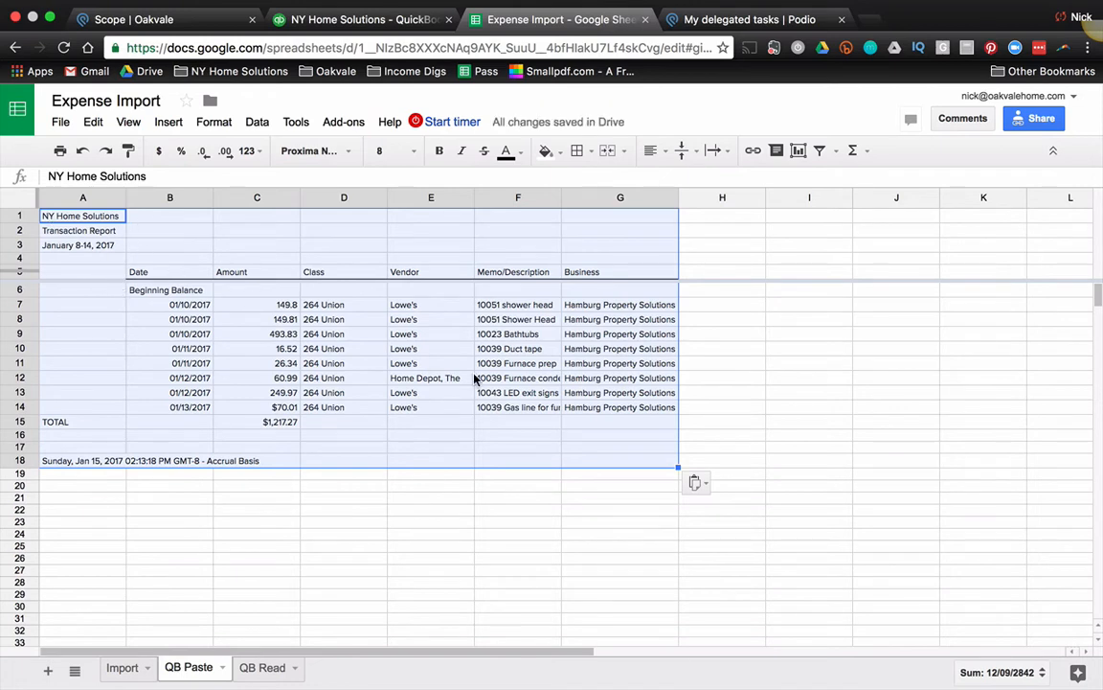
mouse_move(569, 333)
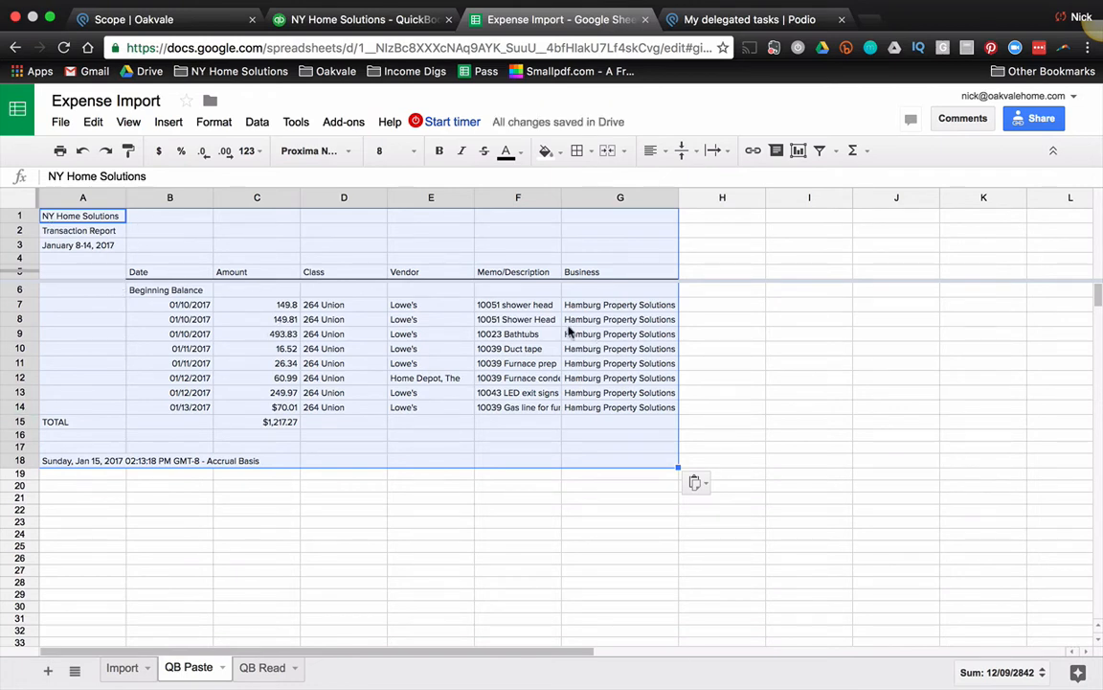
mouse_move(353, 569)
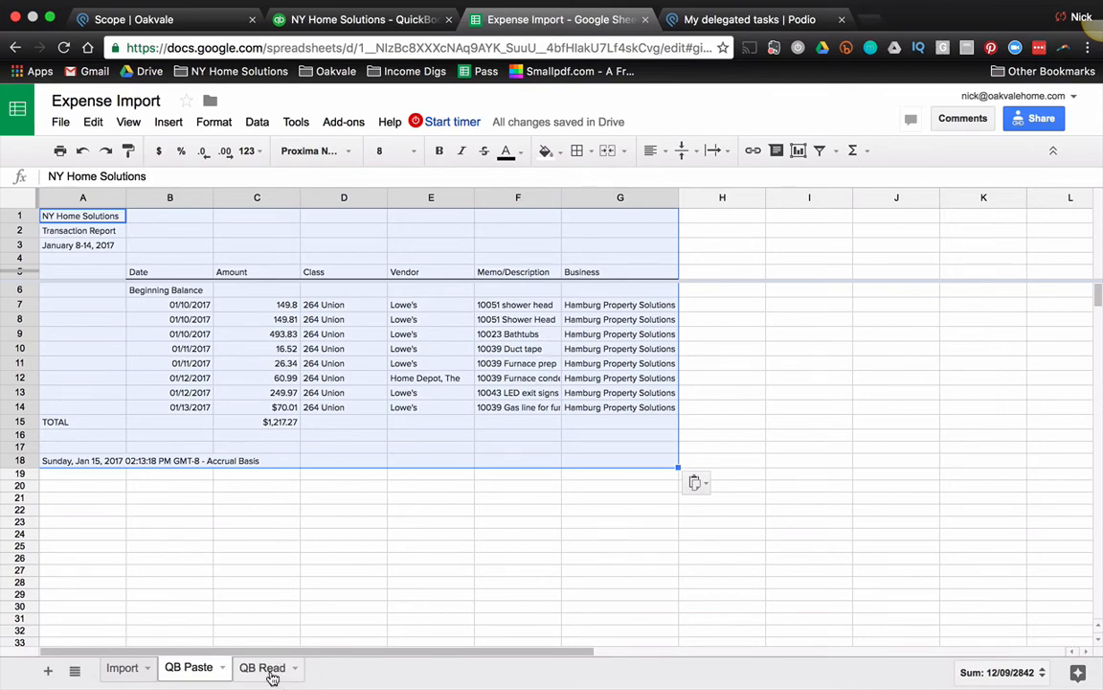
Check the QB Read sheet's formulas, including Vendor and Entity, pulling from QB Paste
click(261, 668)
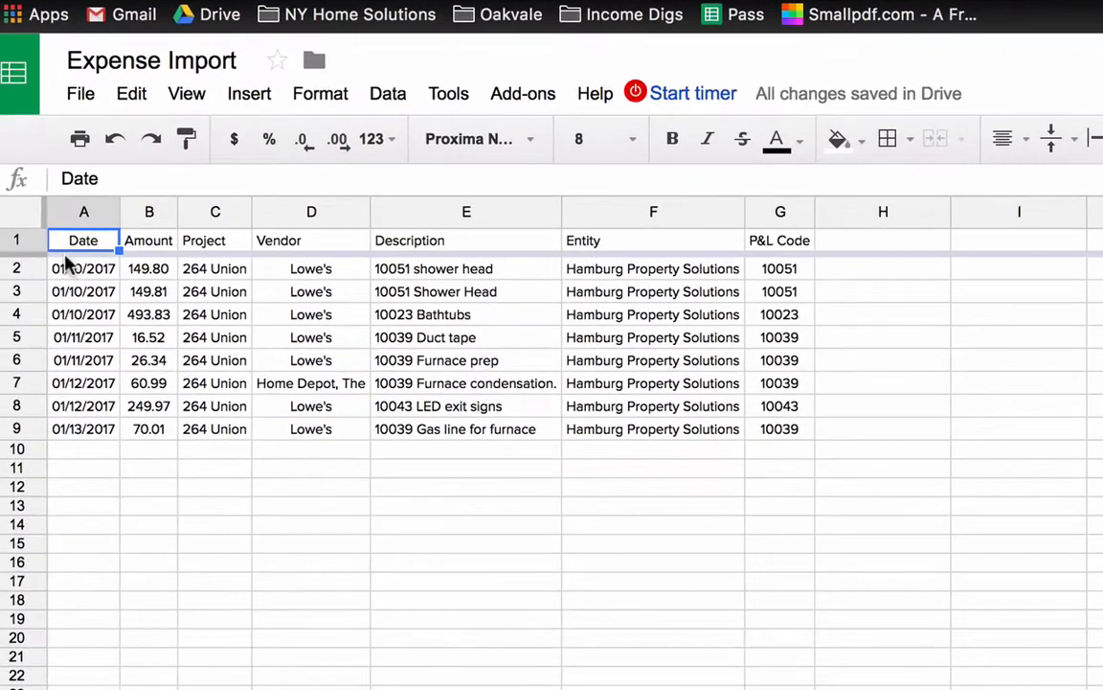
click(83, 268)
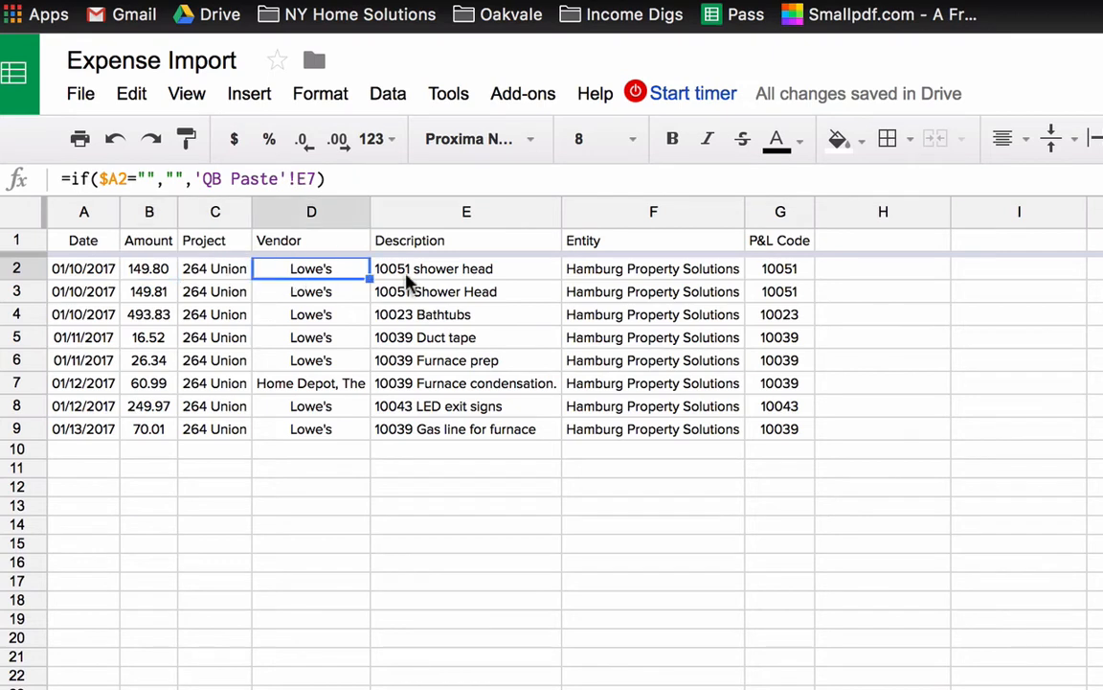
click(653, 268)
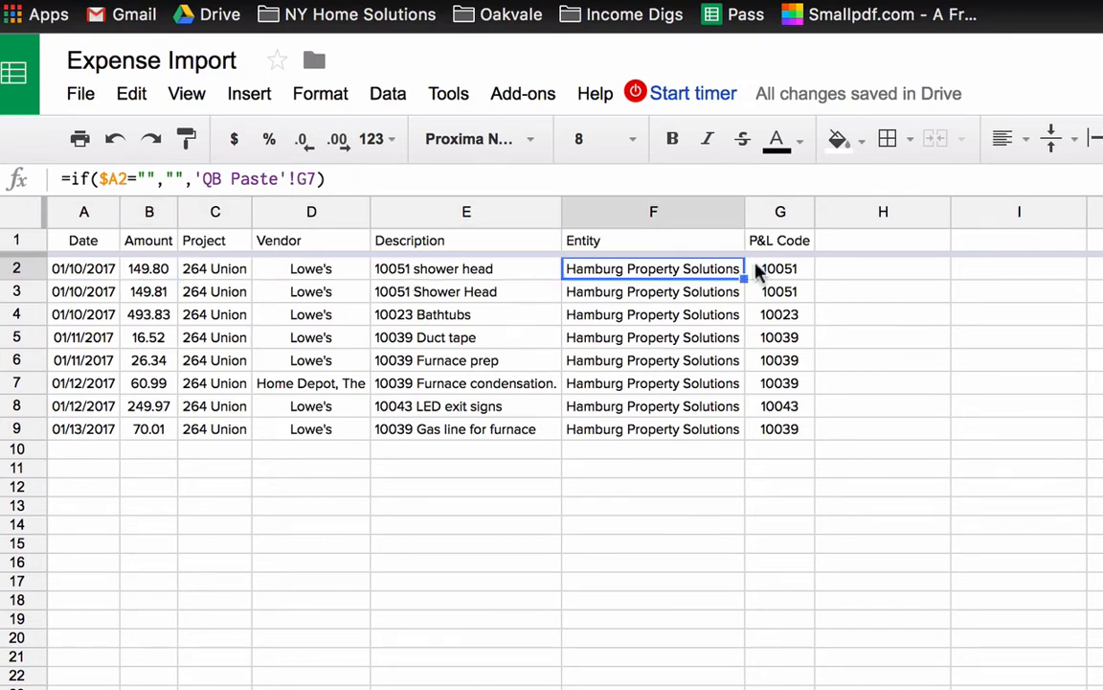
click(779, 268)
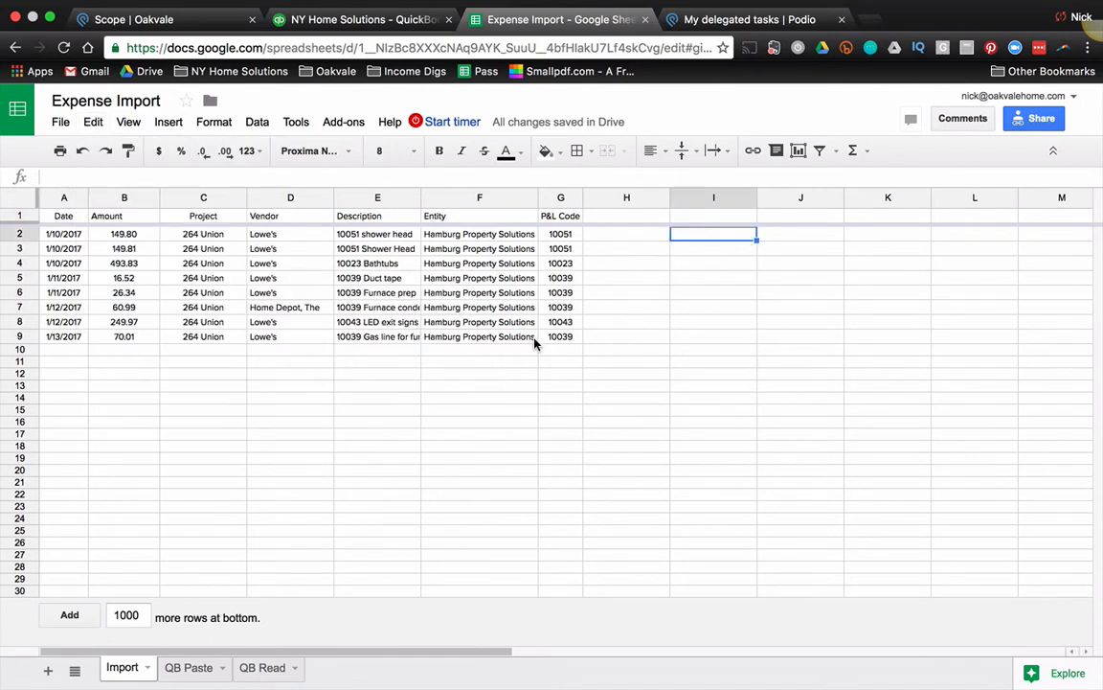
mouse_move(242, 345)
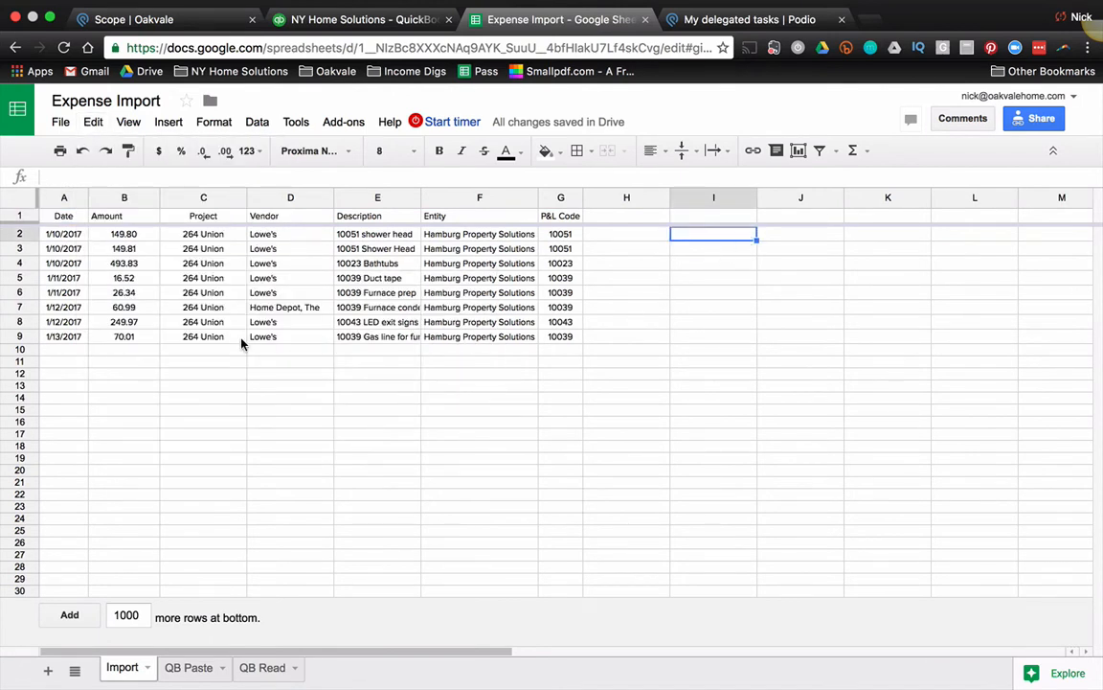
mouse_move(211, 6)
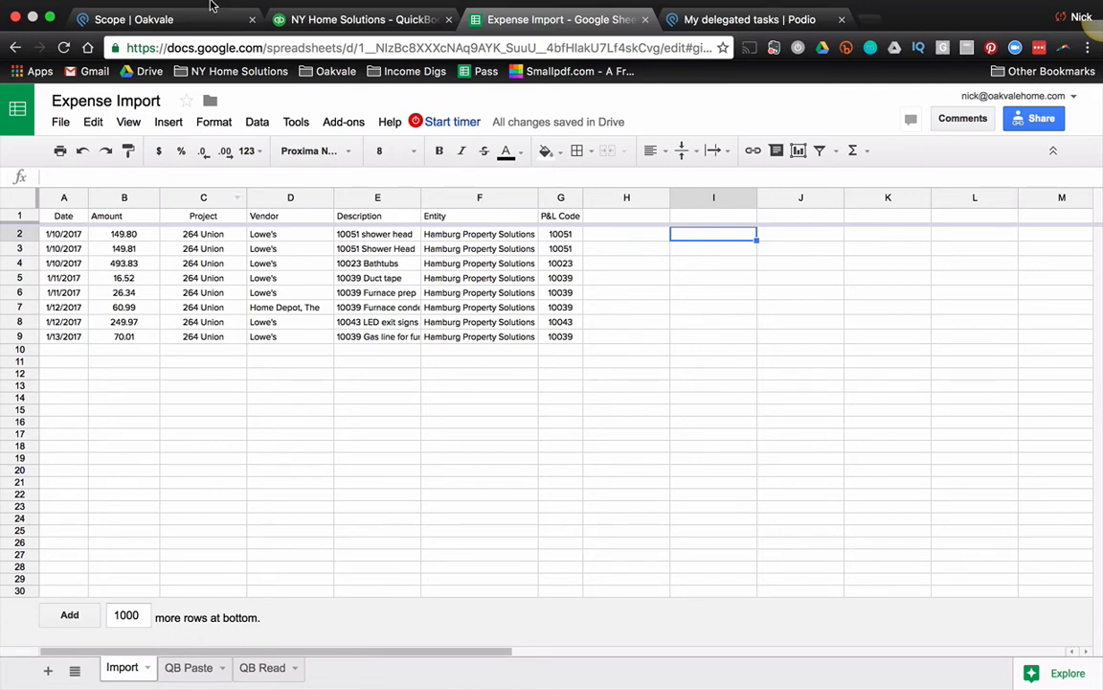
Switch to the Podio Scope | Oakvale browser tab
click(134, 19)
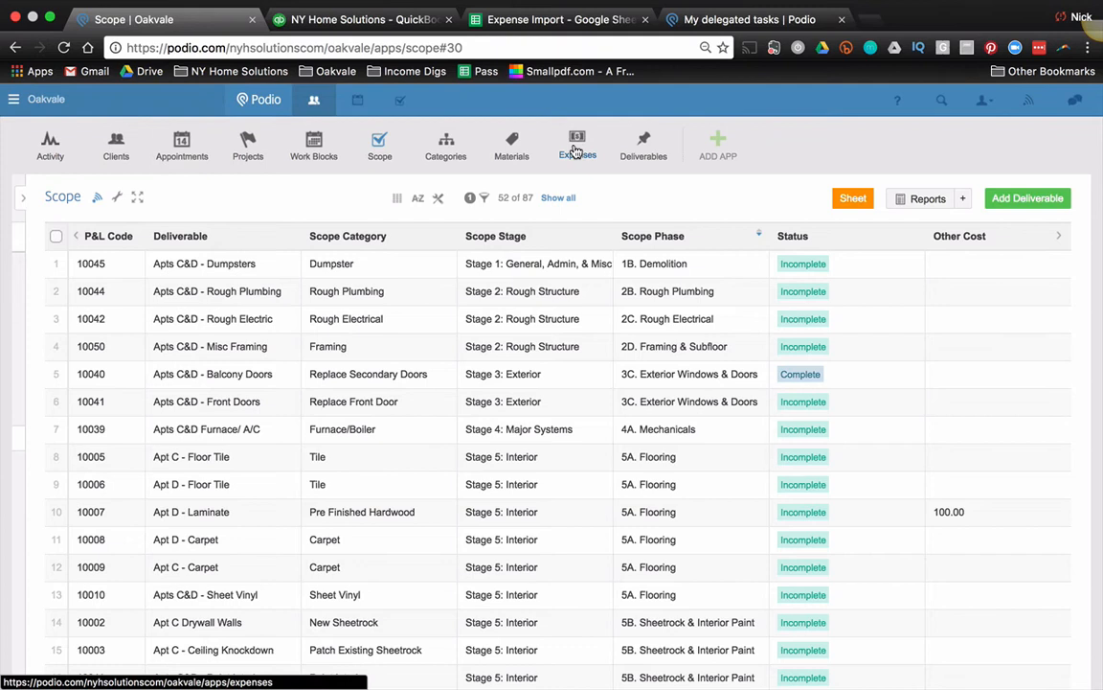
Go to the Expenses app and start an Excel Import from its wrench menu
click(577, 143)
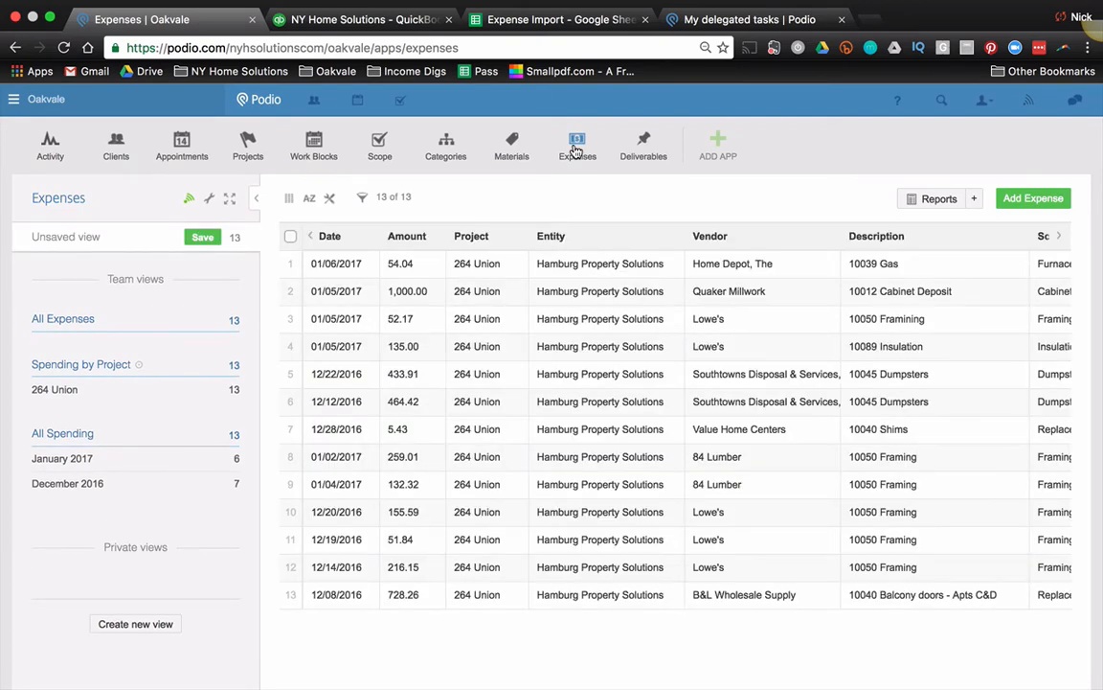
mouse_move(410, 275)
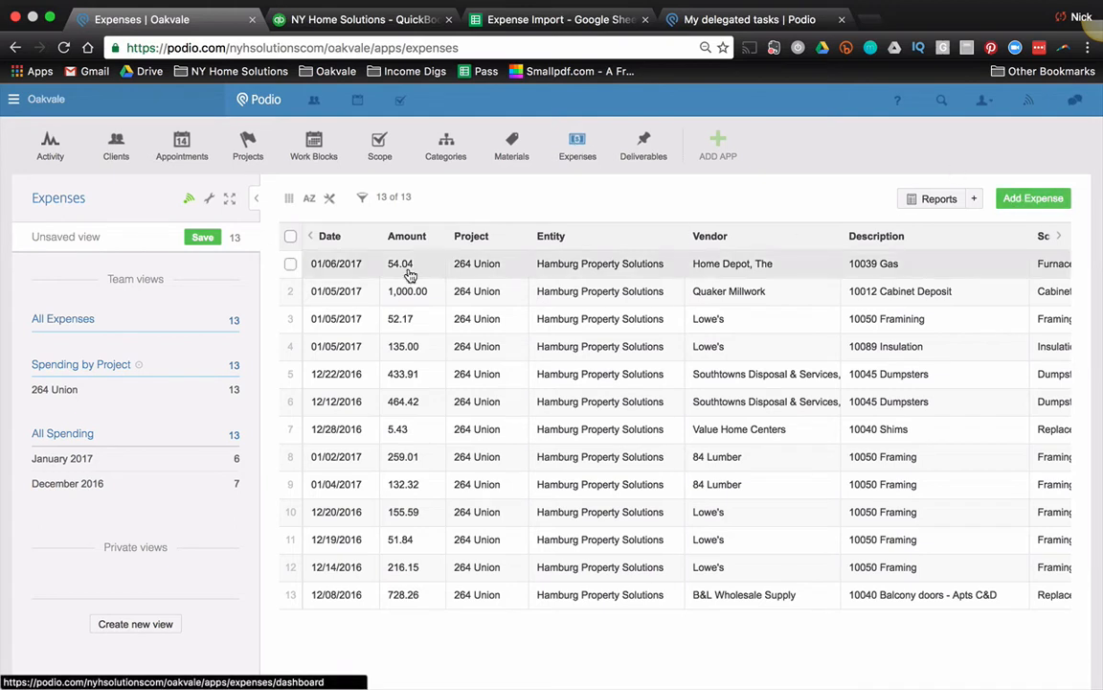
click(208, 198)
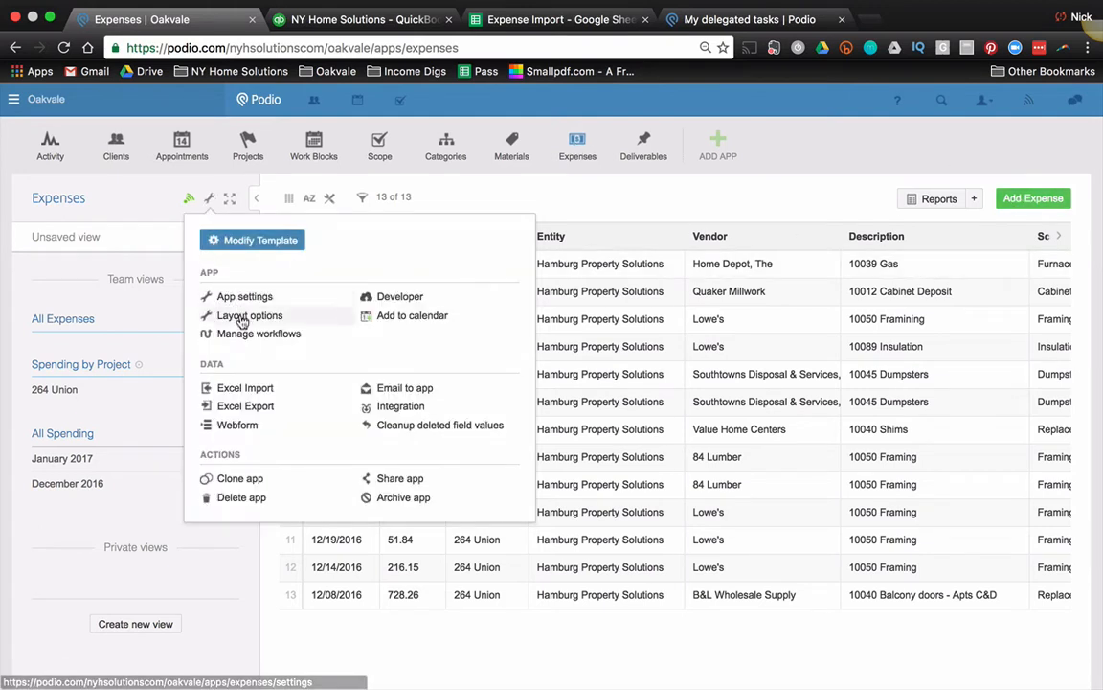
click(245, 388)
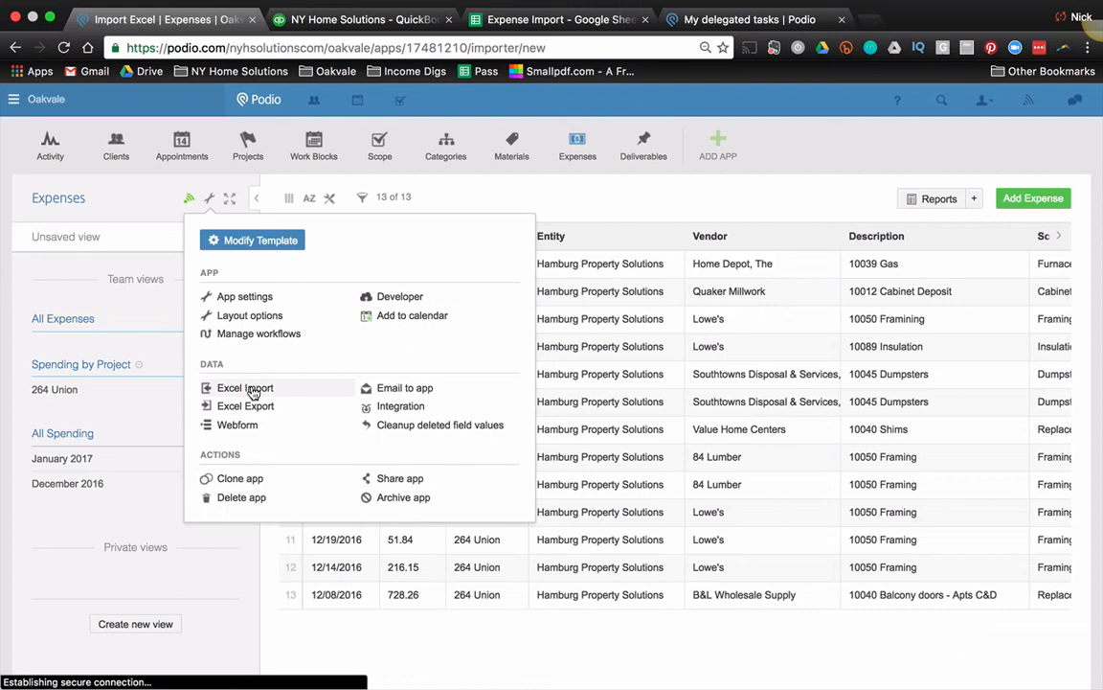
click(245, 387)
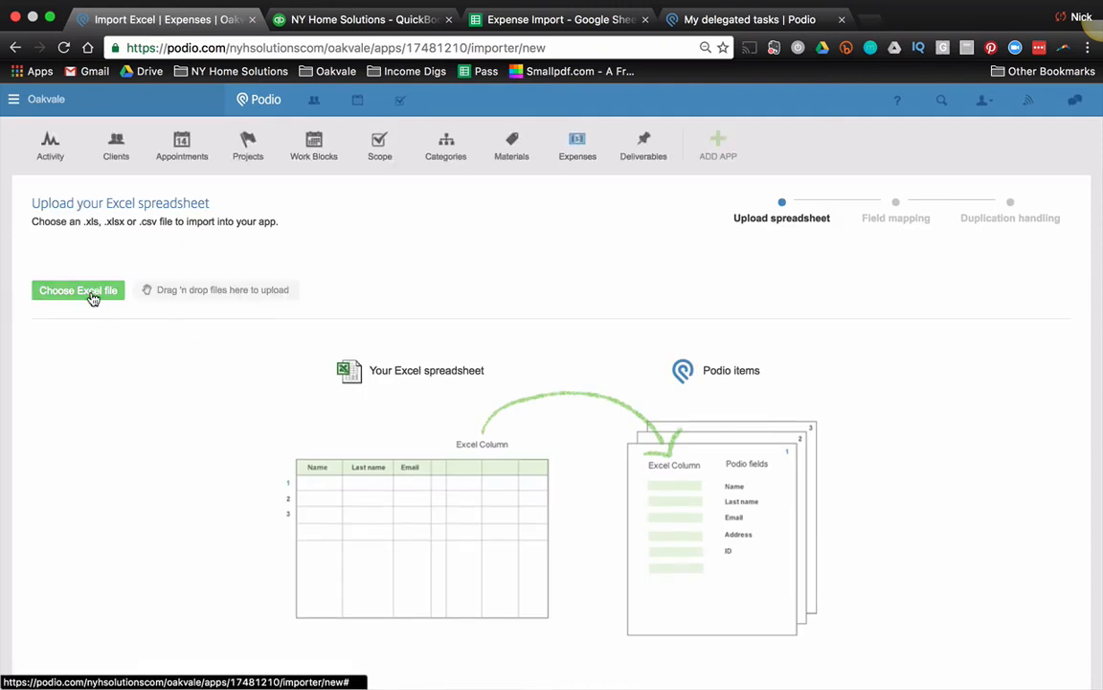
Pick the Expense Import spreadsheet from Google Drive's My Drive > Oakvale Company Drive folders
click(78, 290)
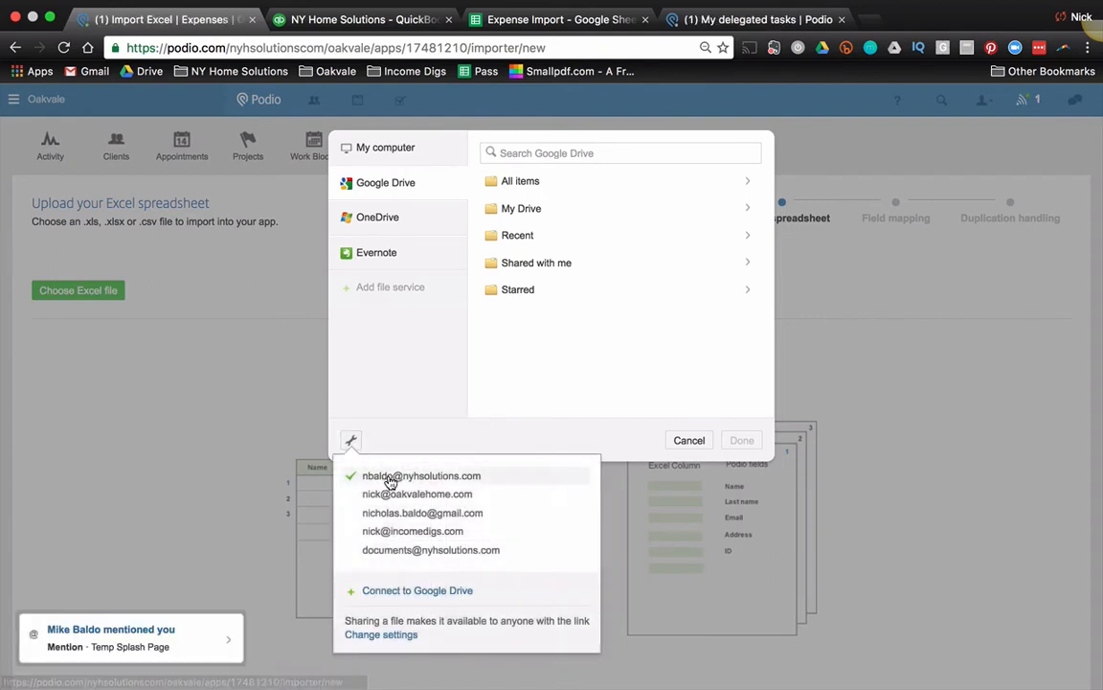
mouse_move(395, 498)
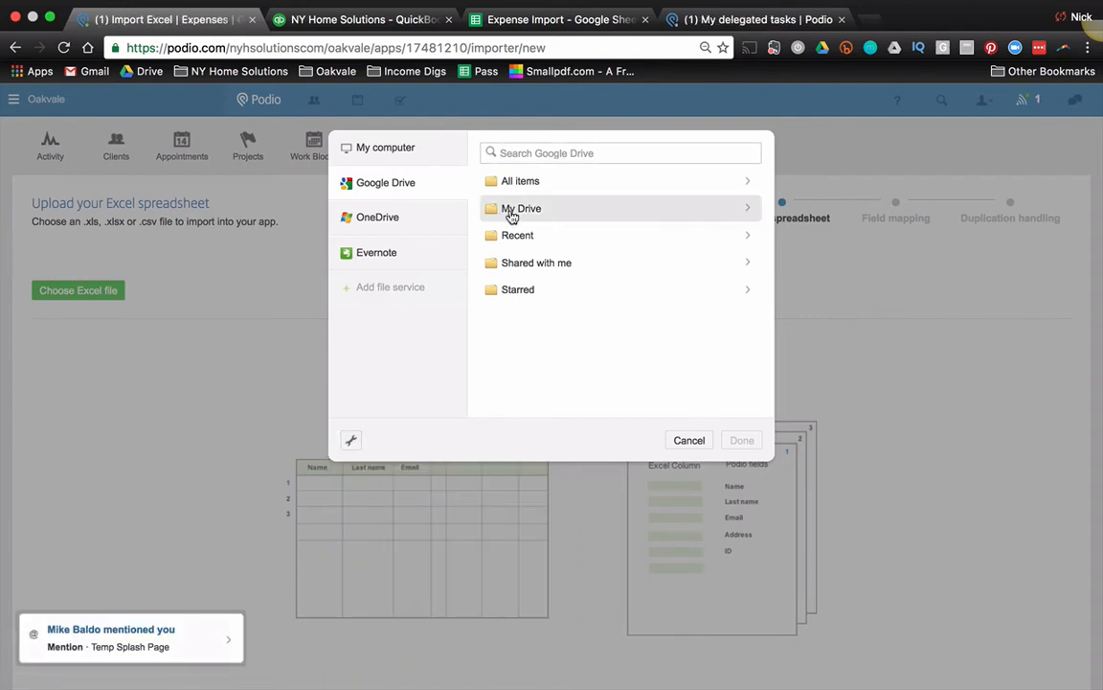
click(521, 207)
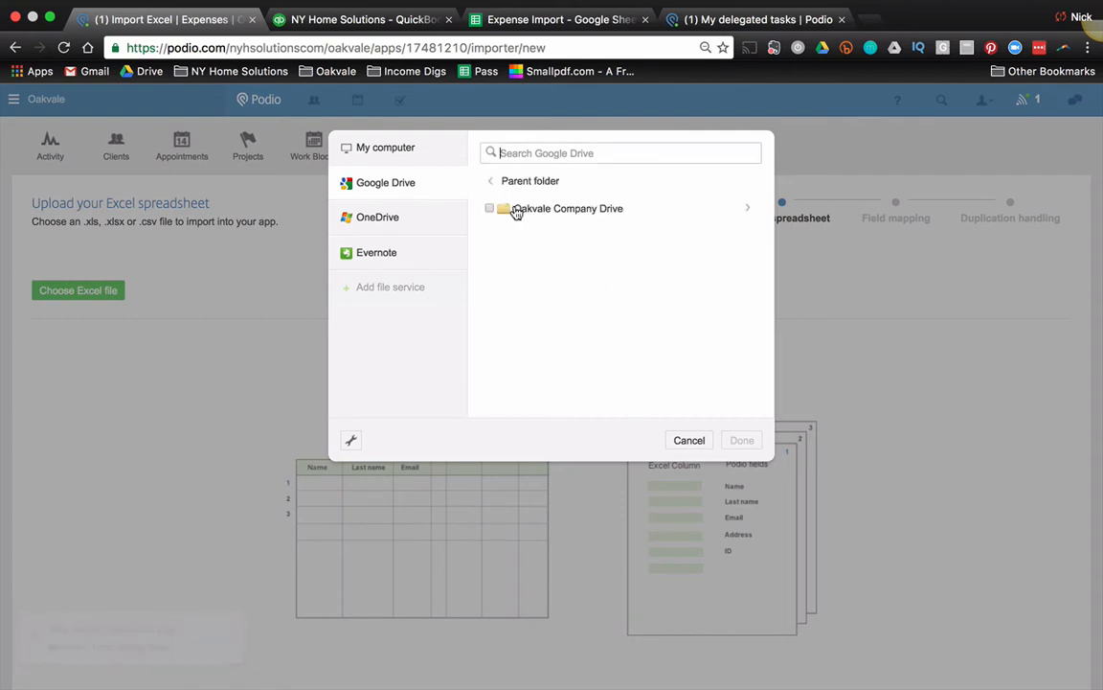
click(567, 208)
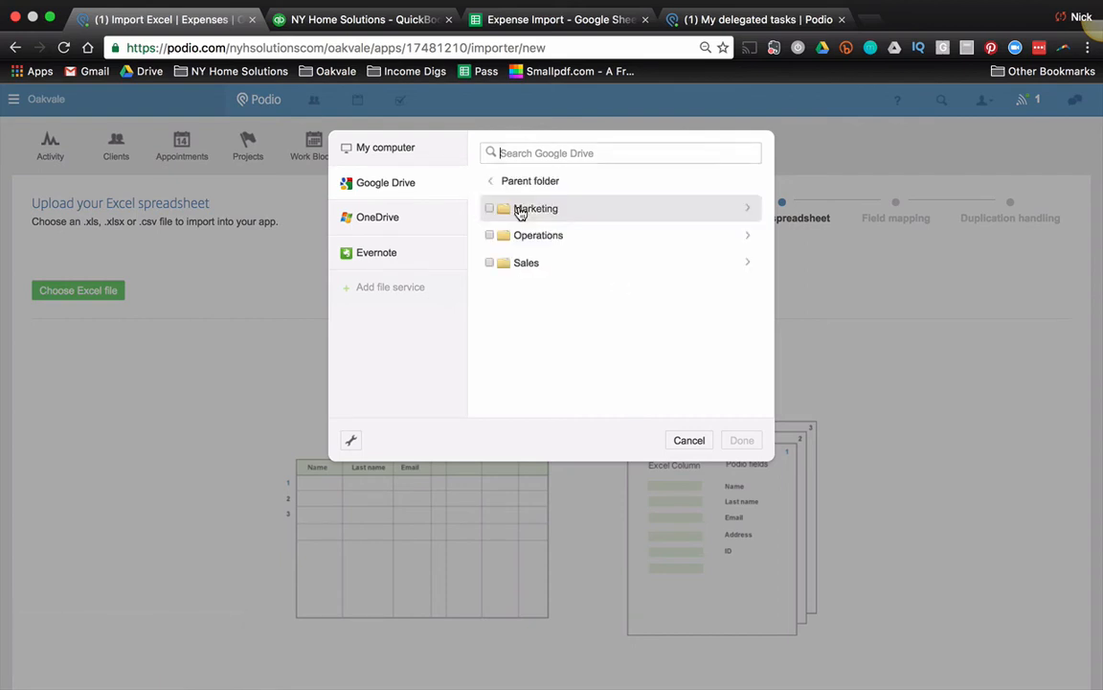
click(535, 208)
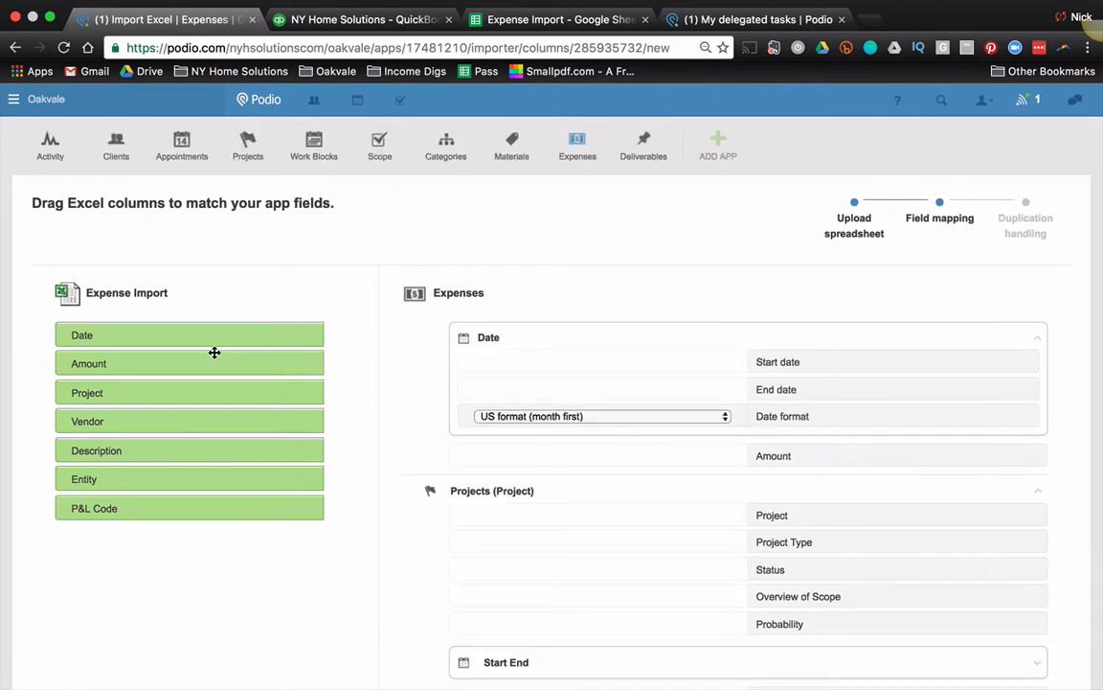
Map the Date, Description and Amount columns to Expenses fields, then proceed to duplication handling
drag(189, 334, 603, 361)
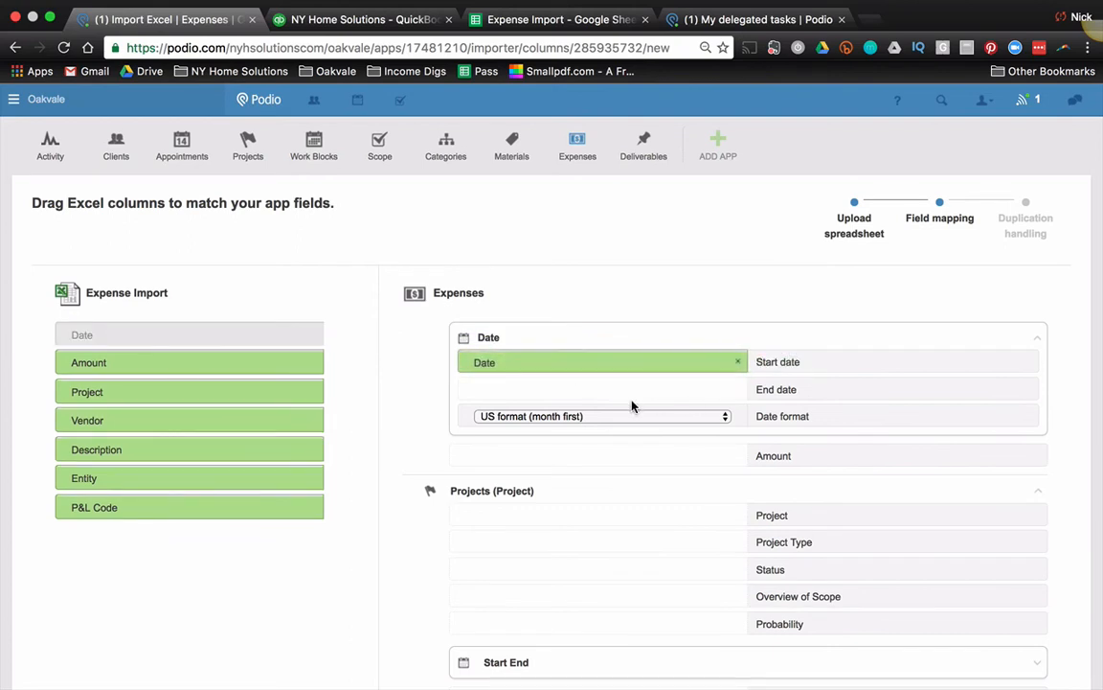
click(1037, 337)
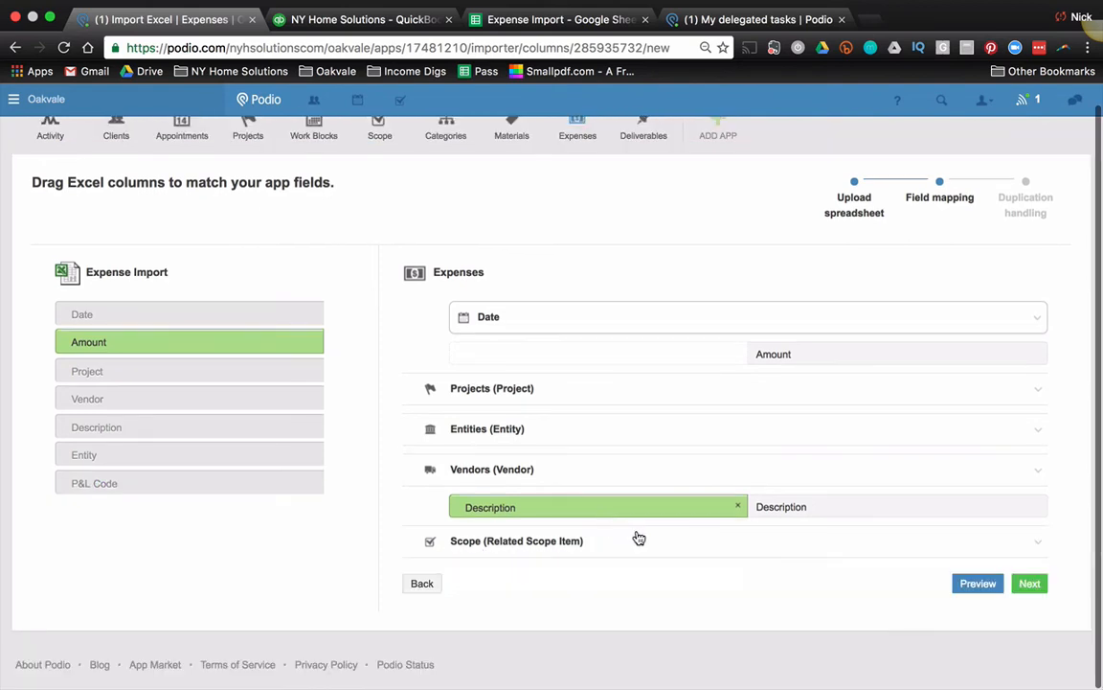
mouse_move(460, 351)
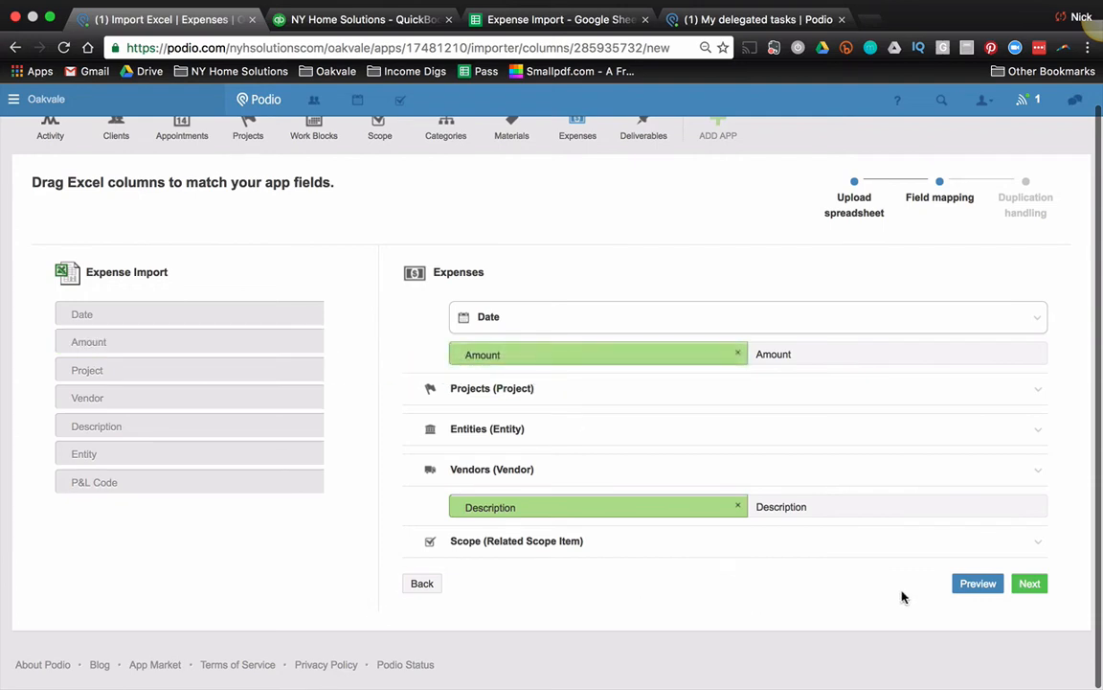
click(1029, 582)
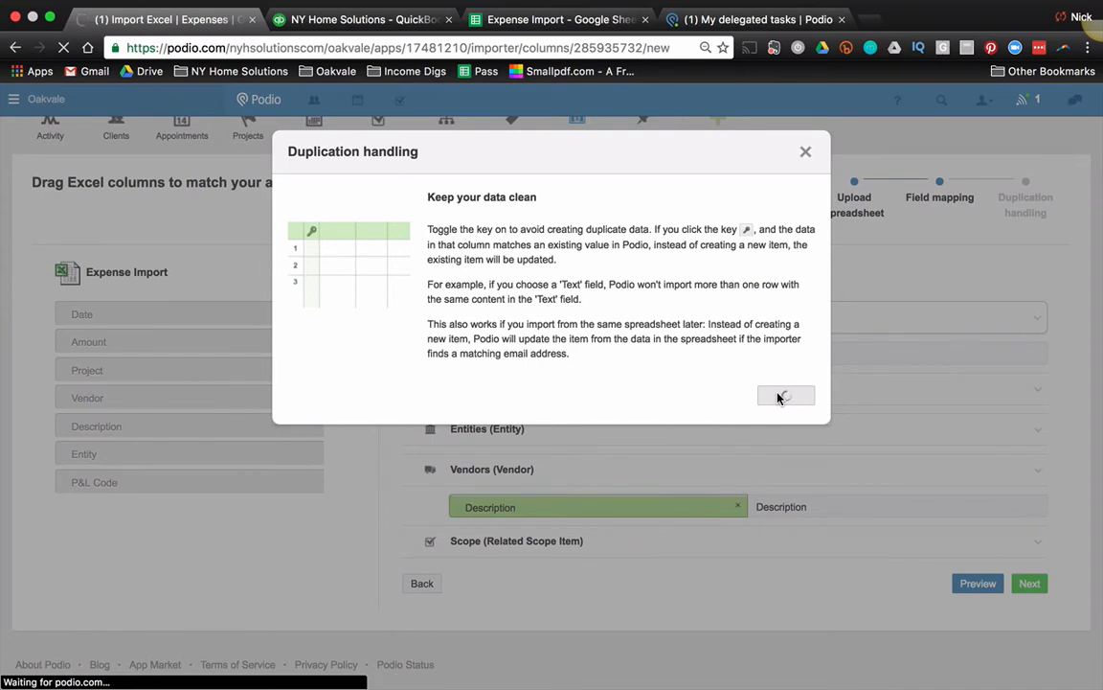
Dismiss the duplication popup and turn off the Amount match key, keeping the other keys
click(786, 396)
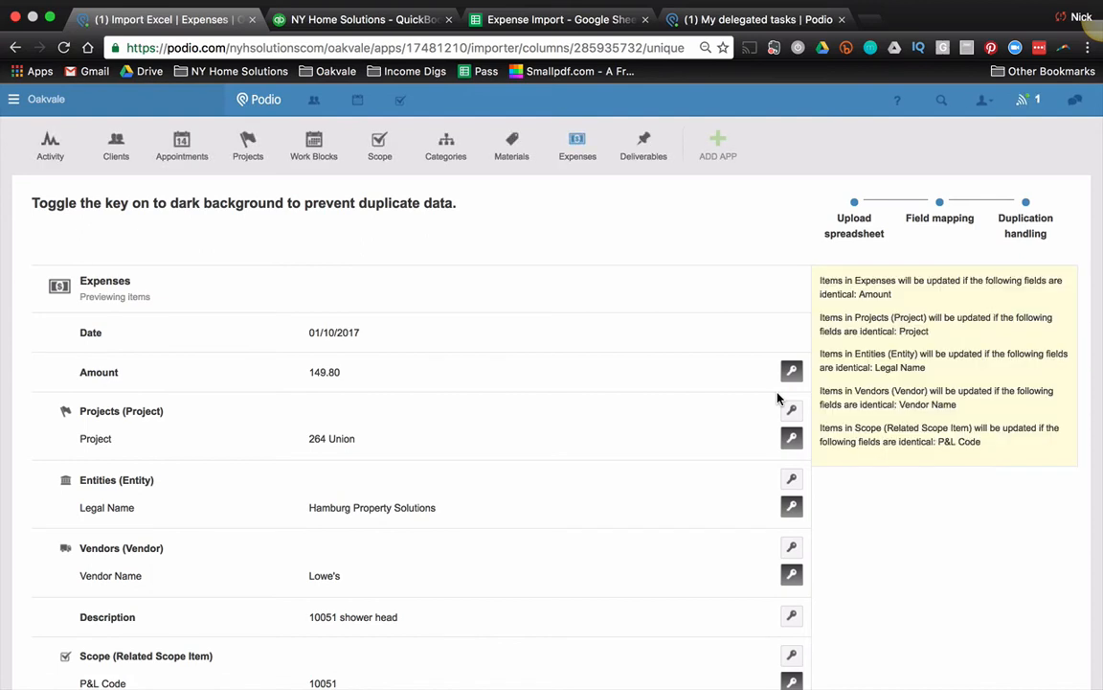
click(791, 370)
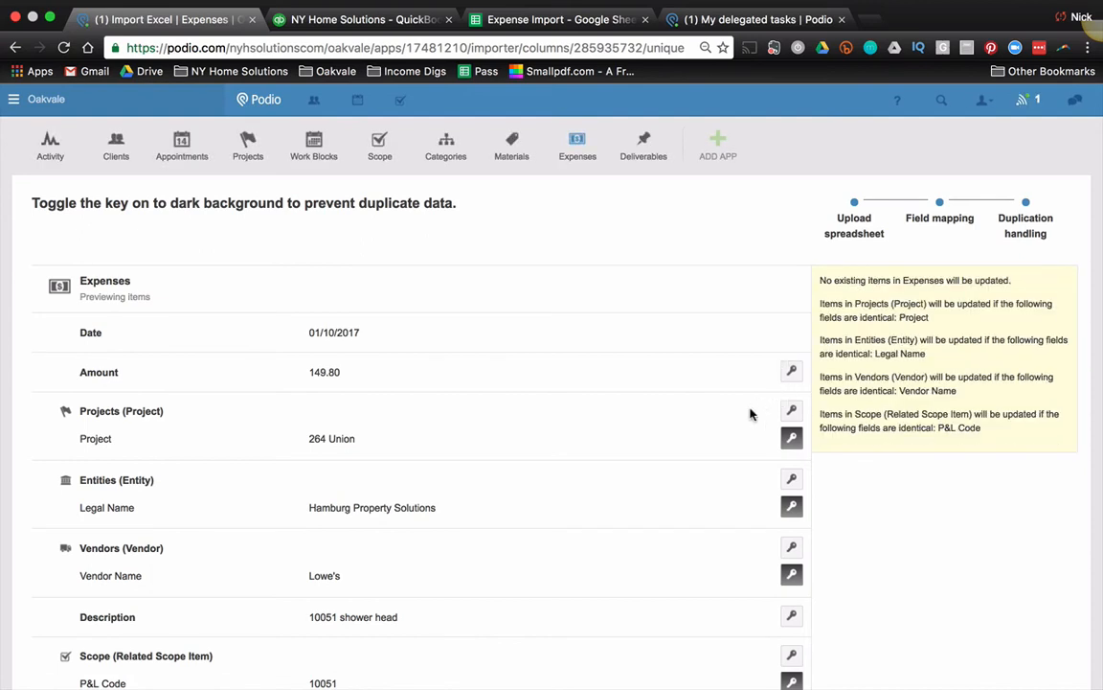
mouse_move(775, 476)
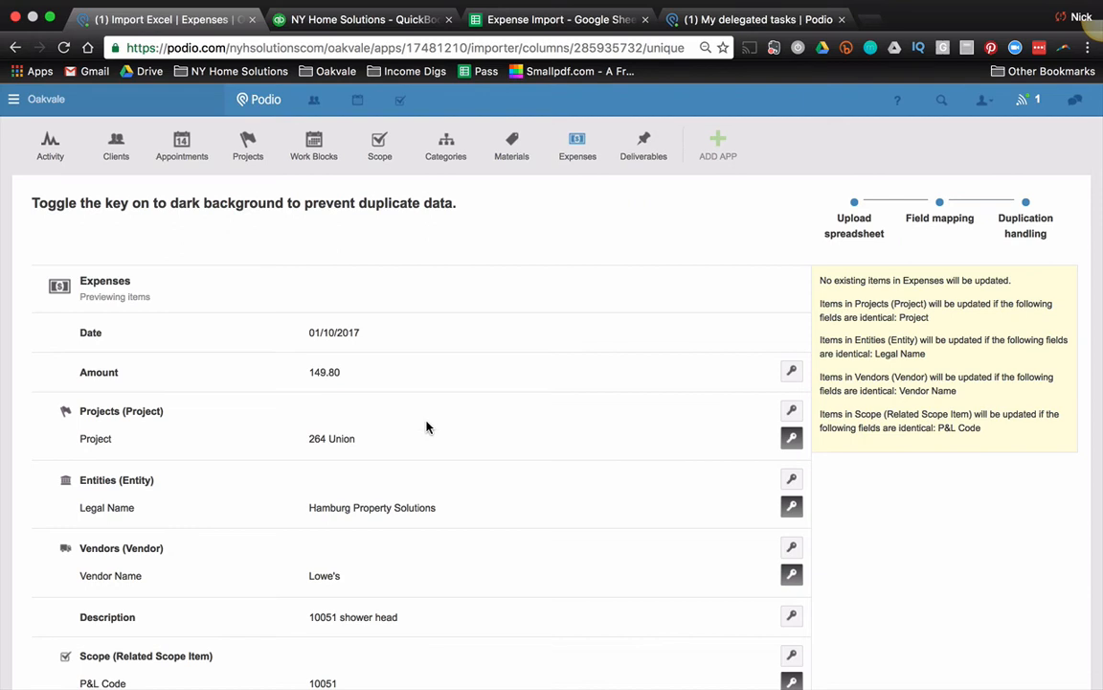
scroll(down, 3)
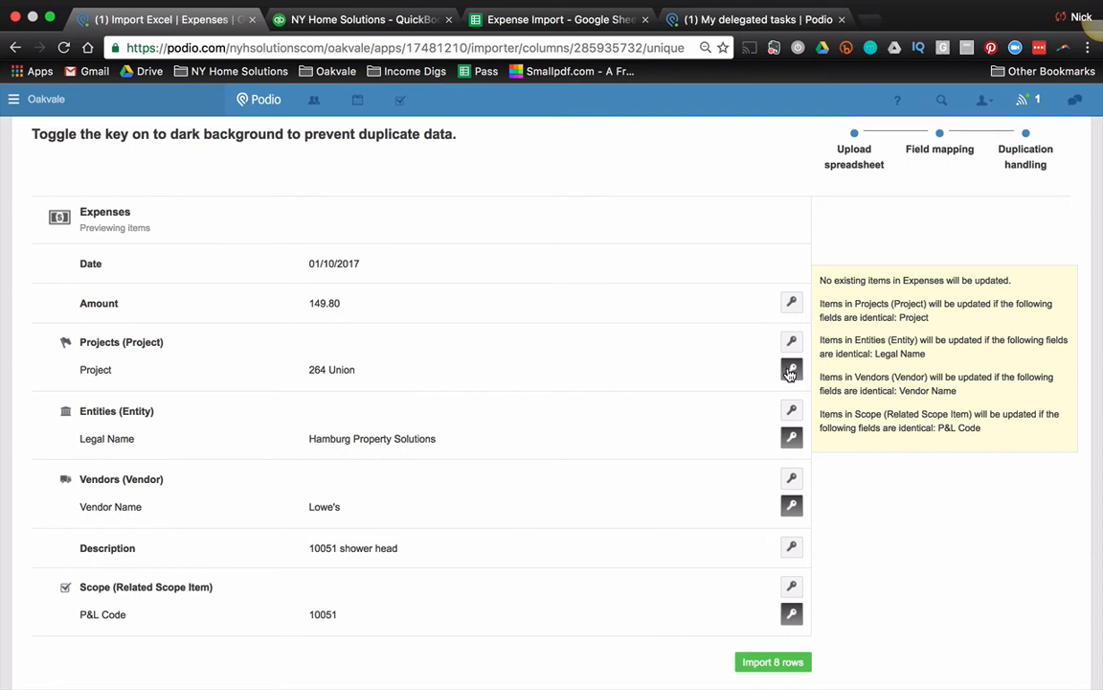
mouse_move(115, 433)
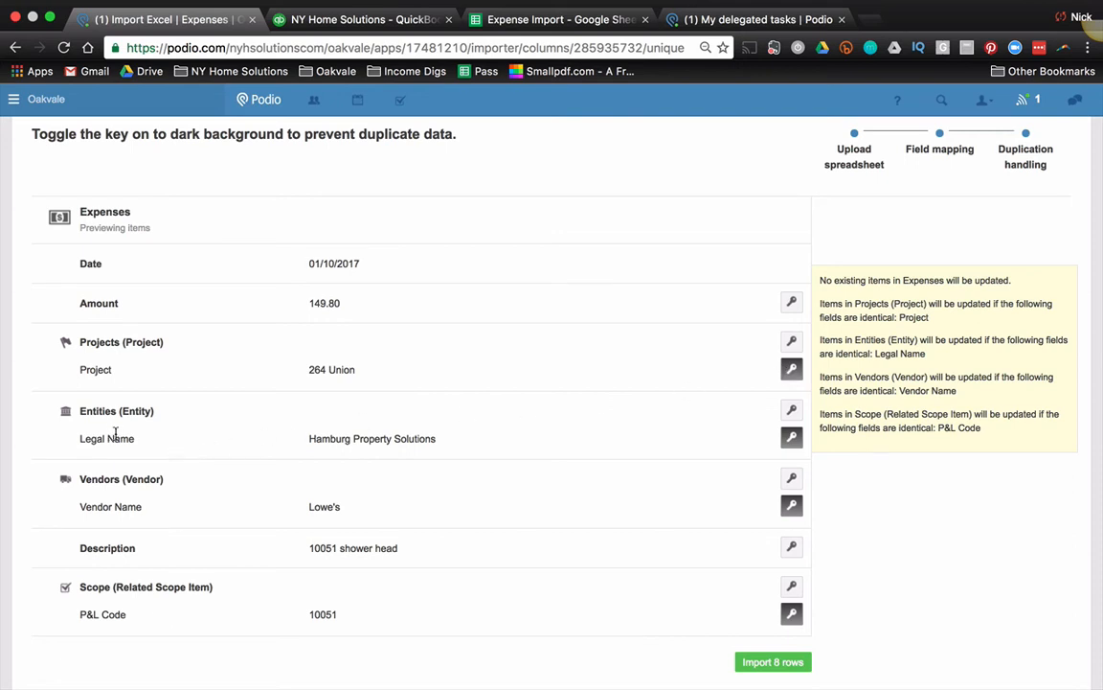
mouse_move(254, 516)
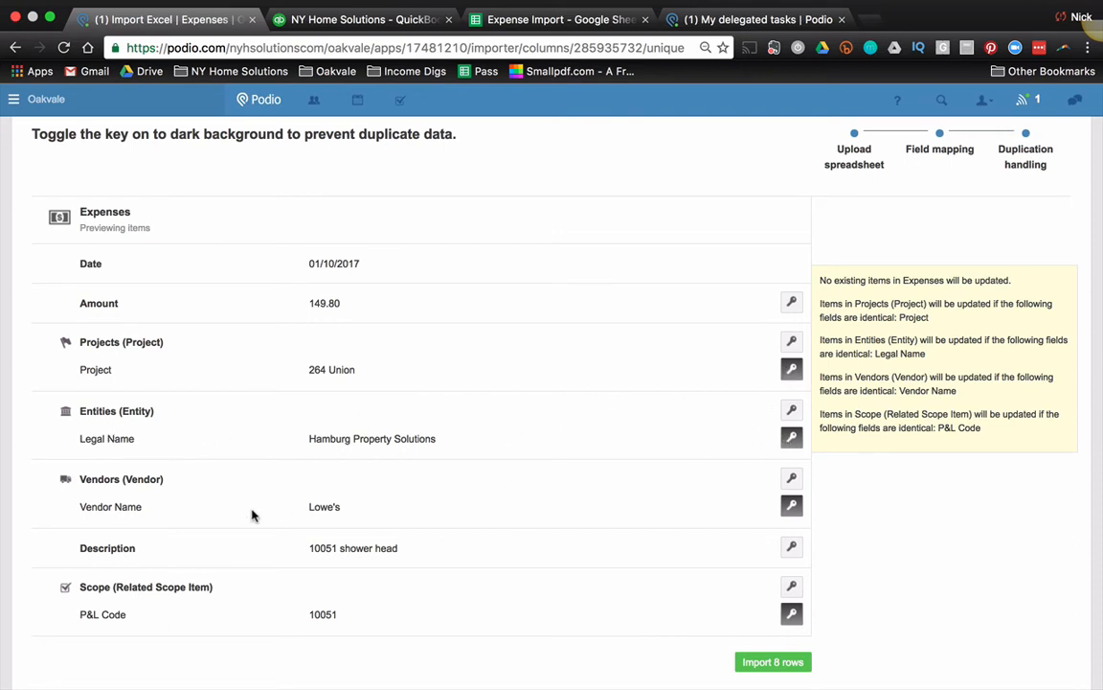
mouse_move(791, 506)
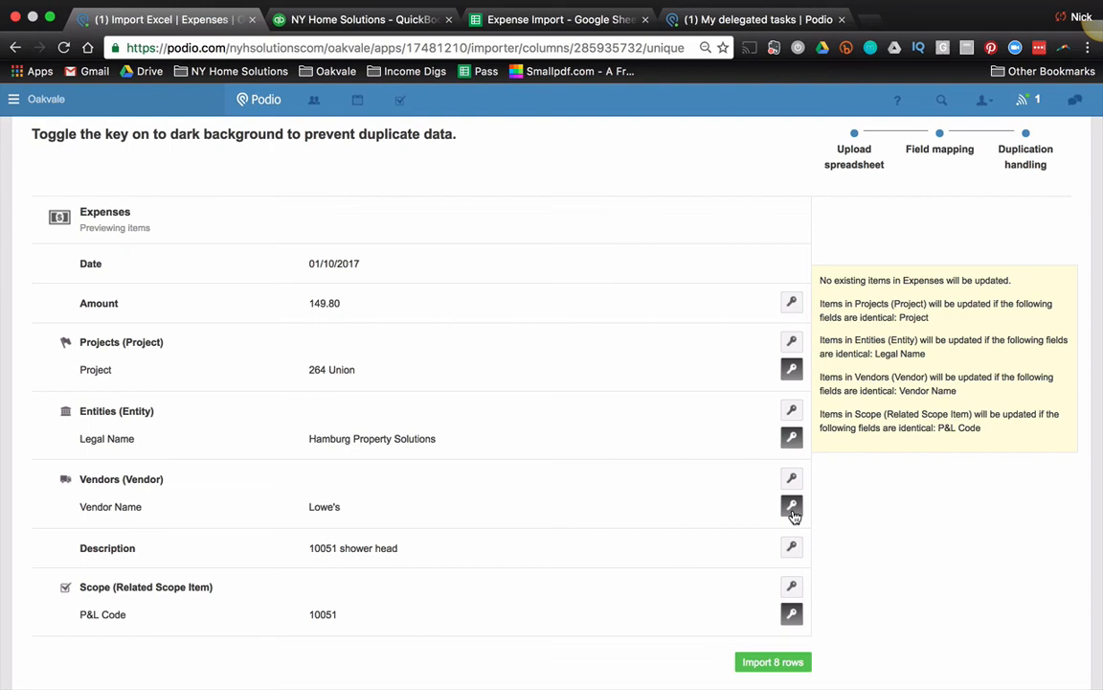
mouse_move(804, 614)
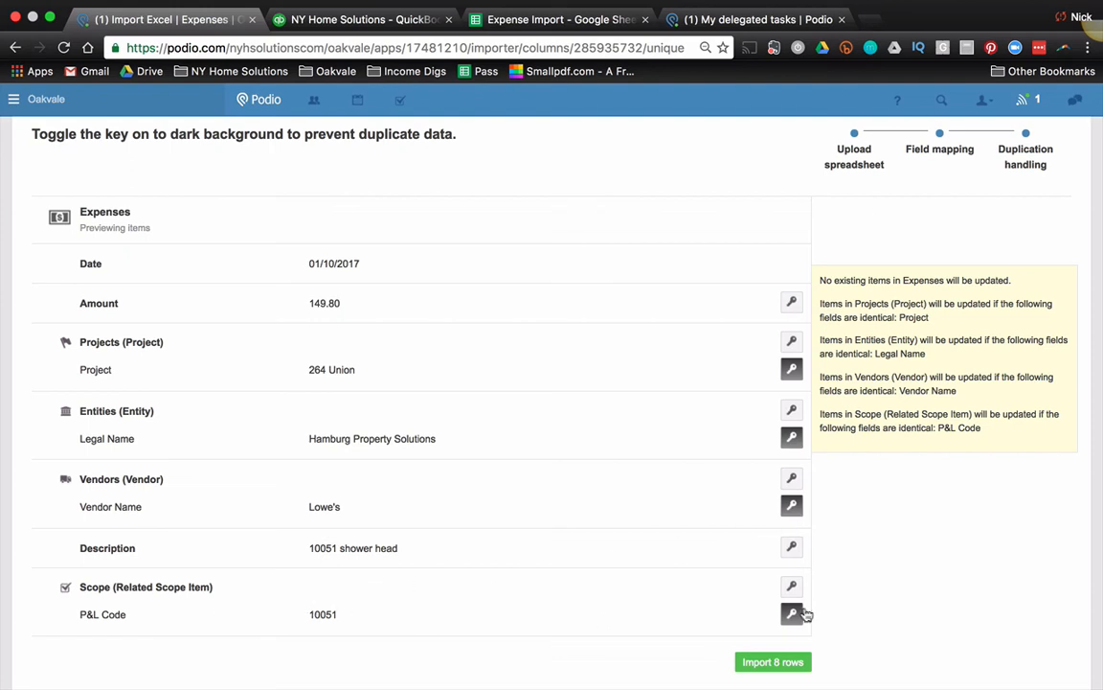
mouse_move(797, 619)
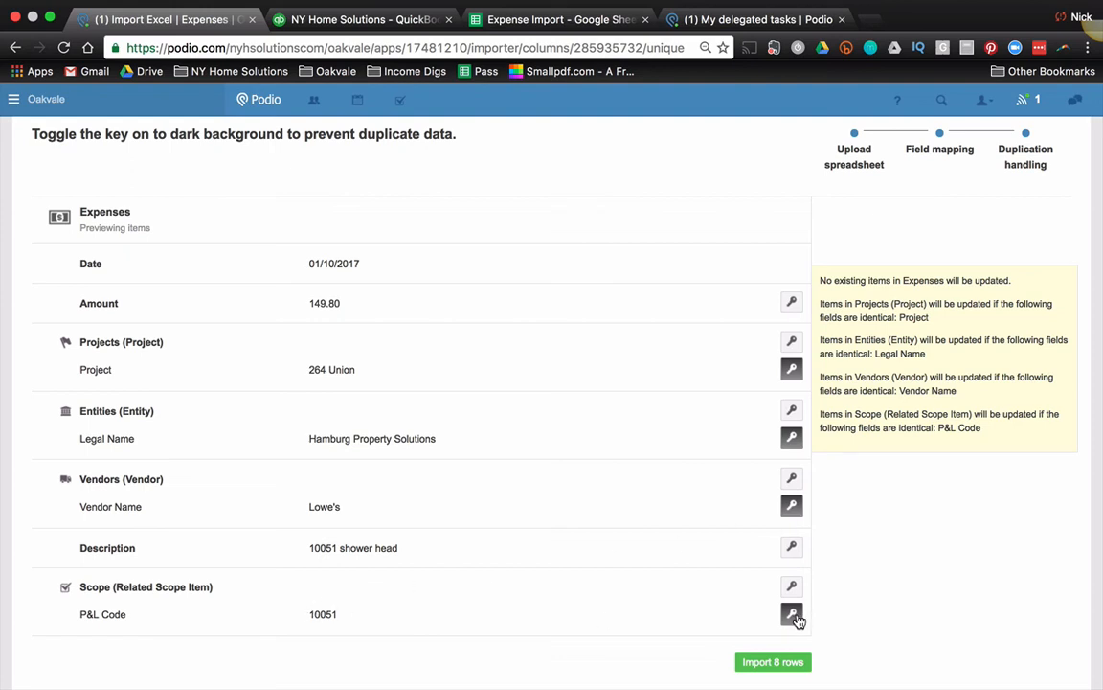
mouse_move(445, 653)
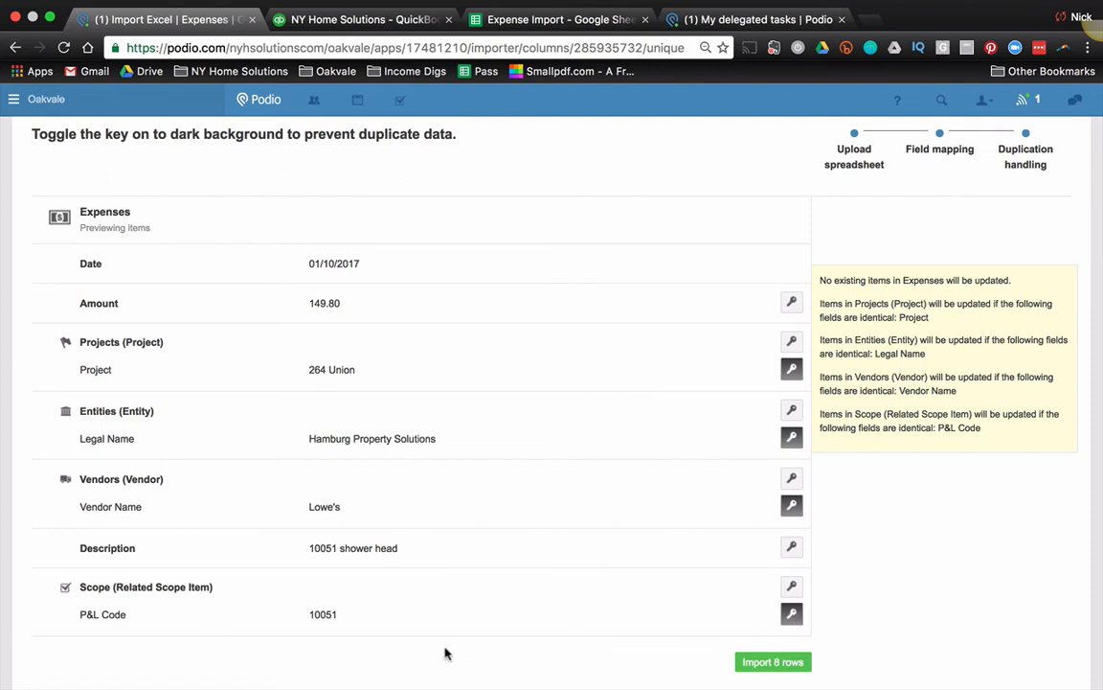
mouse_move(337, 627)
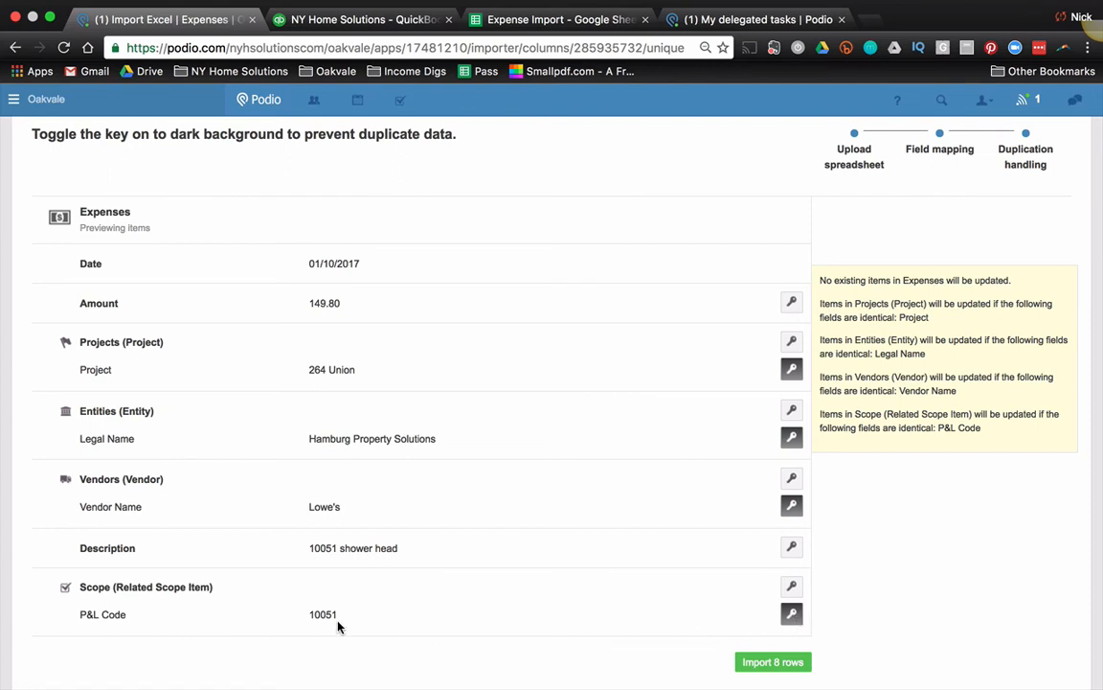
mouse_move(482, 674)
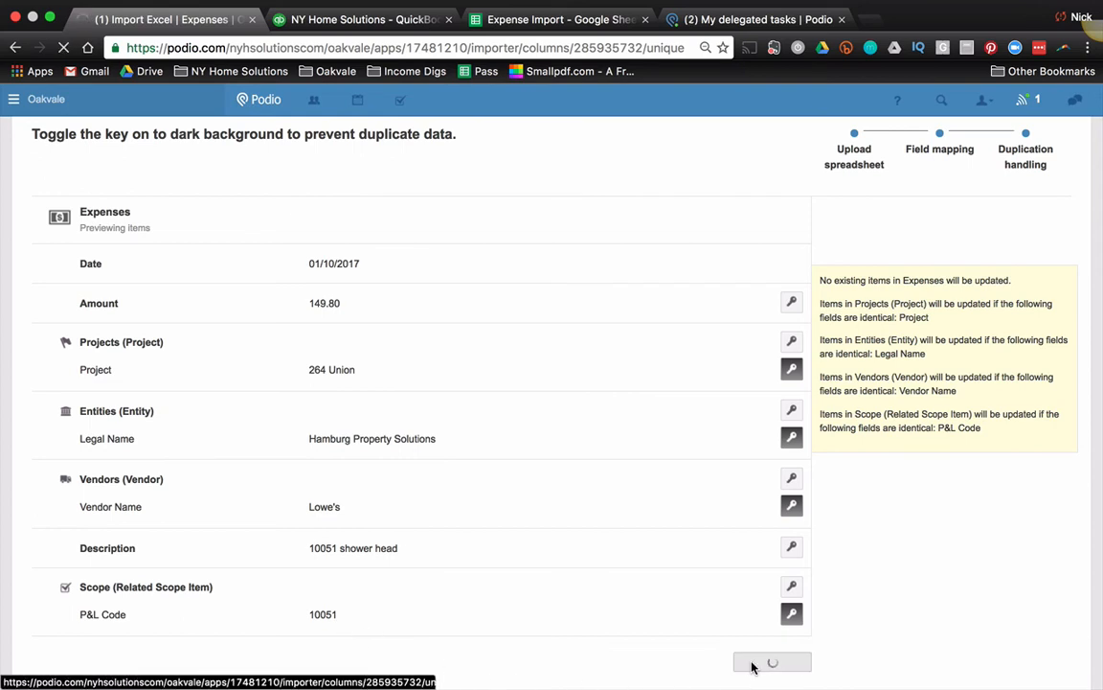
Import the 8 rows, bringing the Expenses list to 21 items
click(772, 662)
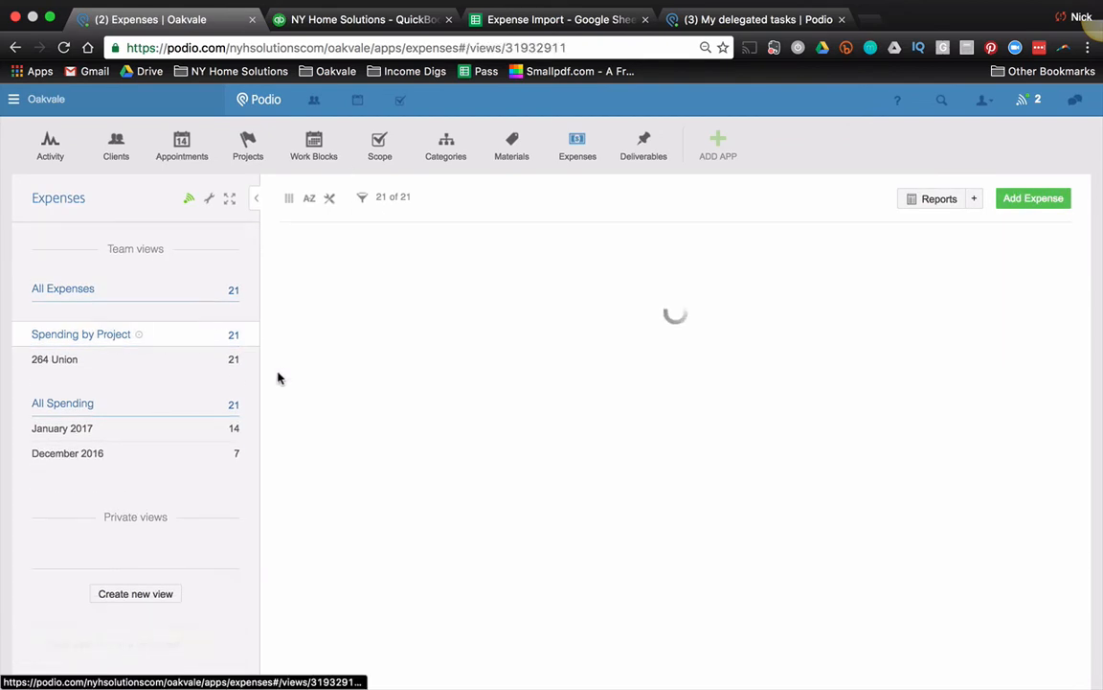
mouse_move(405, 299)
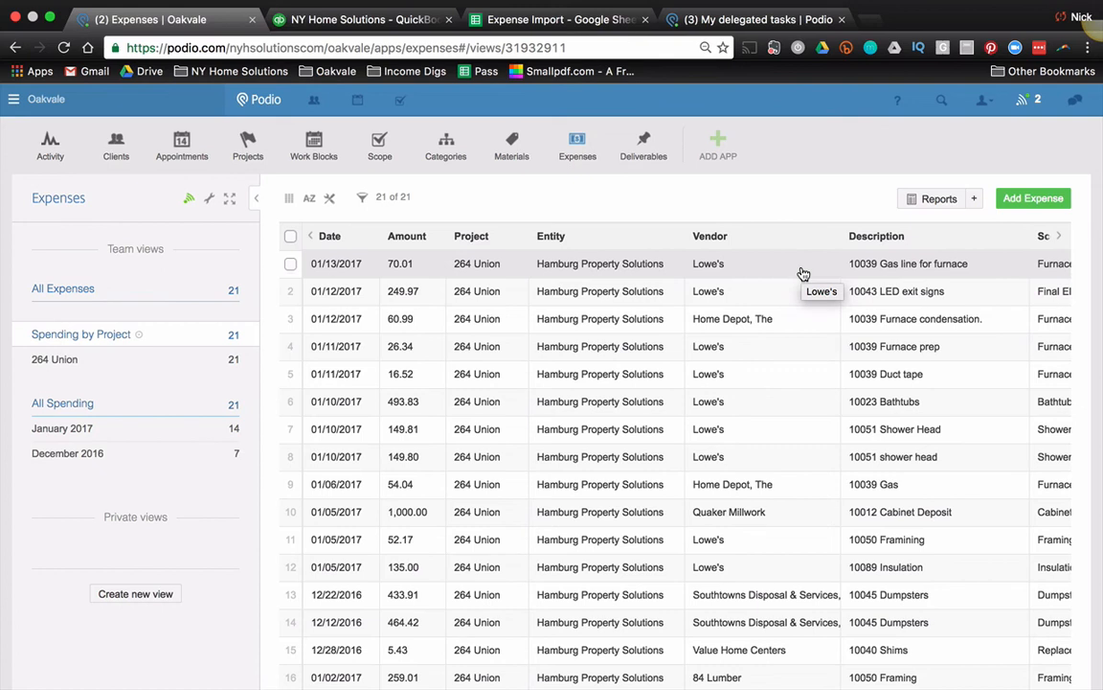
mouse_move(695, 286)
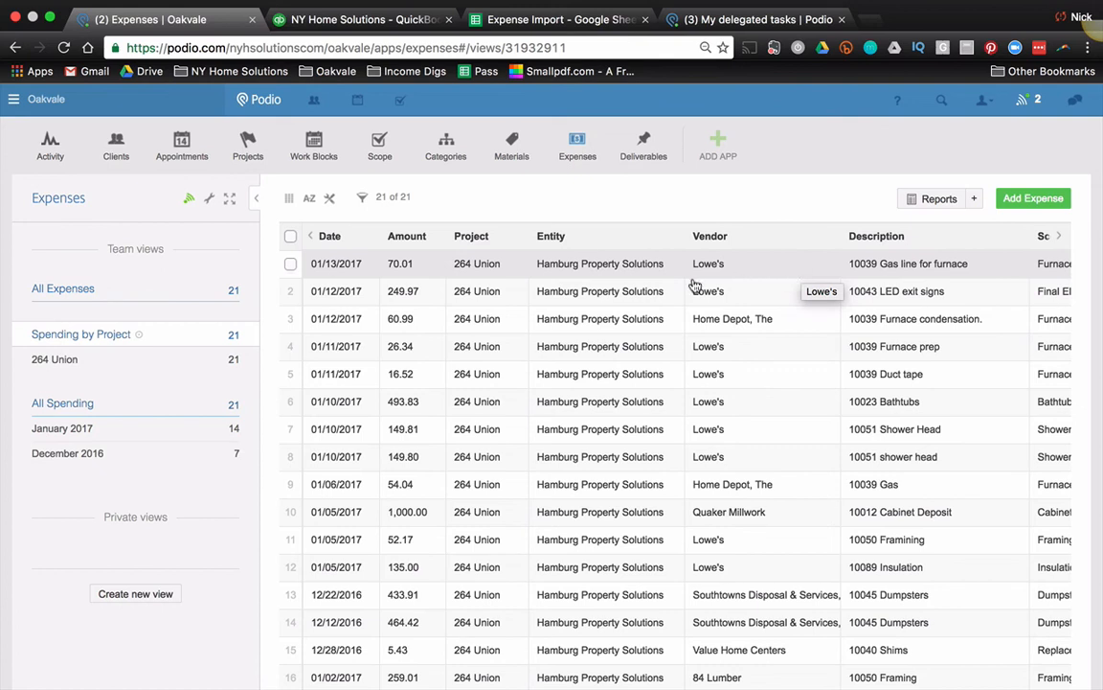
mouse_move(797, 336)
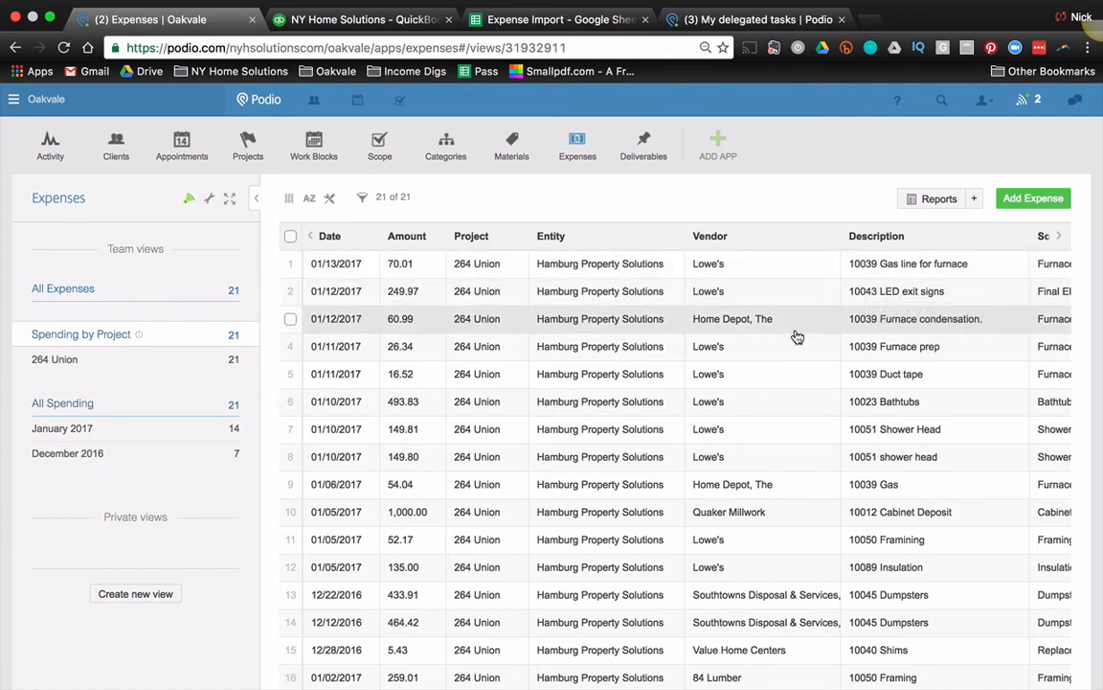
mouse_move(775, 390)
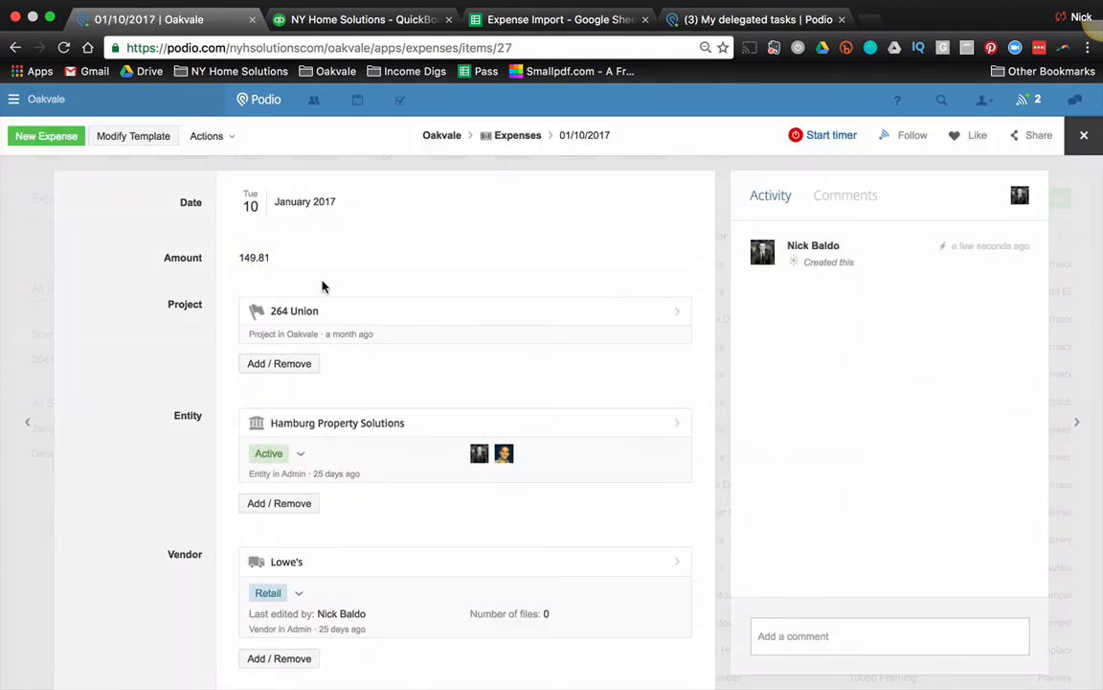
Scroll the Lowe's 10051 Shower Head expense to its Related Scope Item field
scroll(down, 3)
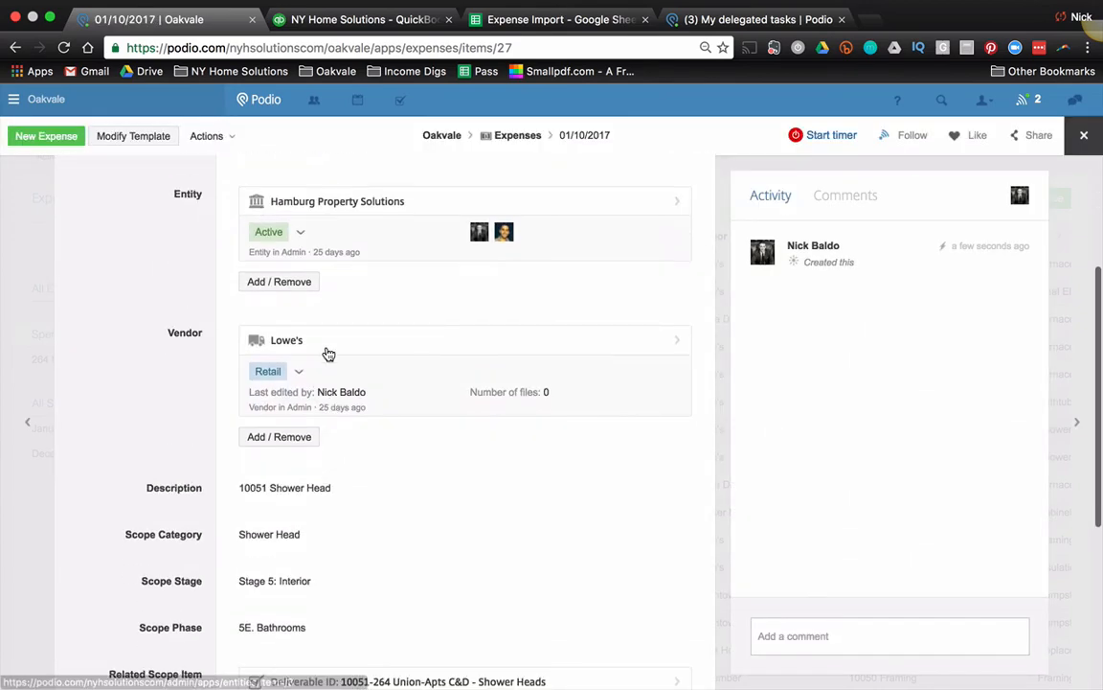
scroll(down, 3)
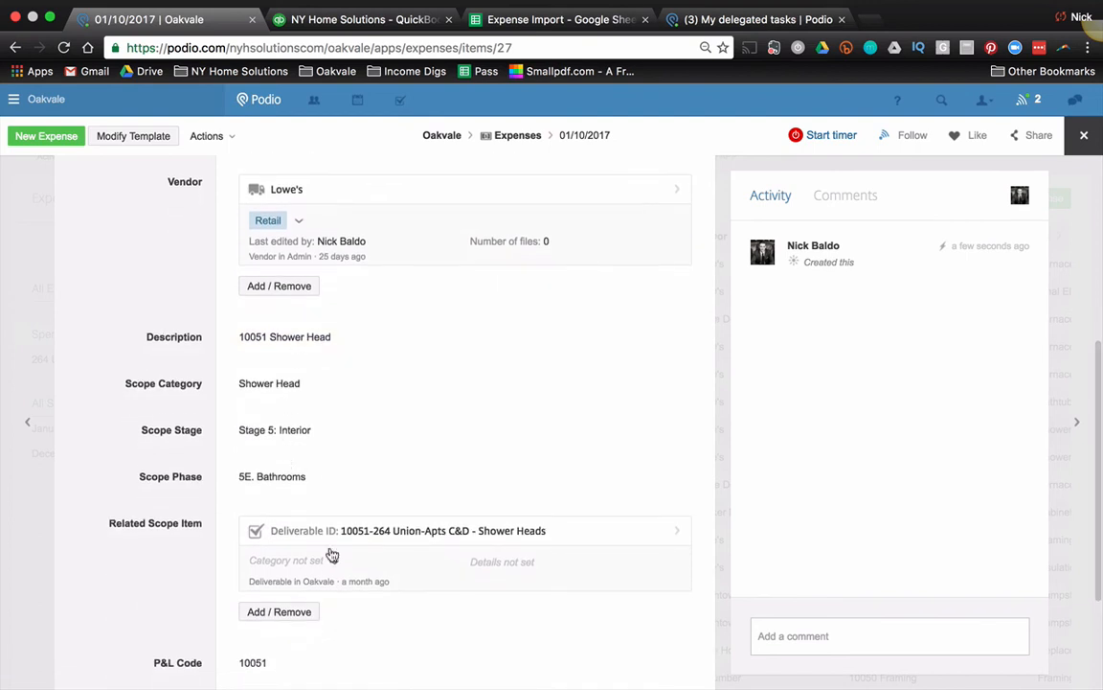
mouse_move(321, 534)
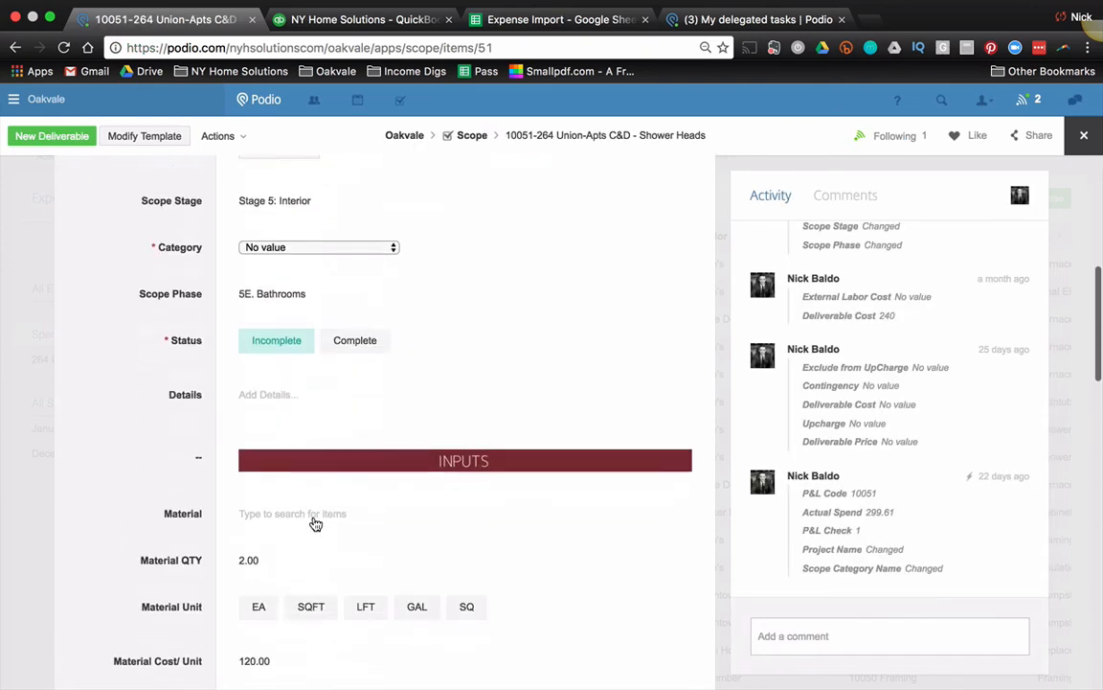
Check the Shower Heads scope item's Actual Spend 299.61 against its 240.00 budget
scroll(down, 3)
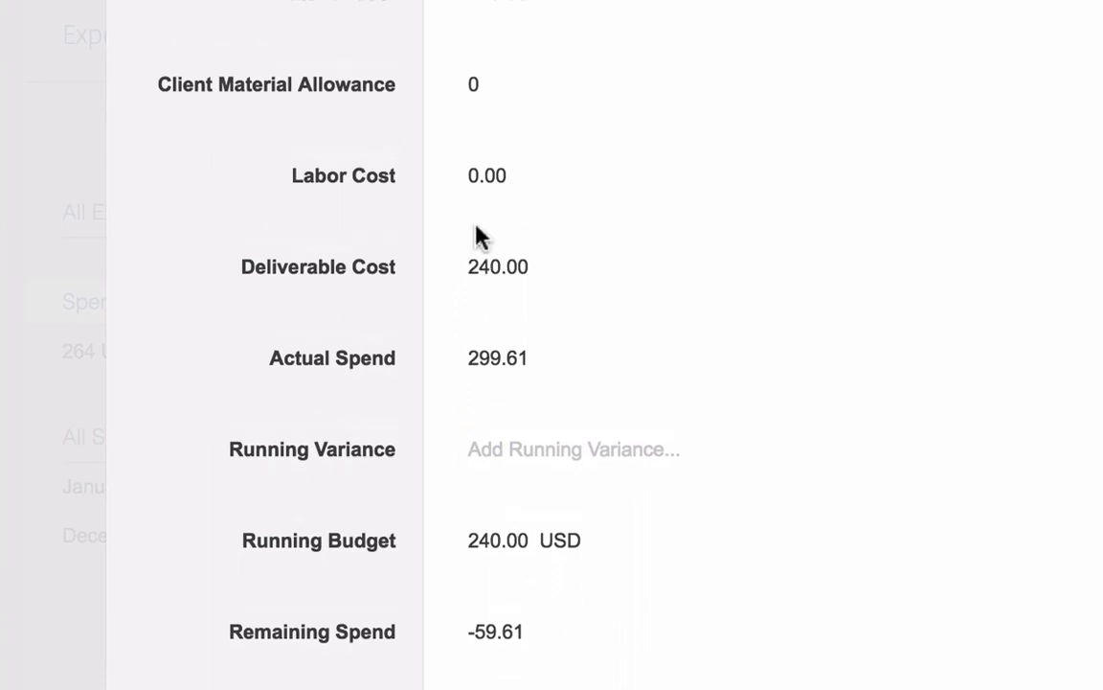
scroll(down, 3)
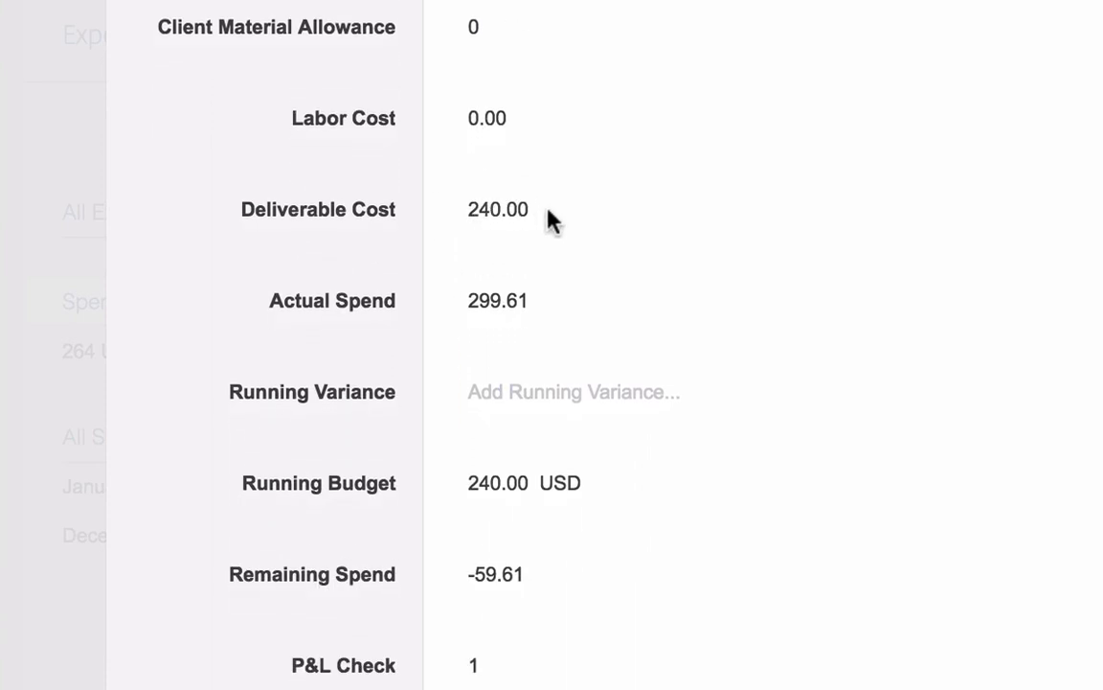
double_click(497, 300)
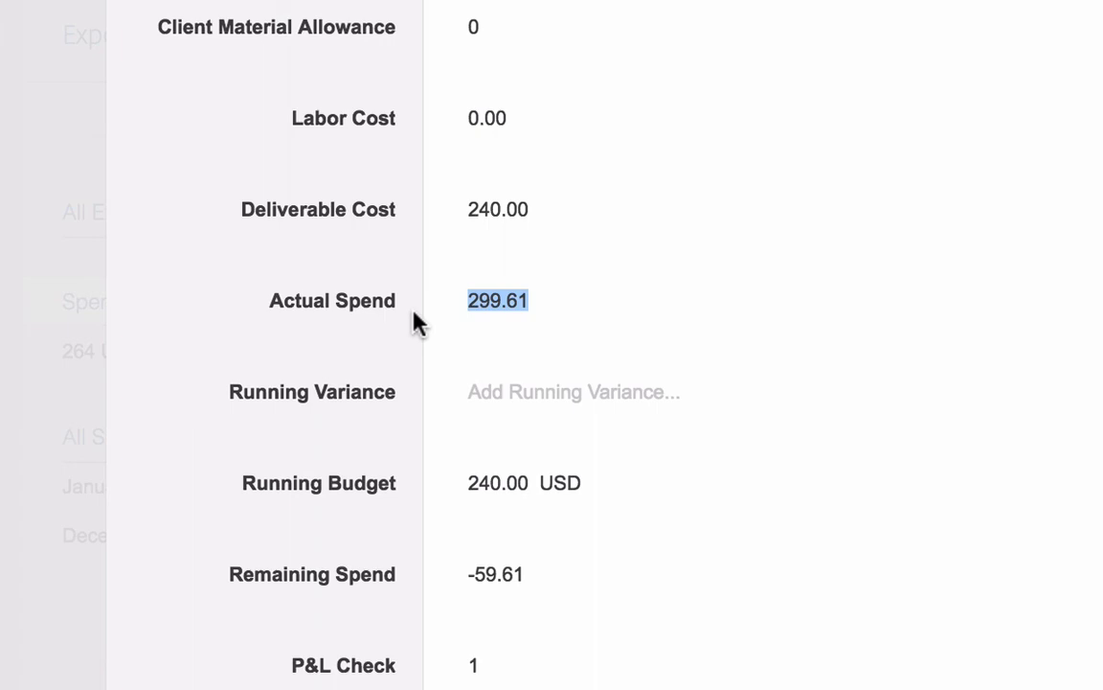
mouse_move(568, 316)
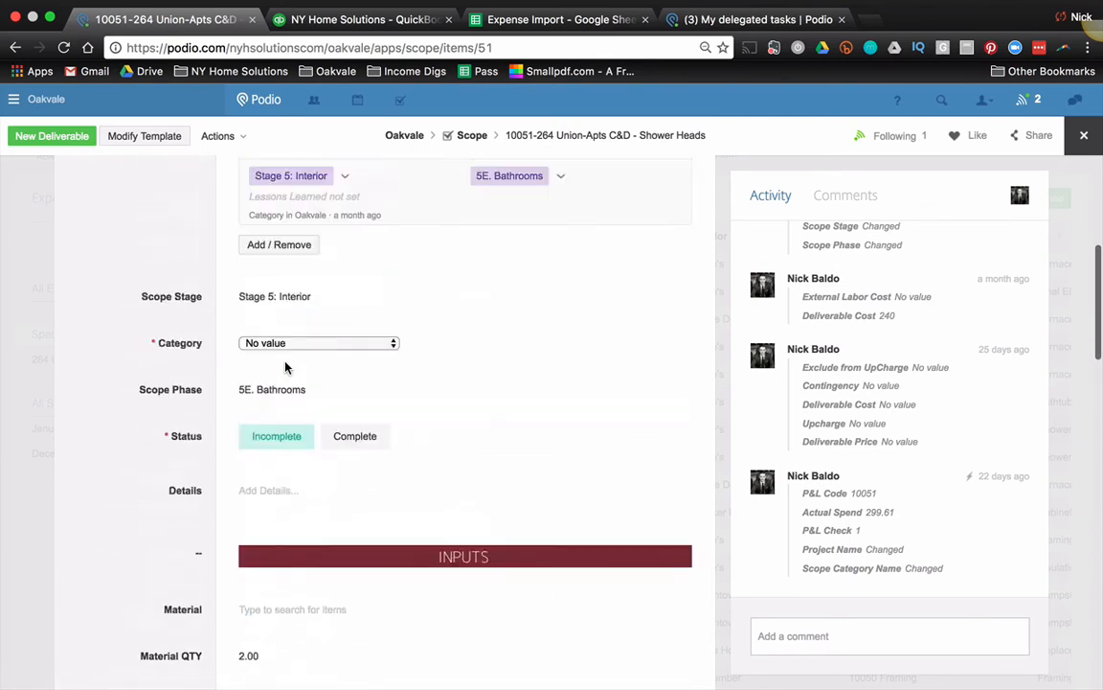
scroll(up, 3)
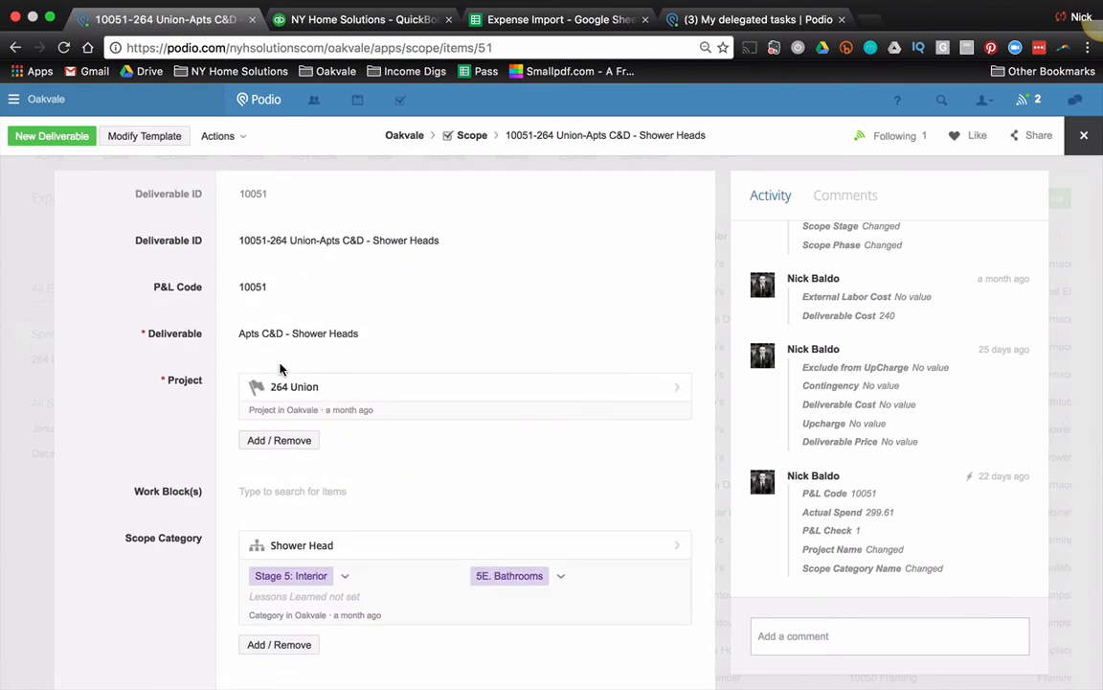